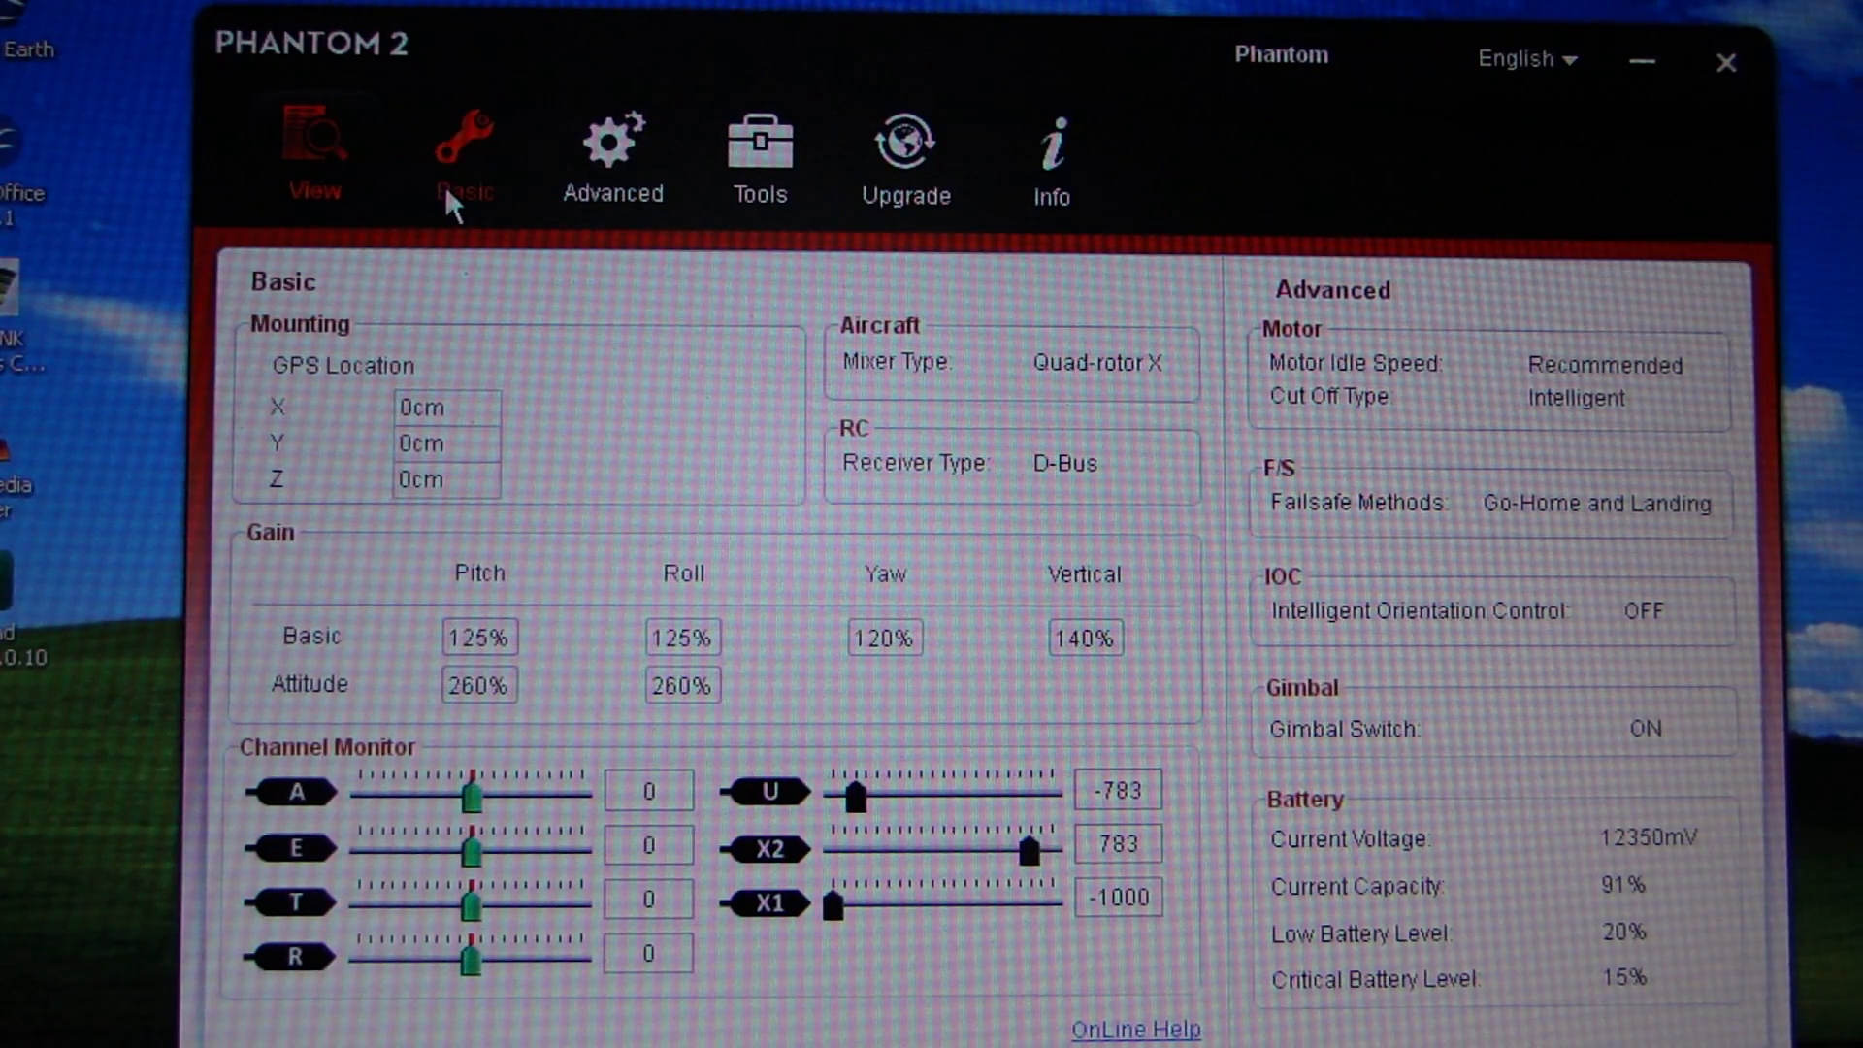
Review the Basic pages: mounting location, RC stick calibration and gain values.
{"action": "left_click", "coordinate": [465, 155]}
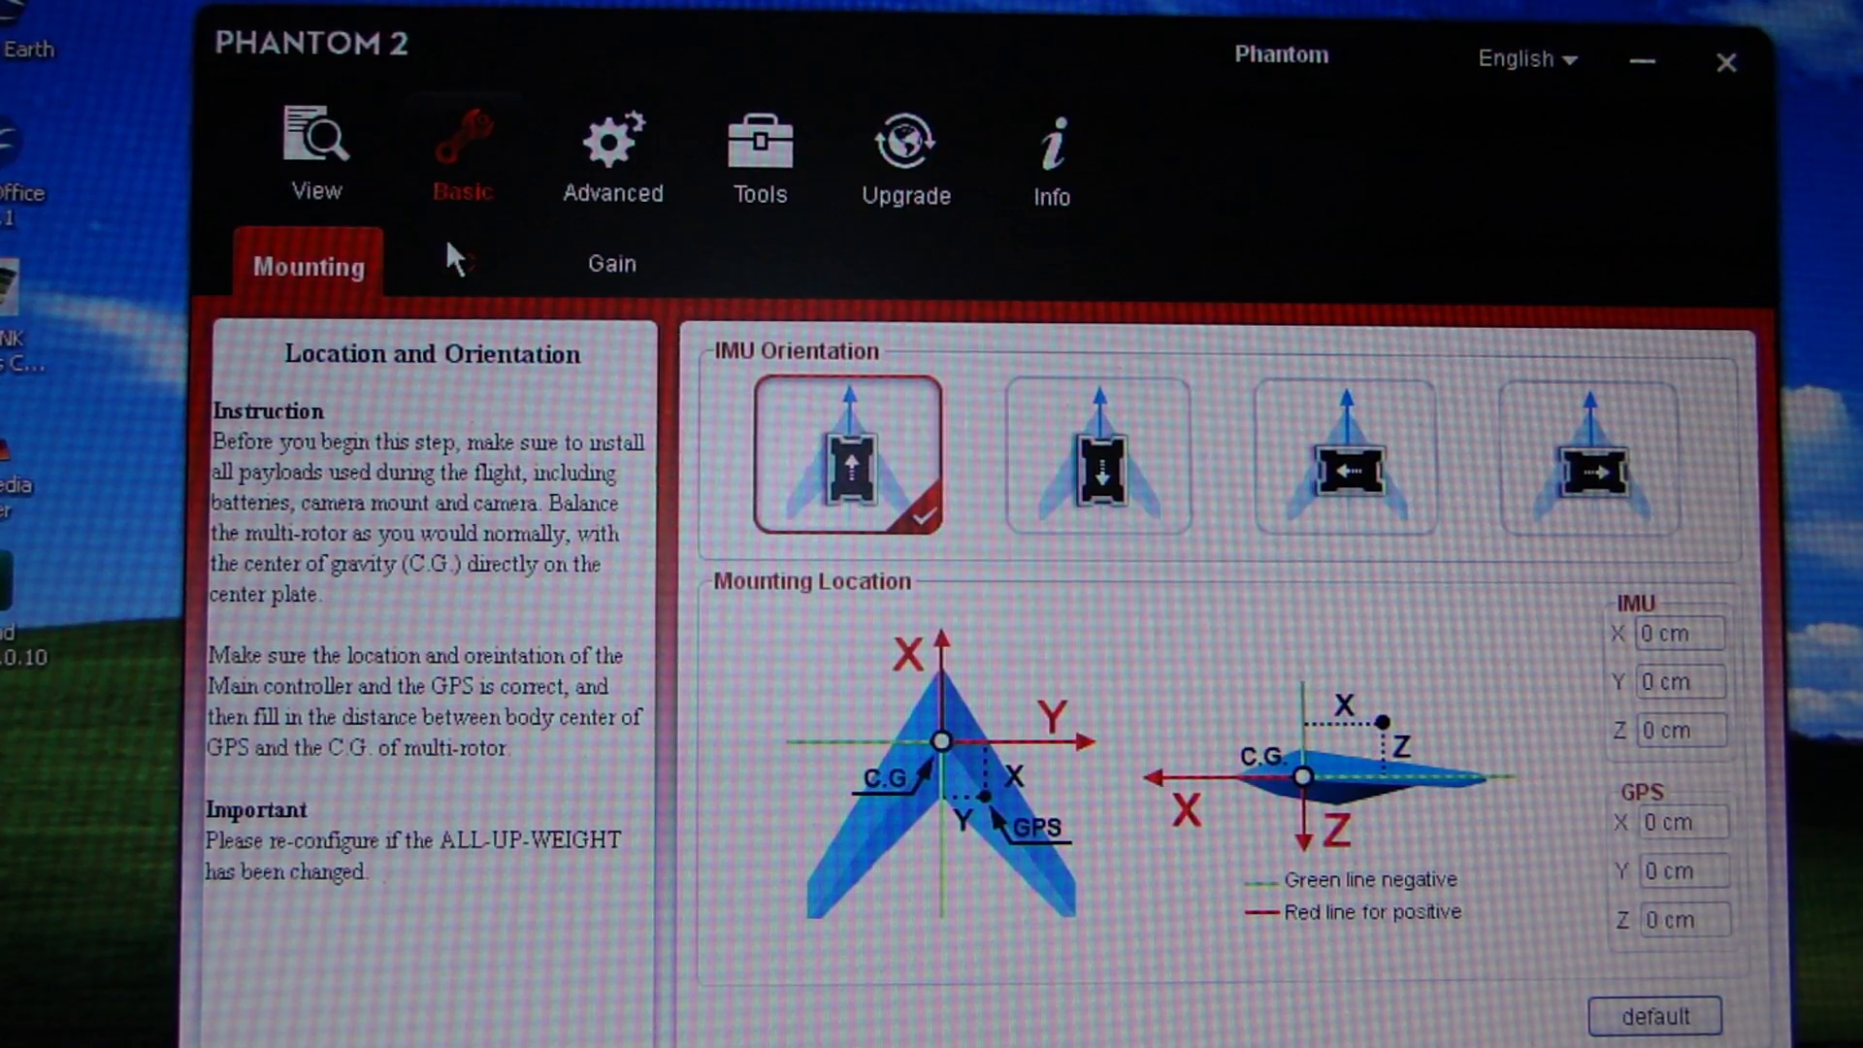
{"action": "left_click", "coordinate": [459, 264]}
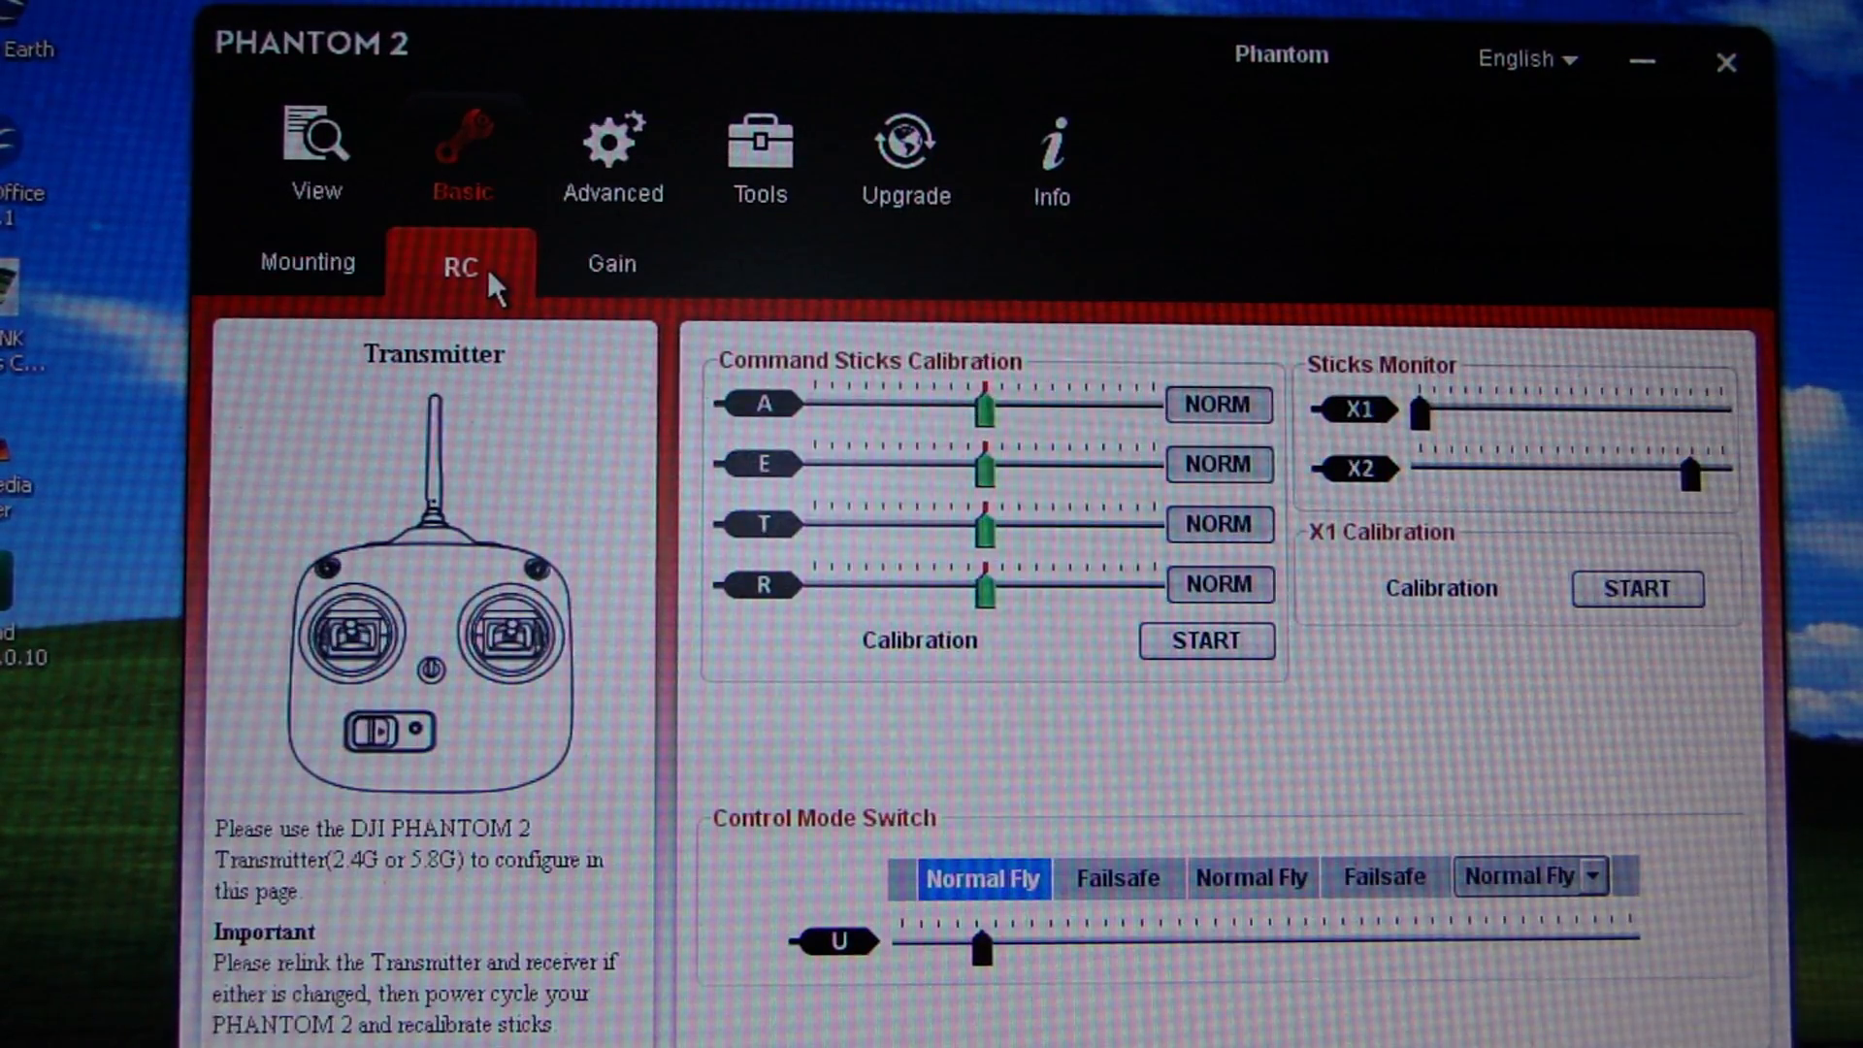
{"action": "mouse_move", "coordinate": [598, 274]}
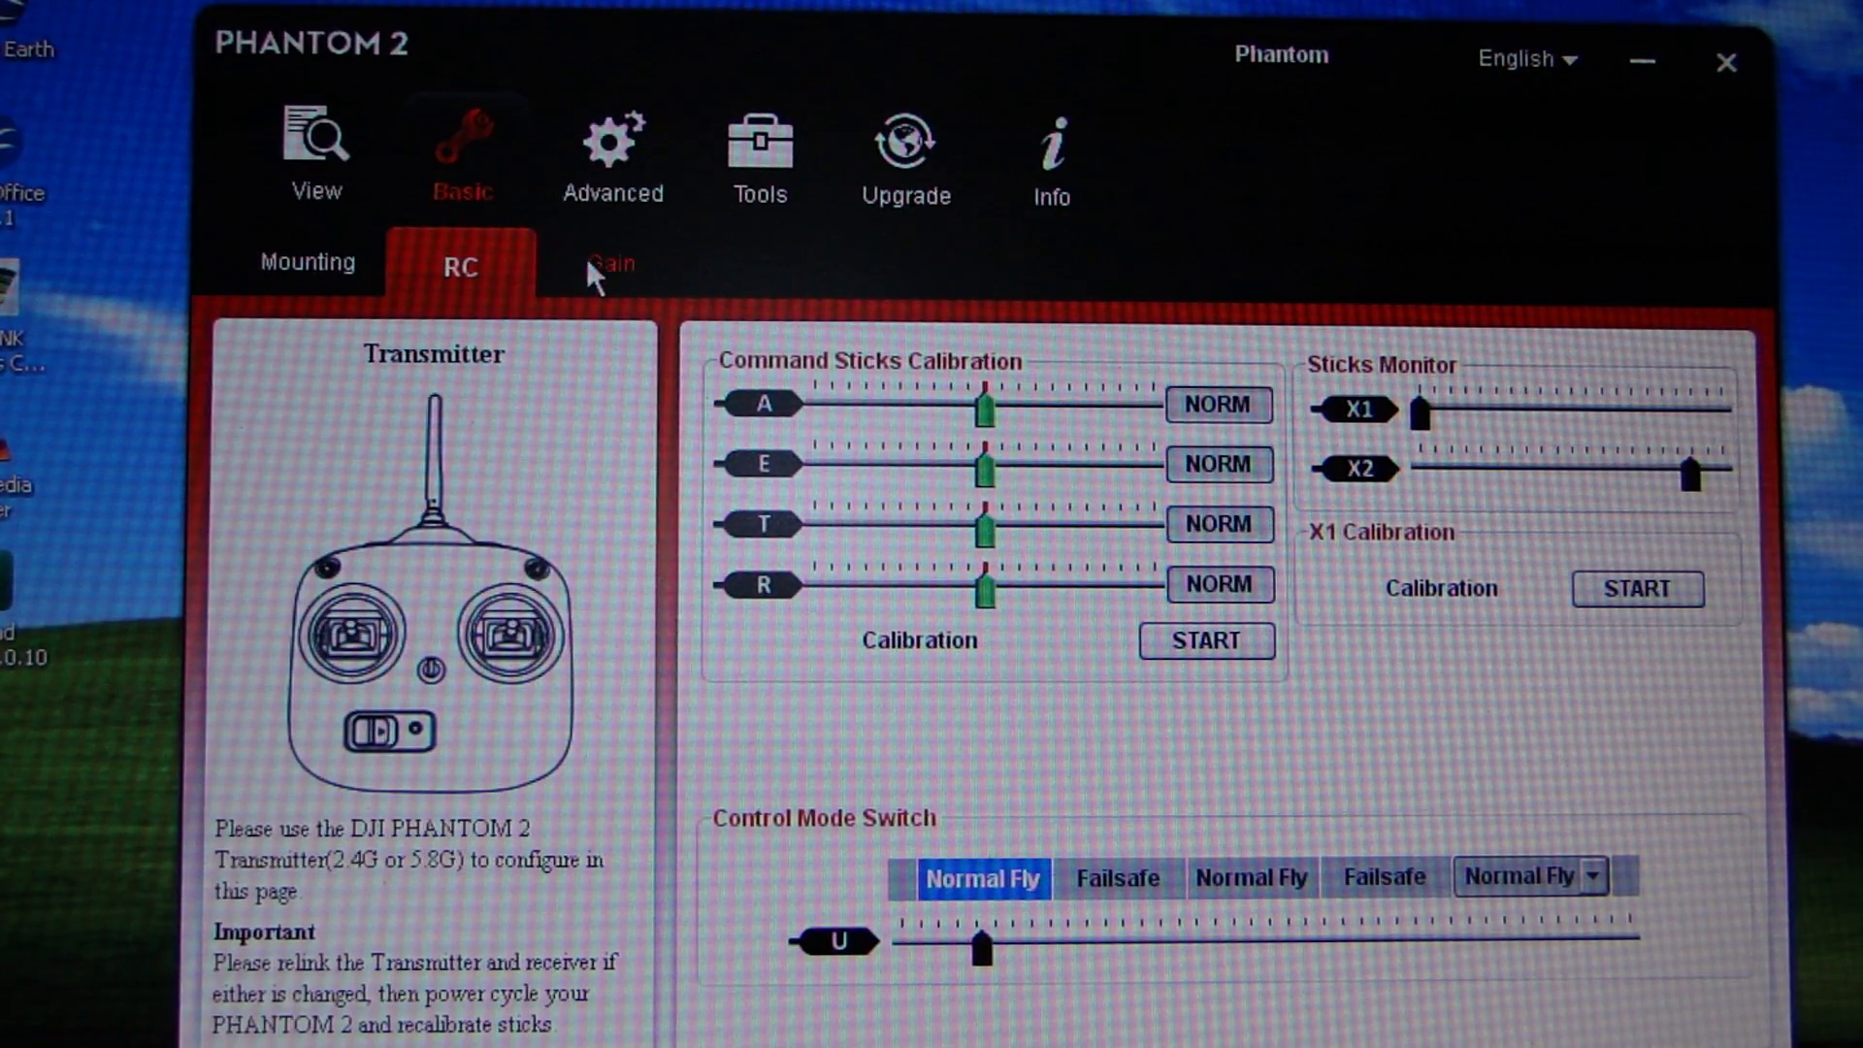
{"action": "left_click", "coordinate": [609, 263]}
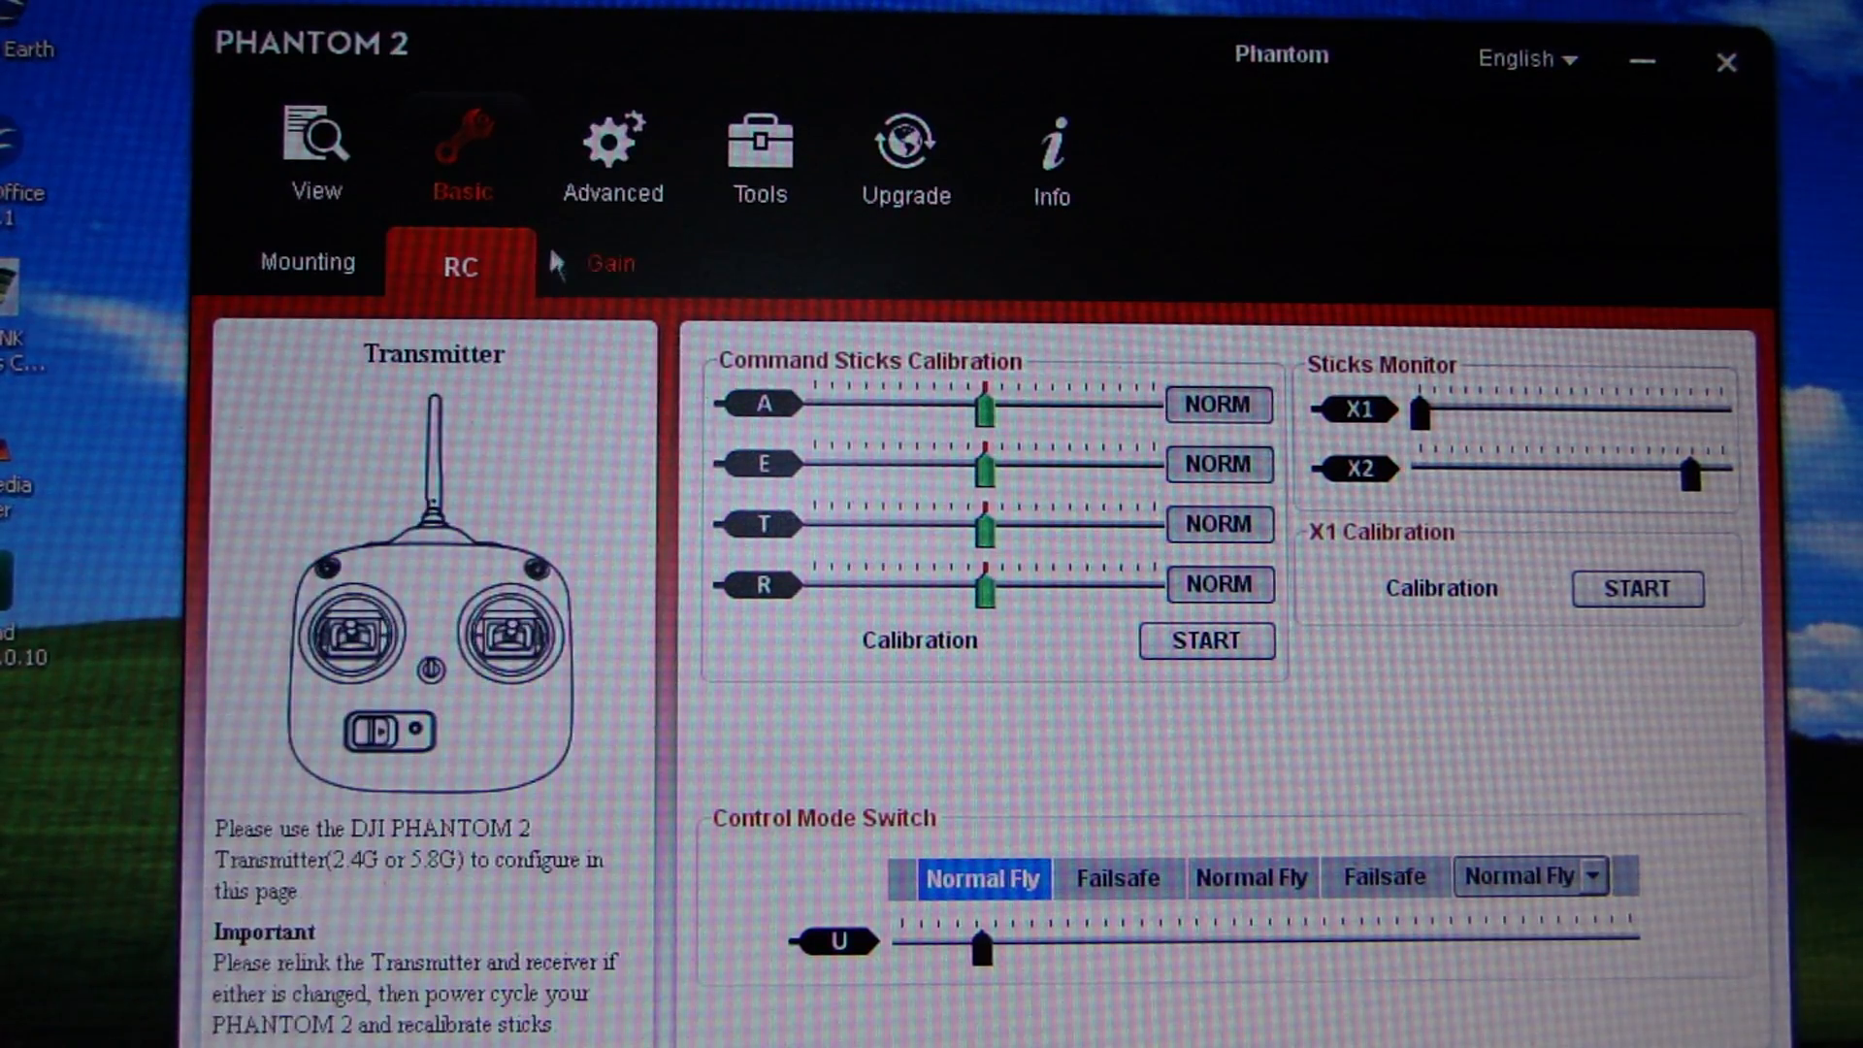
{"action": "left_click", "coordinate": [612, 264]}
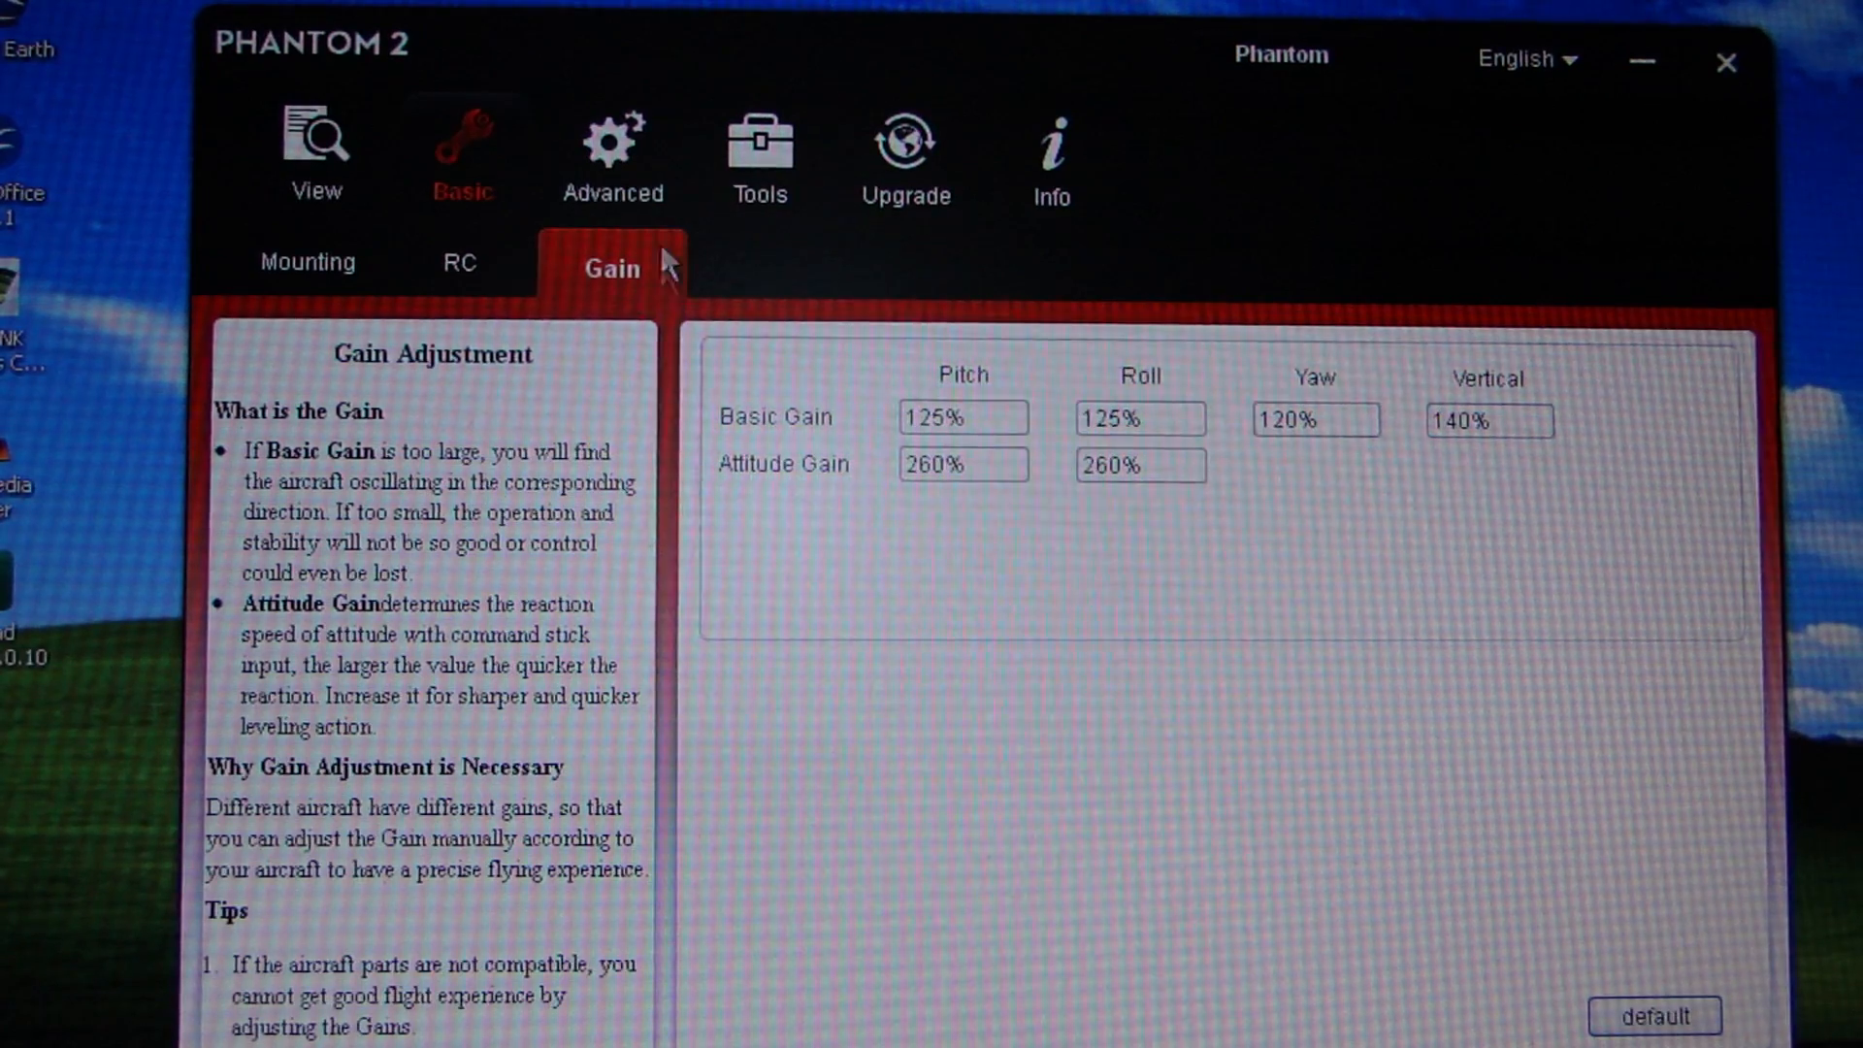
Review the Advanced battery, gimbal and flight-limit pages, ending on IMU calibration tools.
{"action": "left_click", "coordinate": [611, 154]}
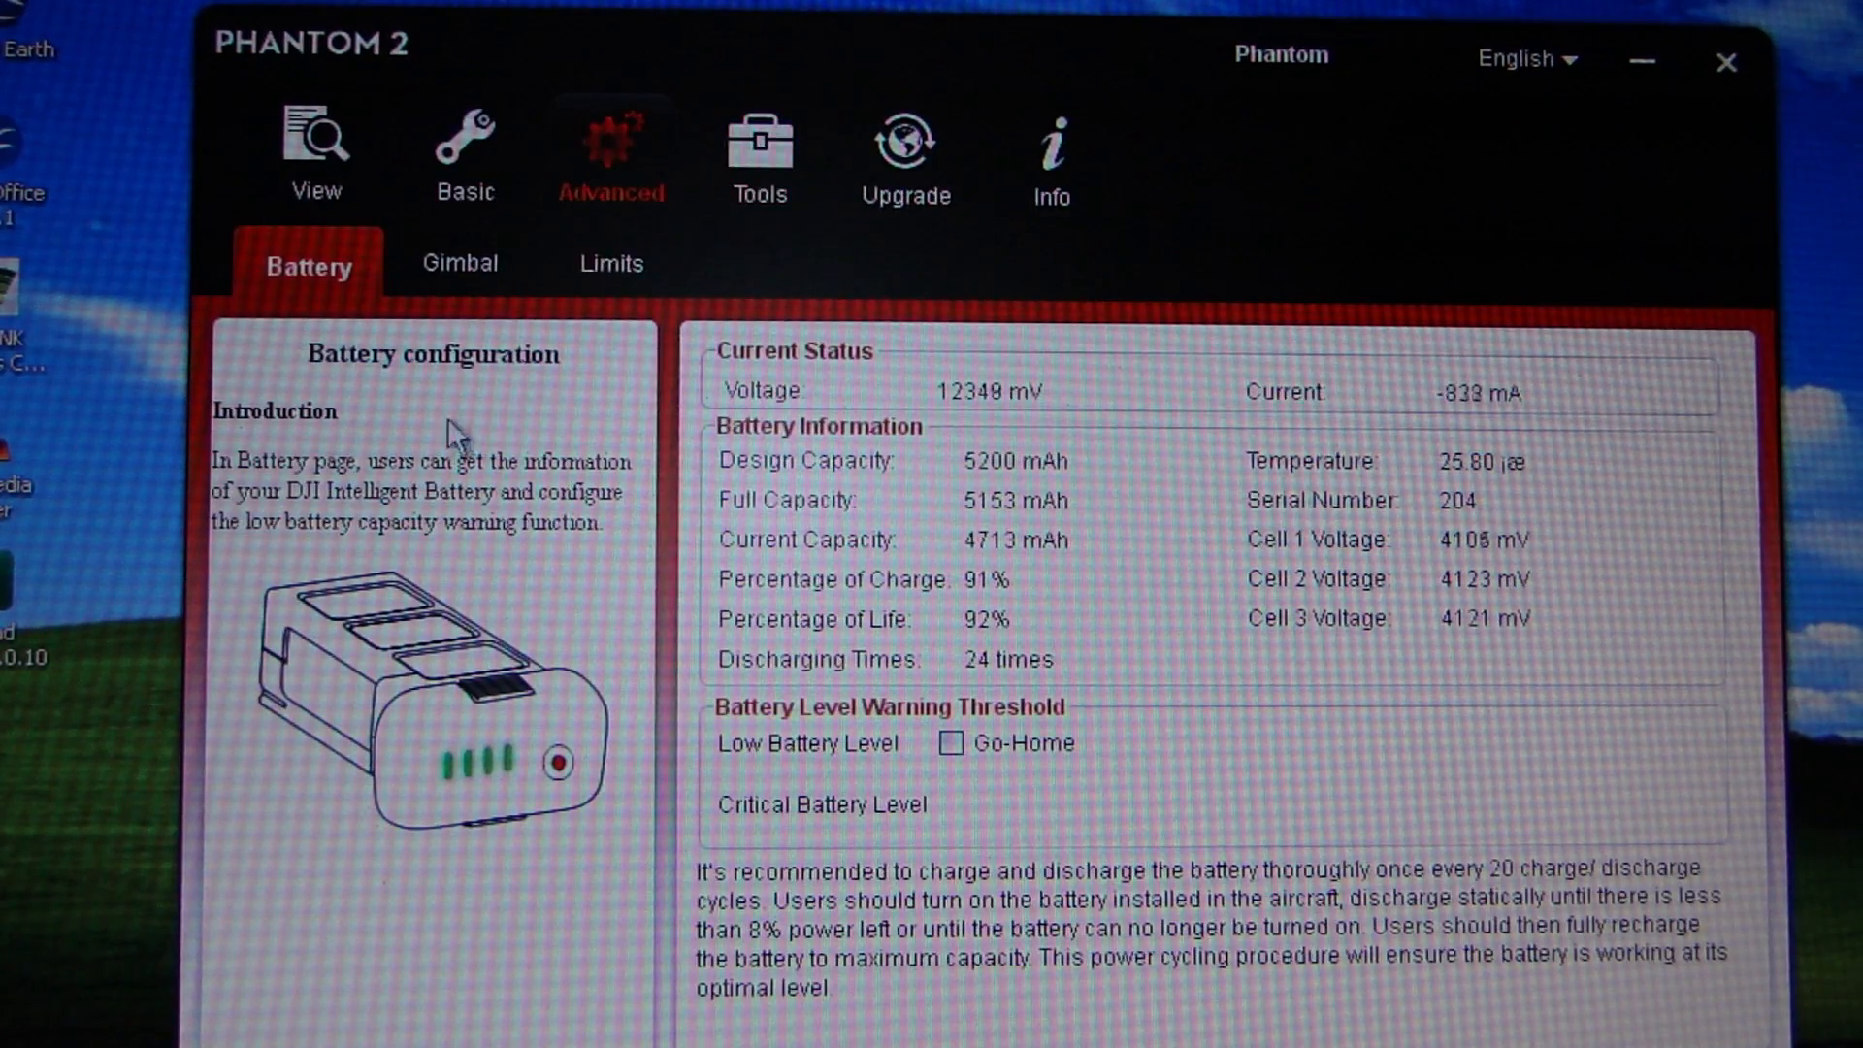
{"action": "left_click", "coordinate": [459, 263]}
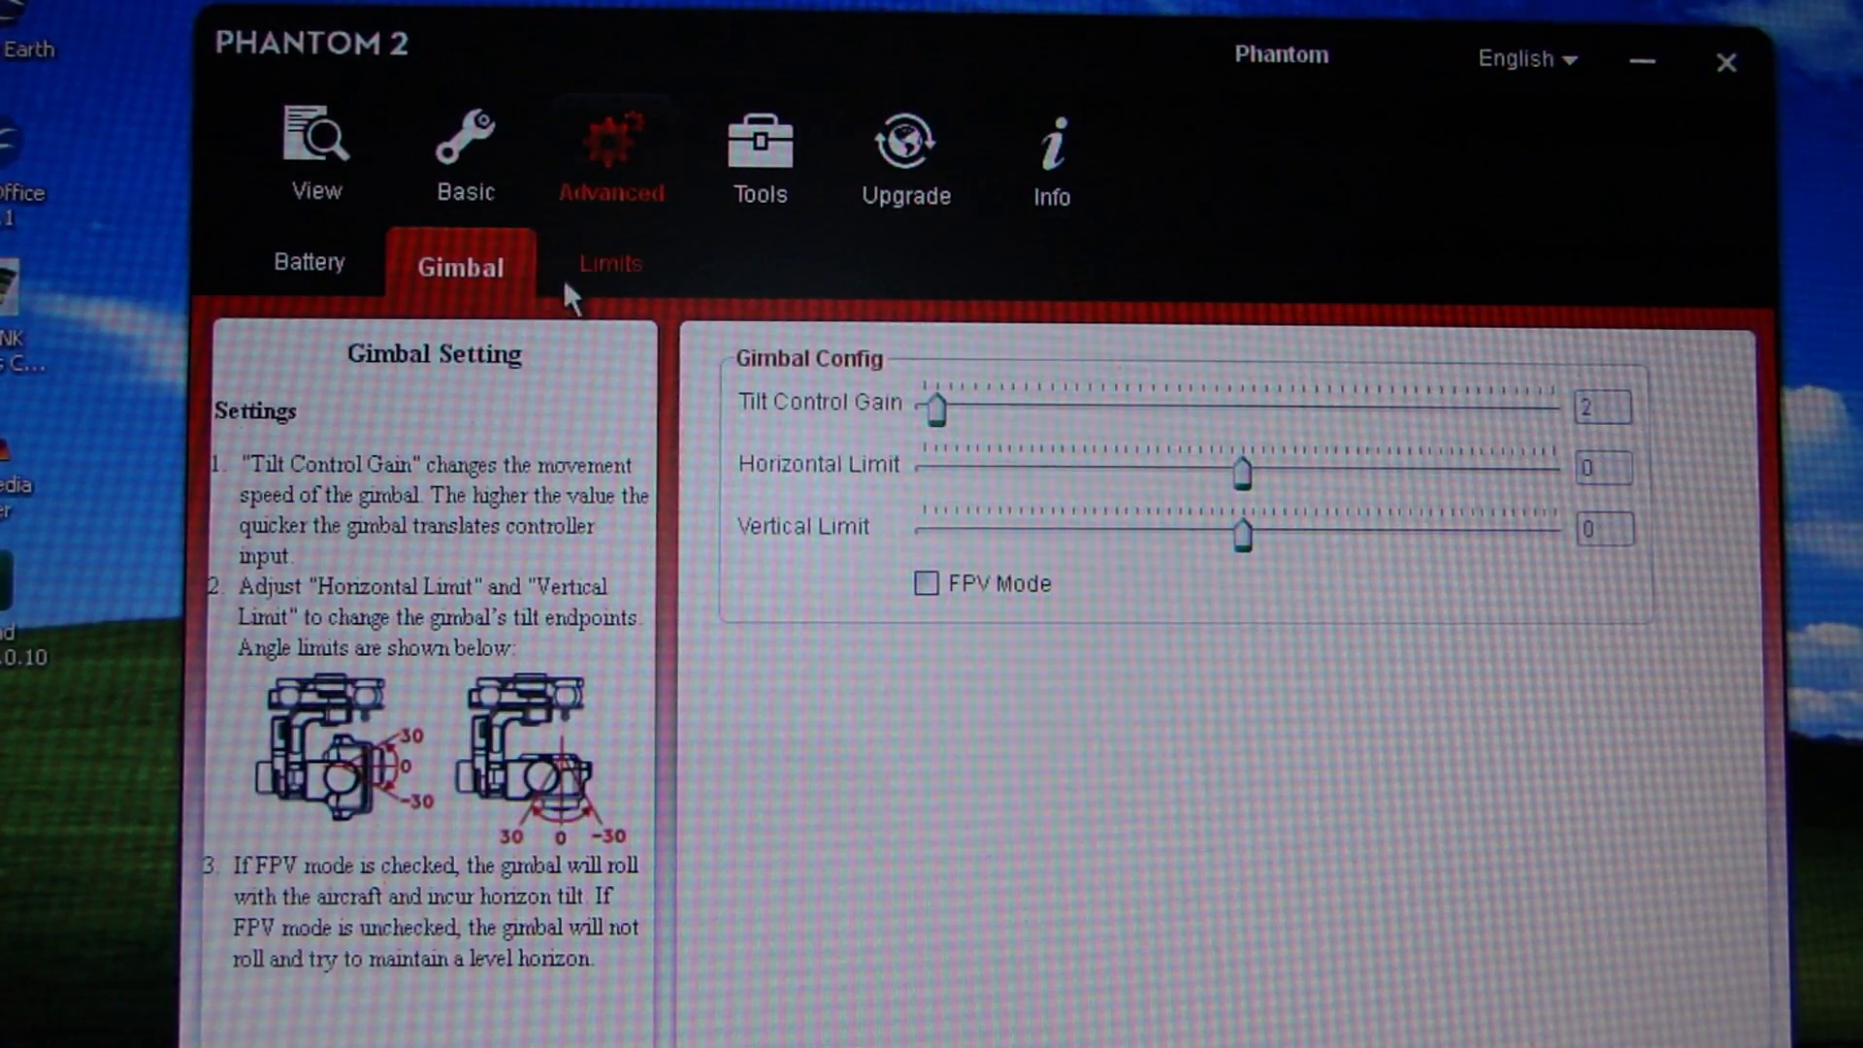
{"action": "mouse_move", "coordinate": [929, 445]}
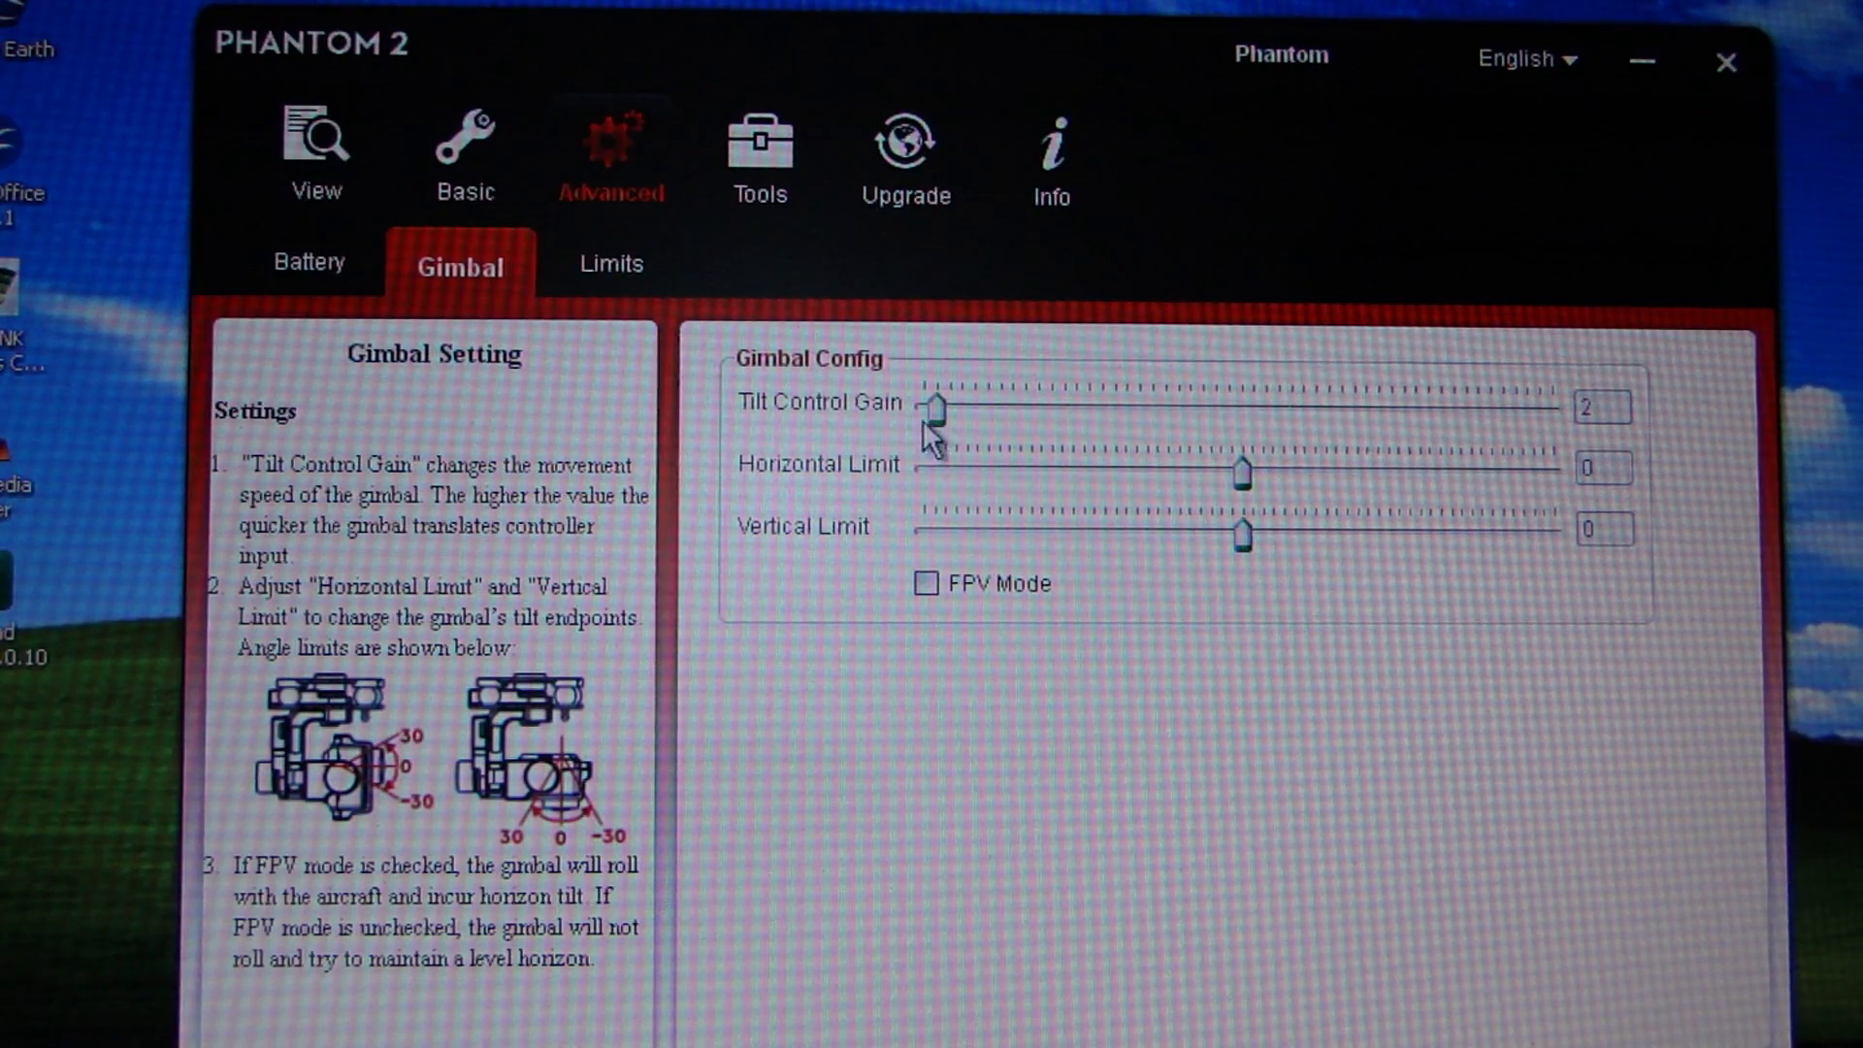
{"action": "mouse_move", "coordinate": [579, 295]}
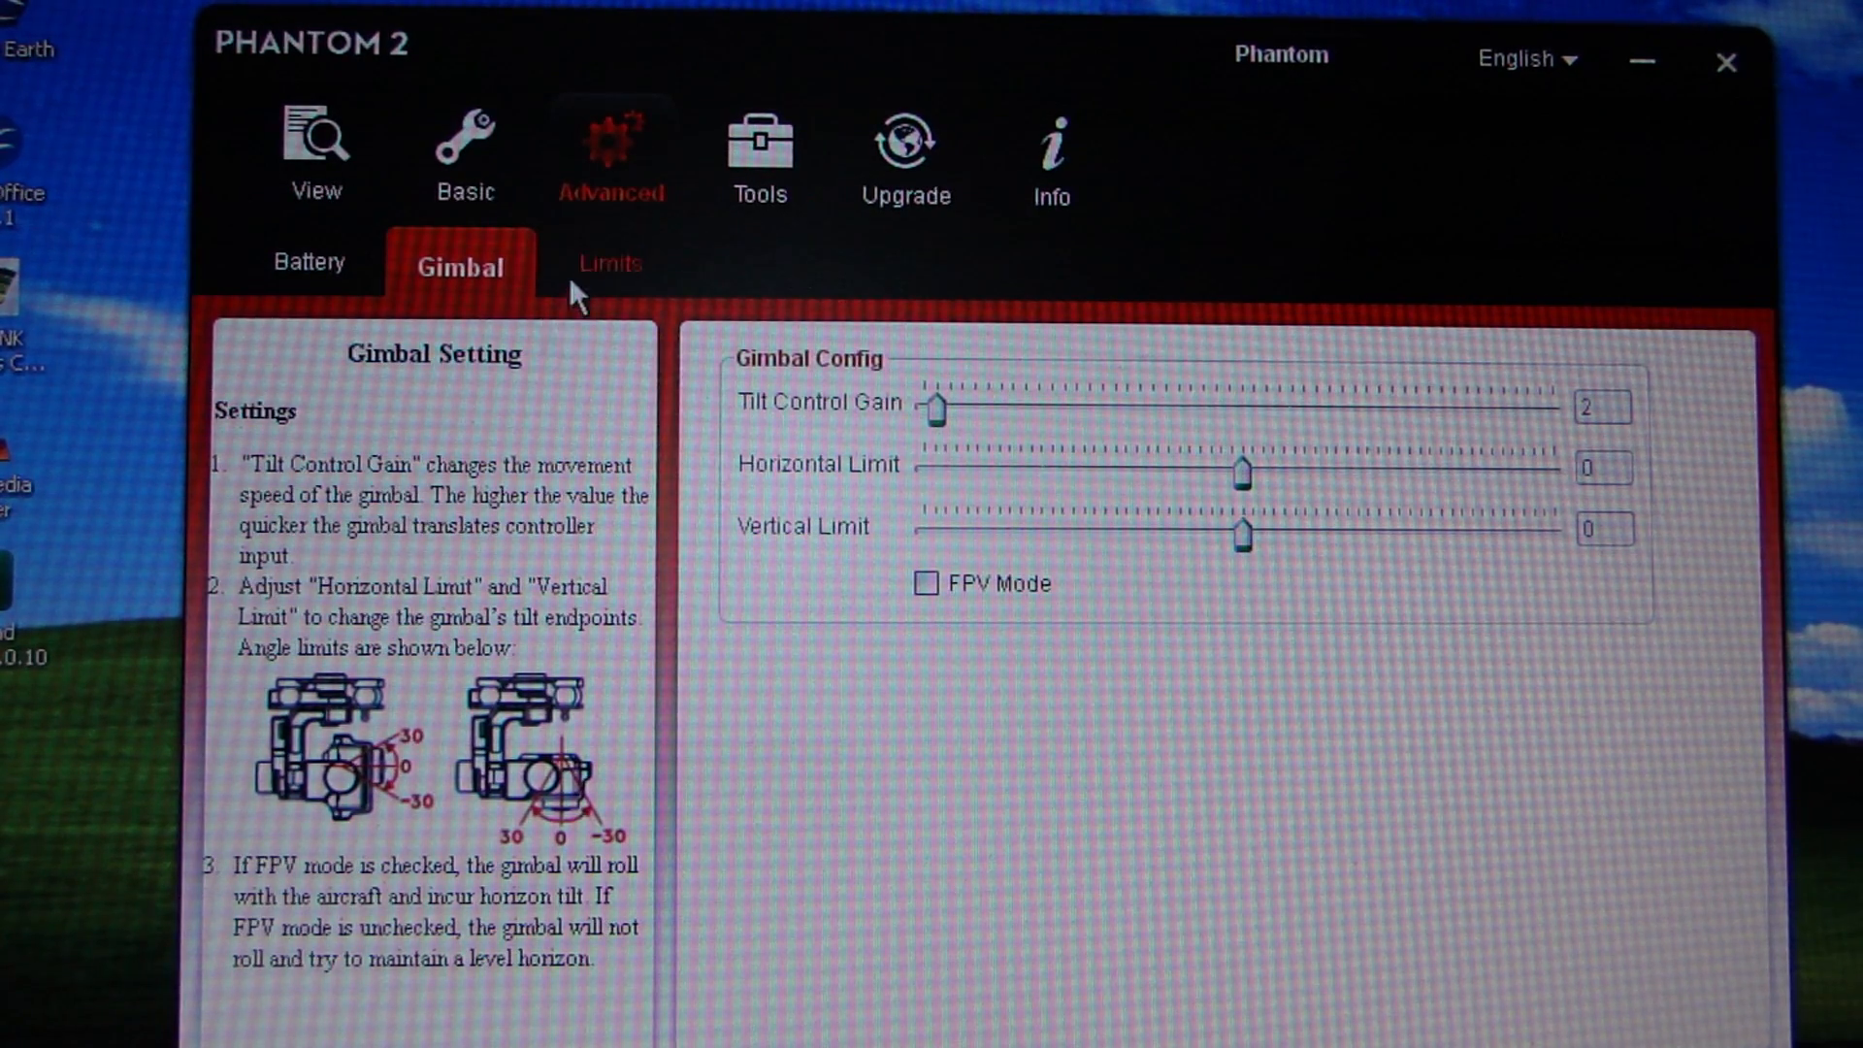
{"action": "left_click", "coordinate": [609, 264]}
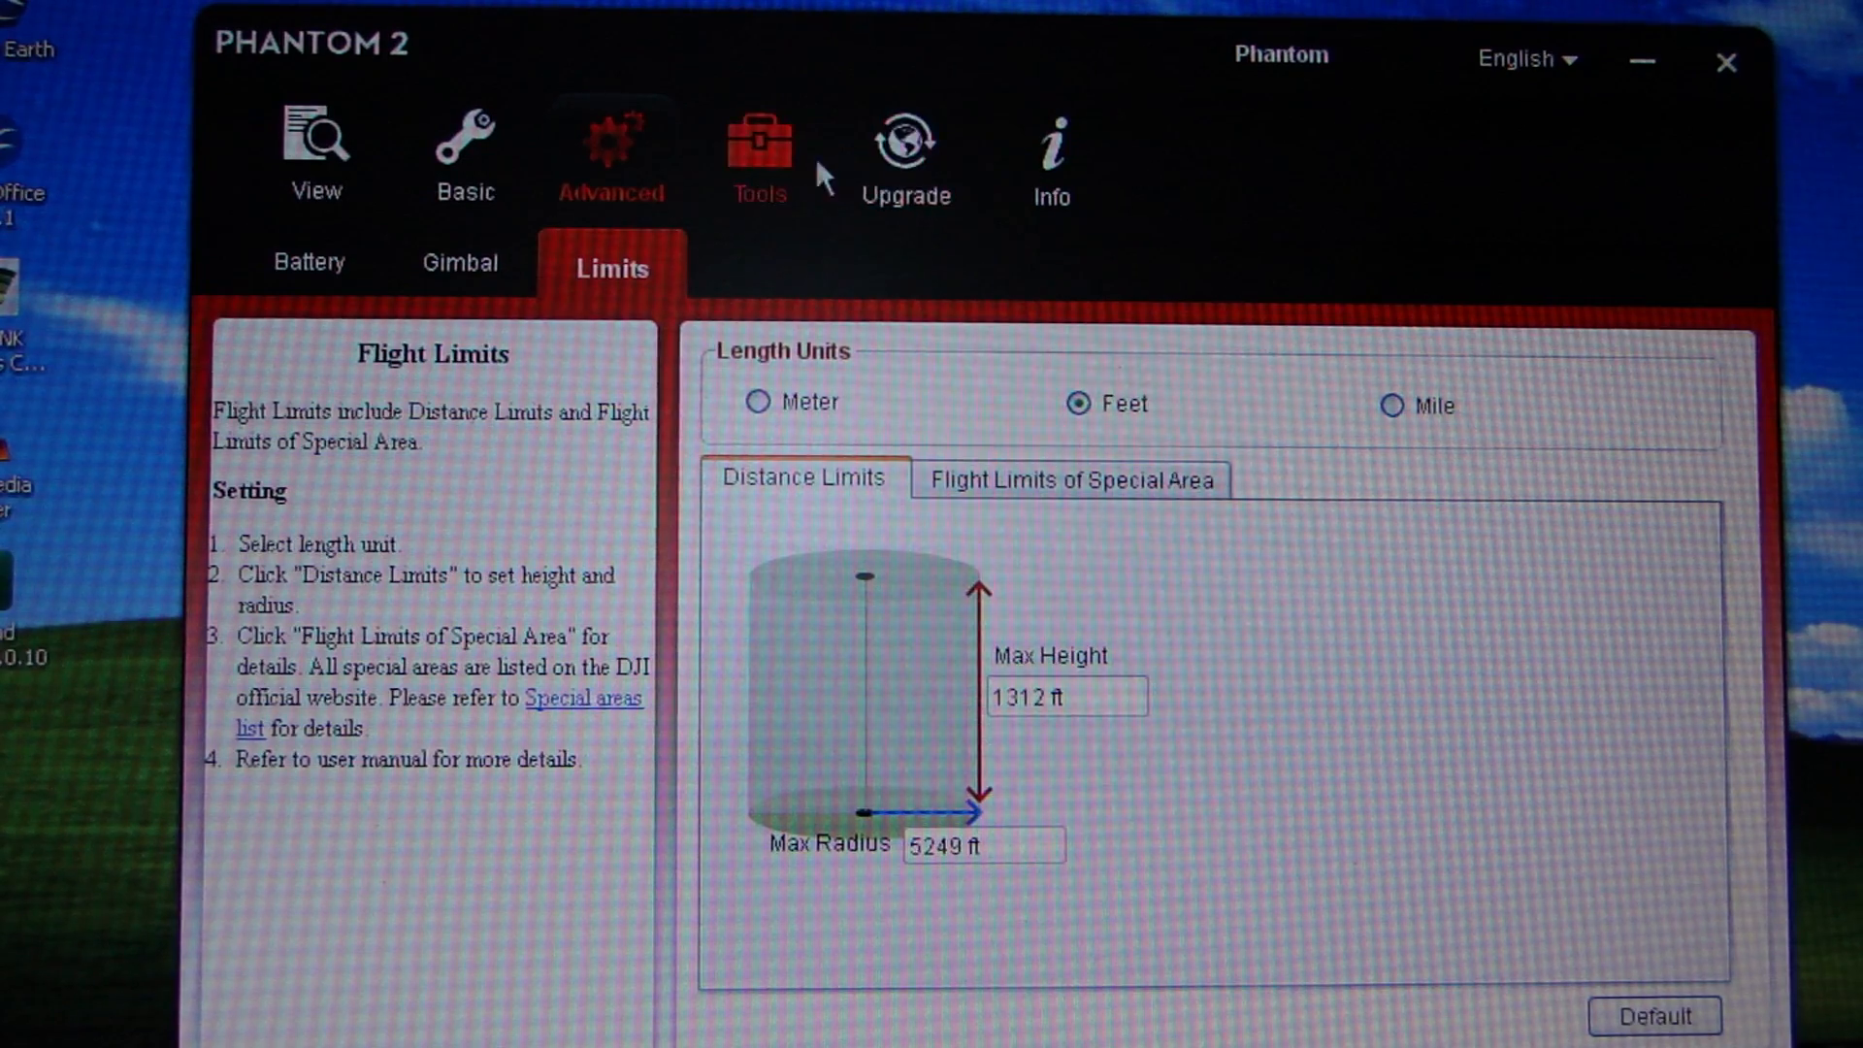
{"action": "left_click", "coordinate": [757, 155]}
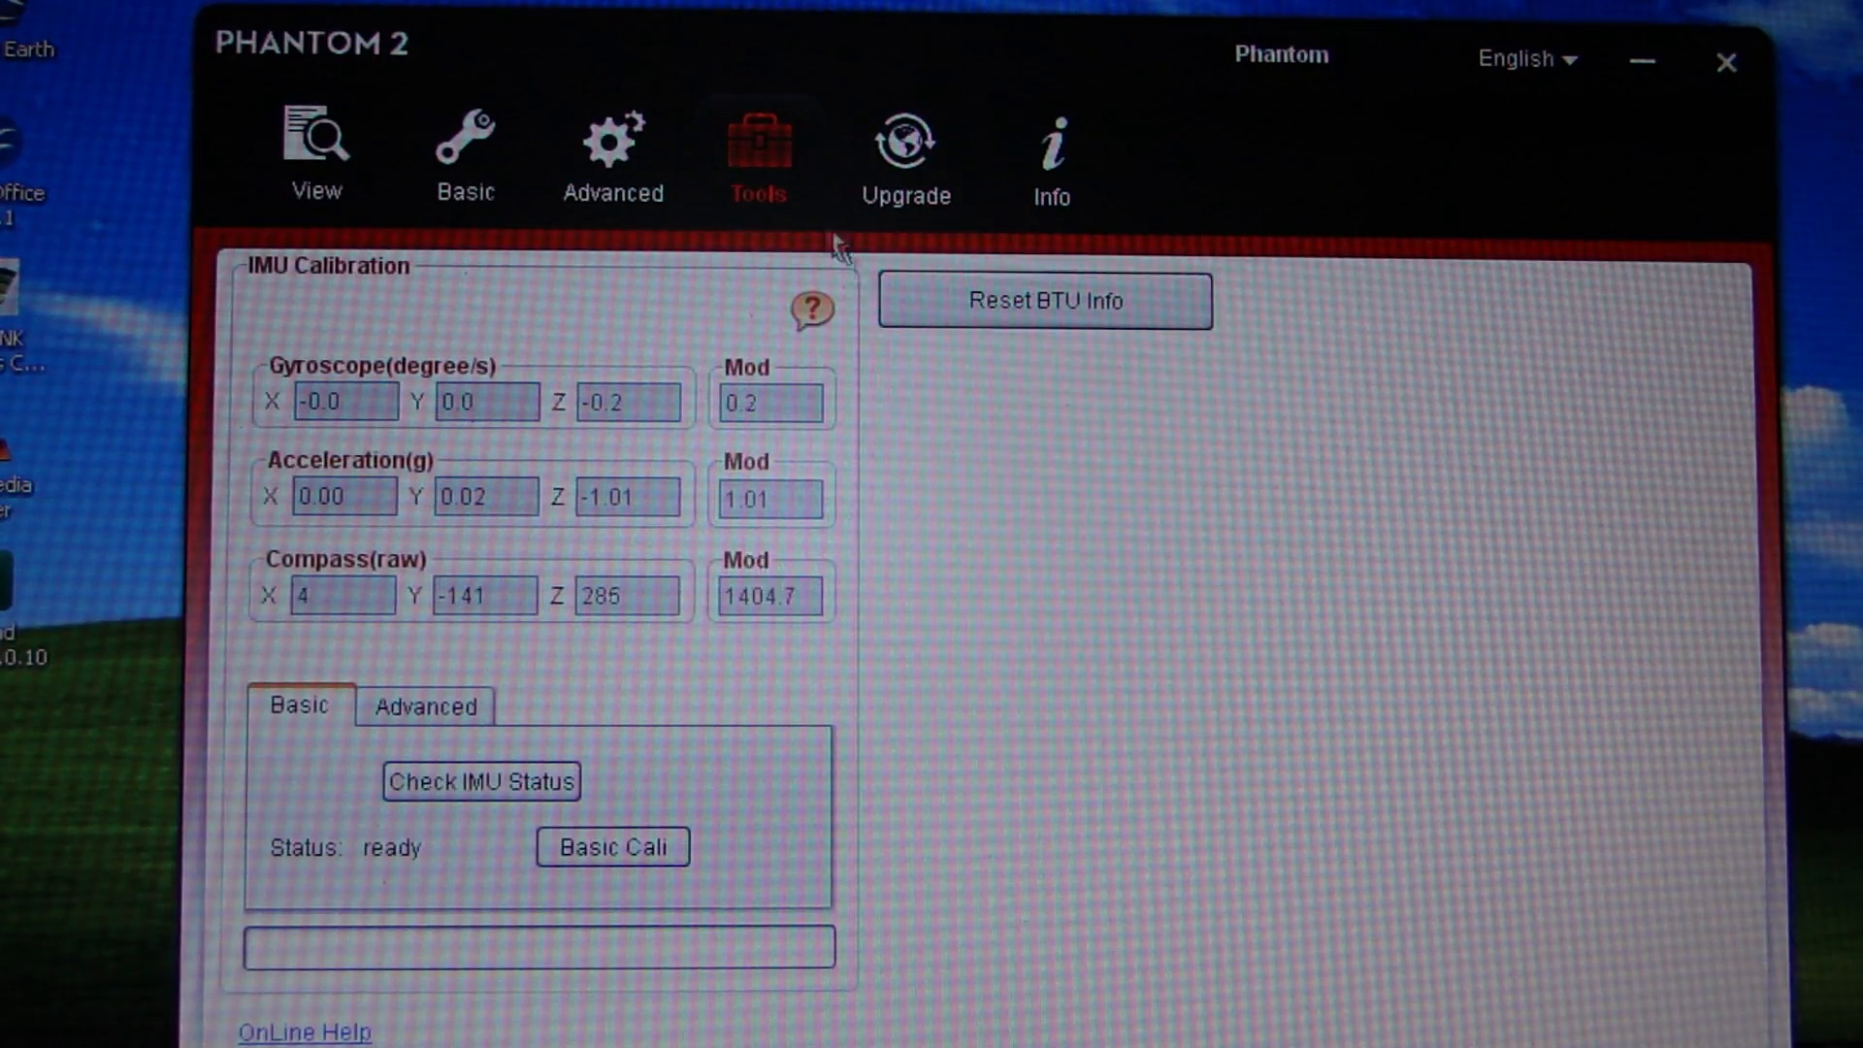
Show the View overview summarizing mounting, gain, failsafe, gimbal and battery settings.
{"action": "left_click", "coordinate": [314, 155]}
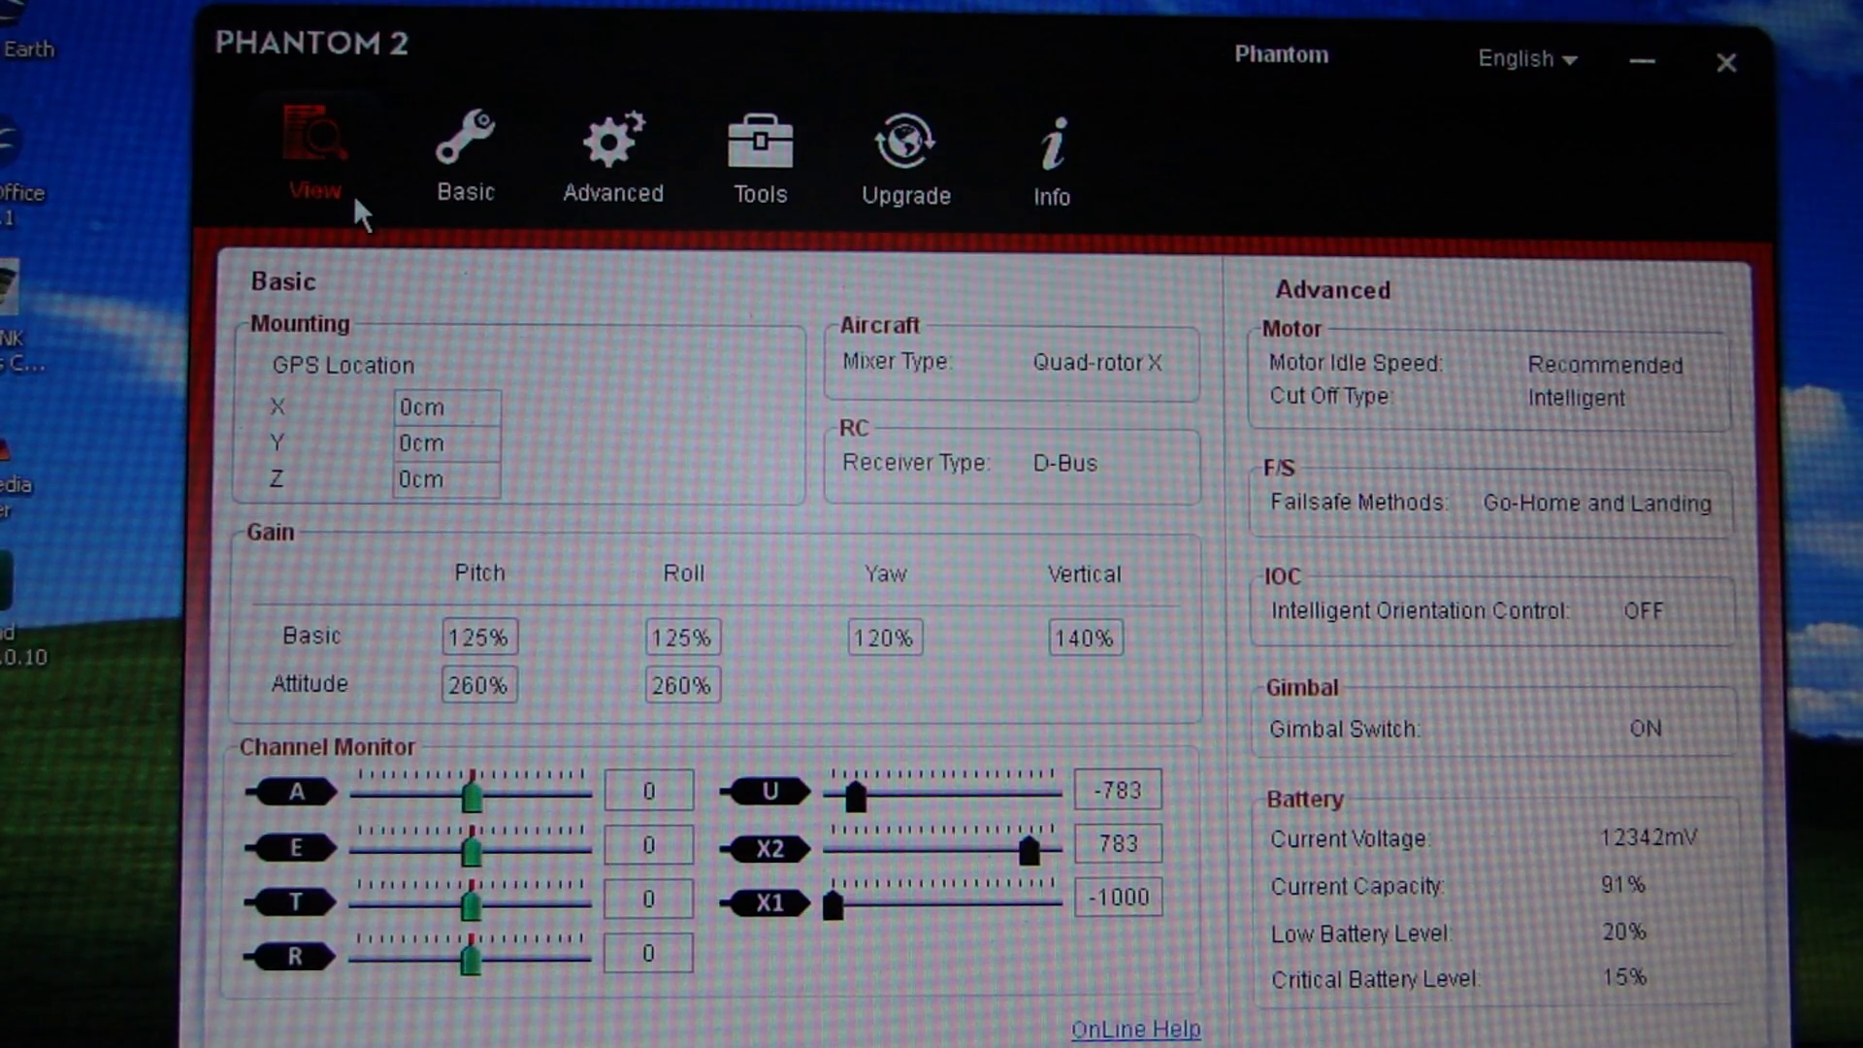
{"action": "mouse_move", "coordinate": [1283, 97]}
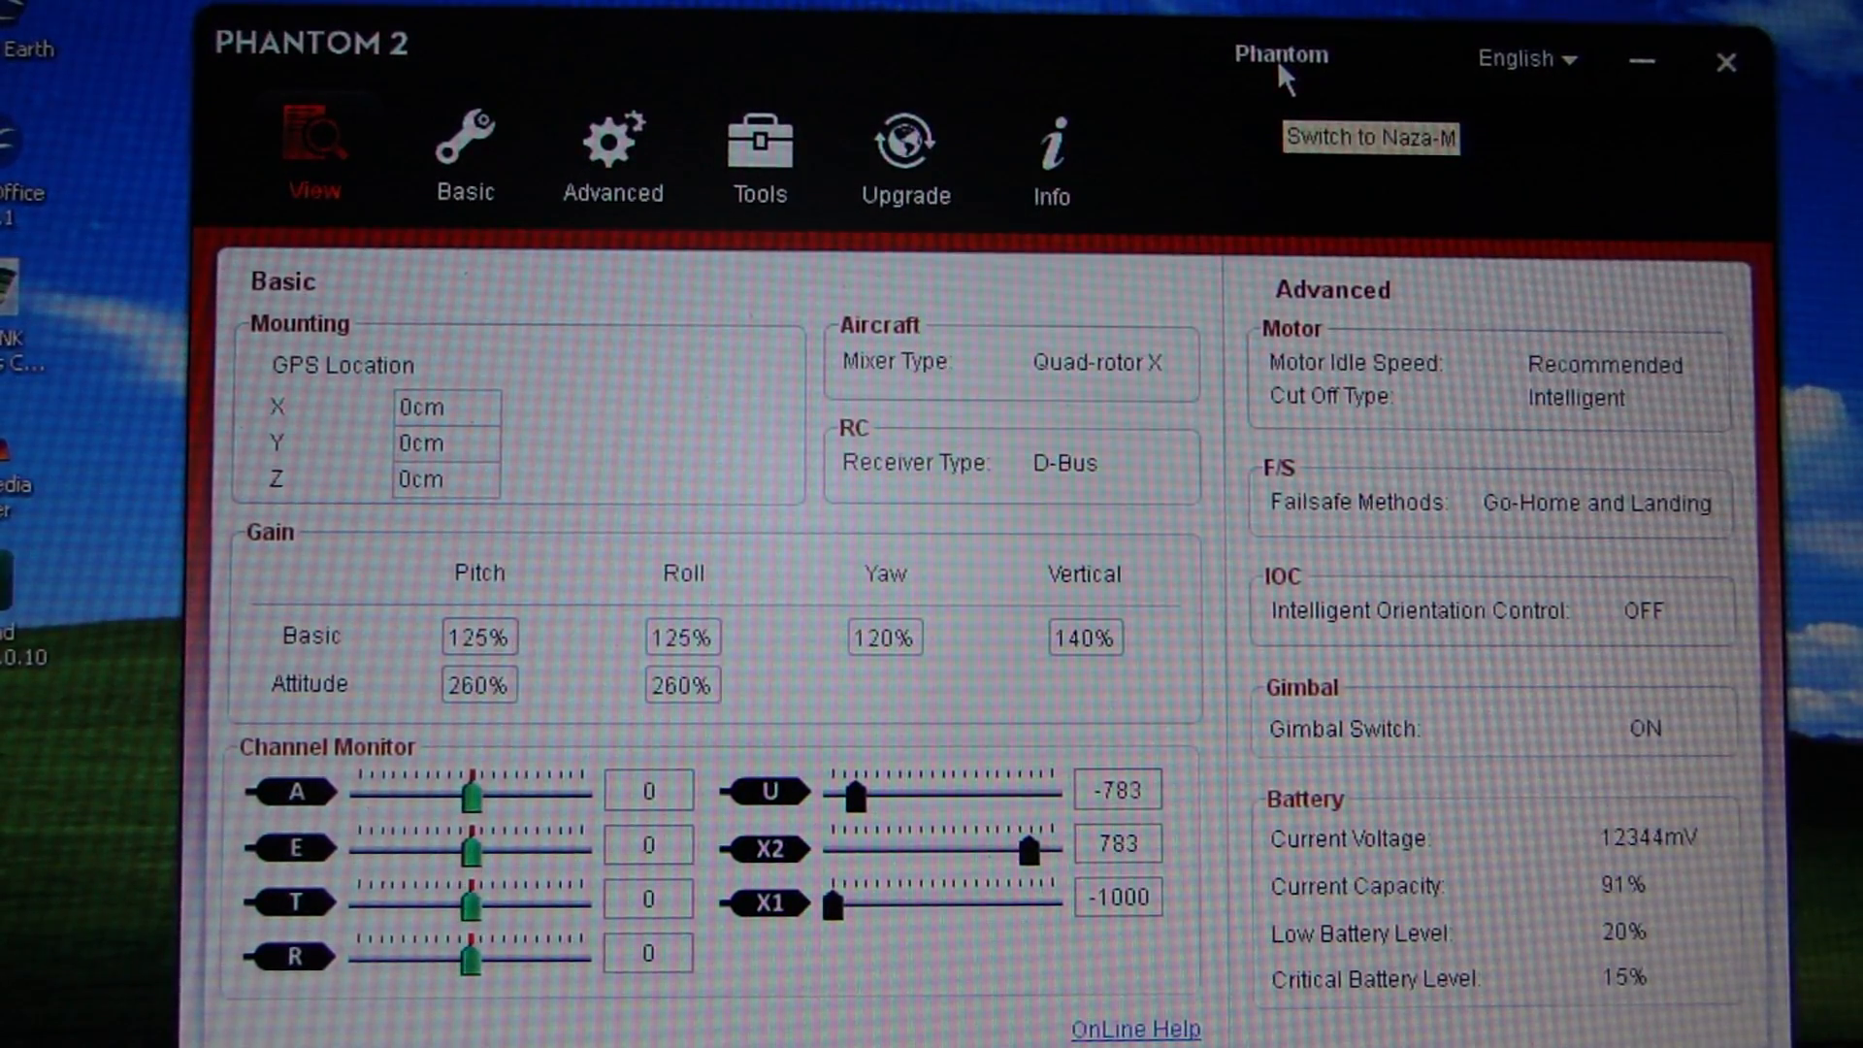
Request Naza-M mode from the Phantom label, bringing up the Warnings dialog.
{"action": "left_click", "coordinate": [1369, 138]}
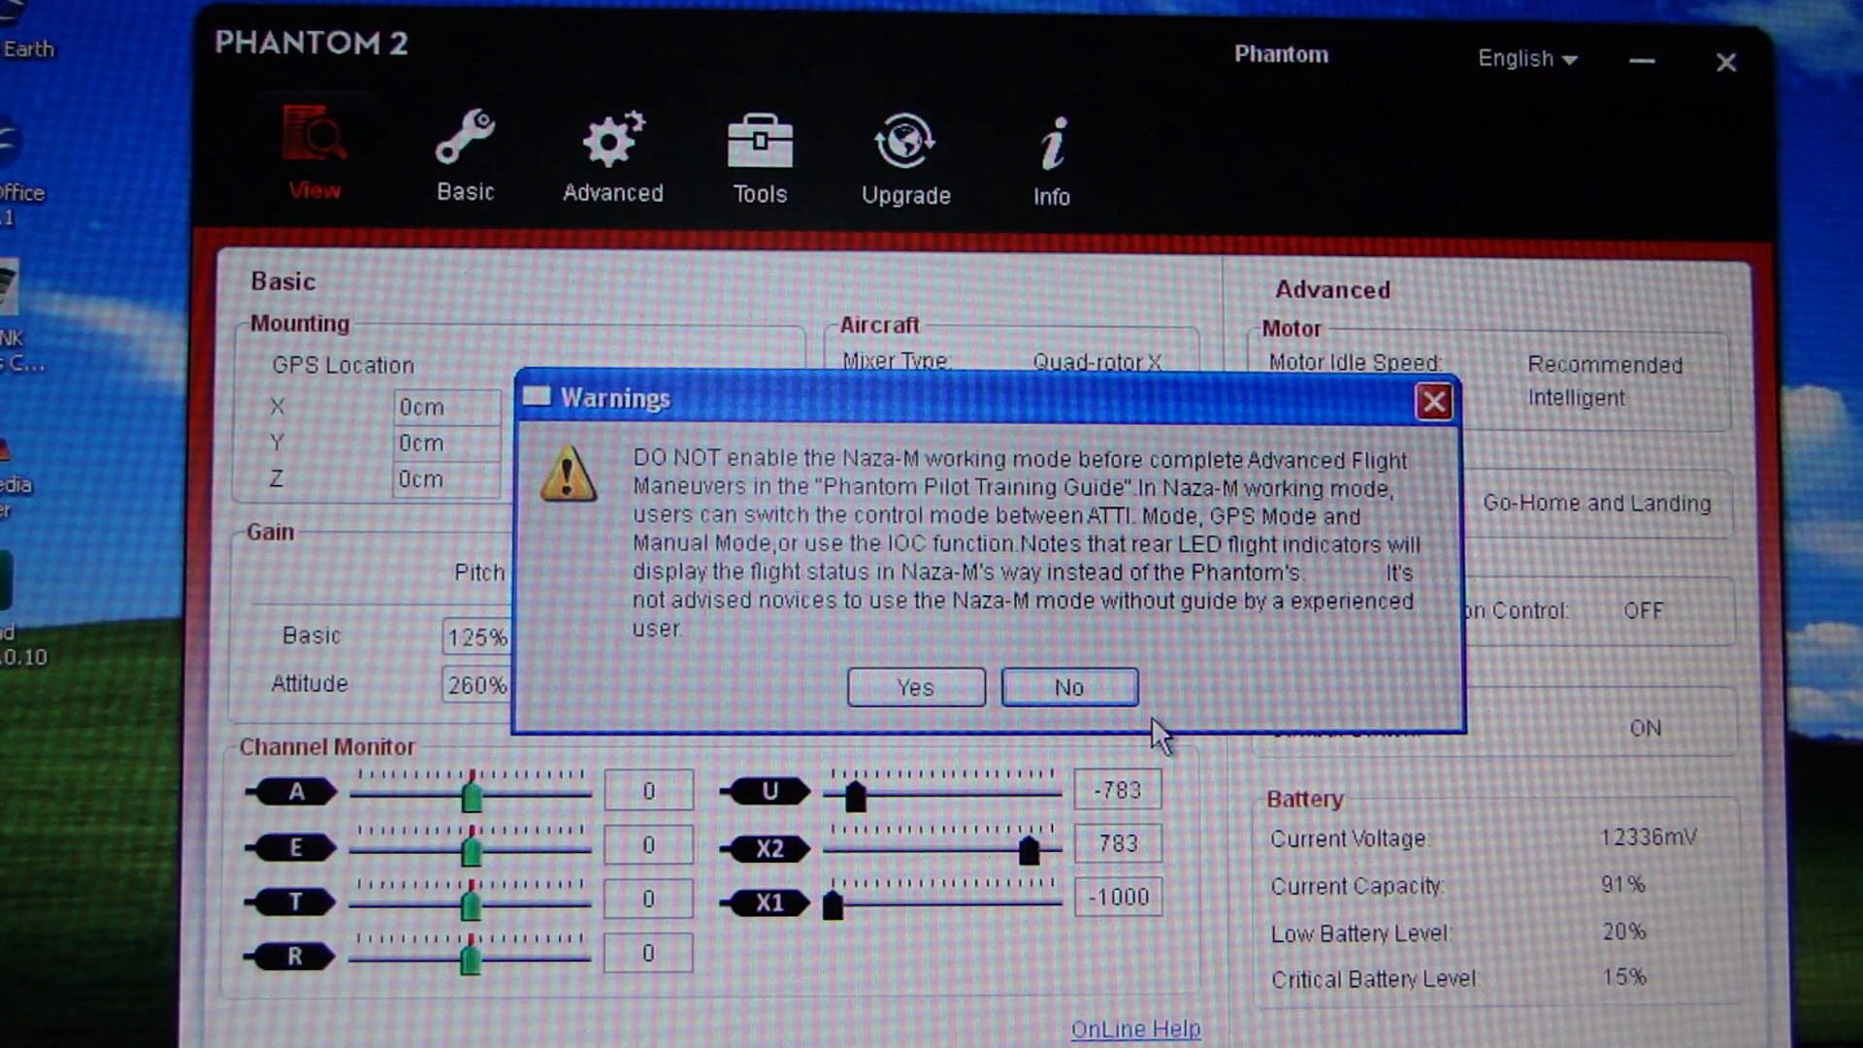
{"action": "mouse_move", "coordinate": [995, 700]}
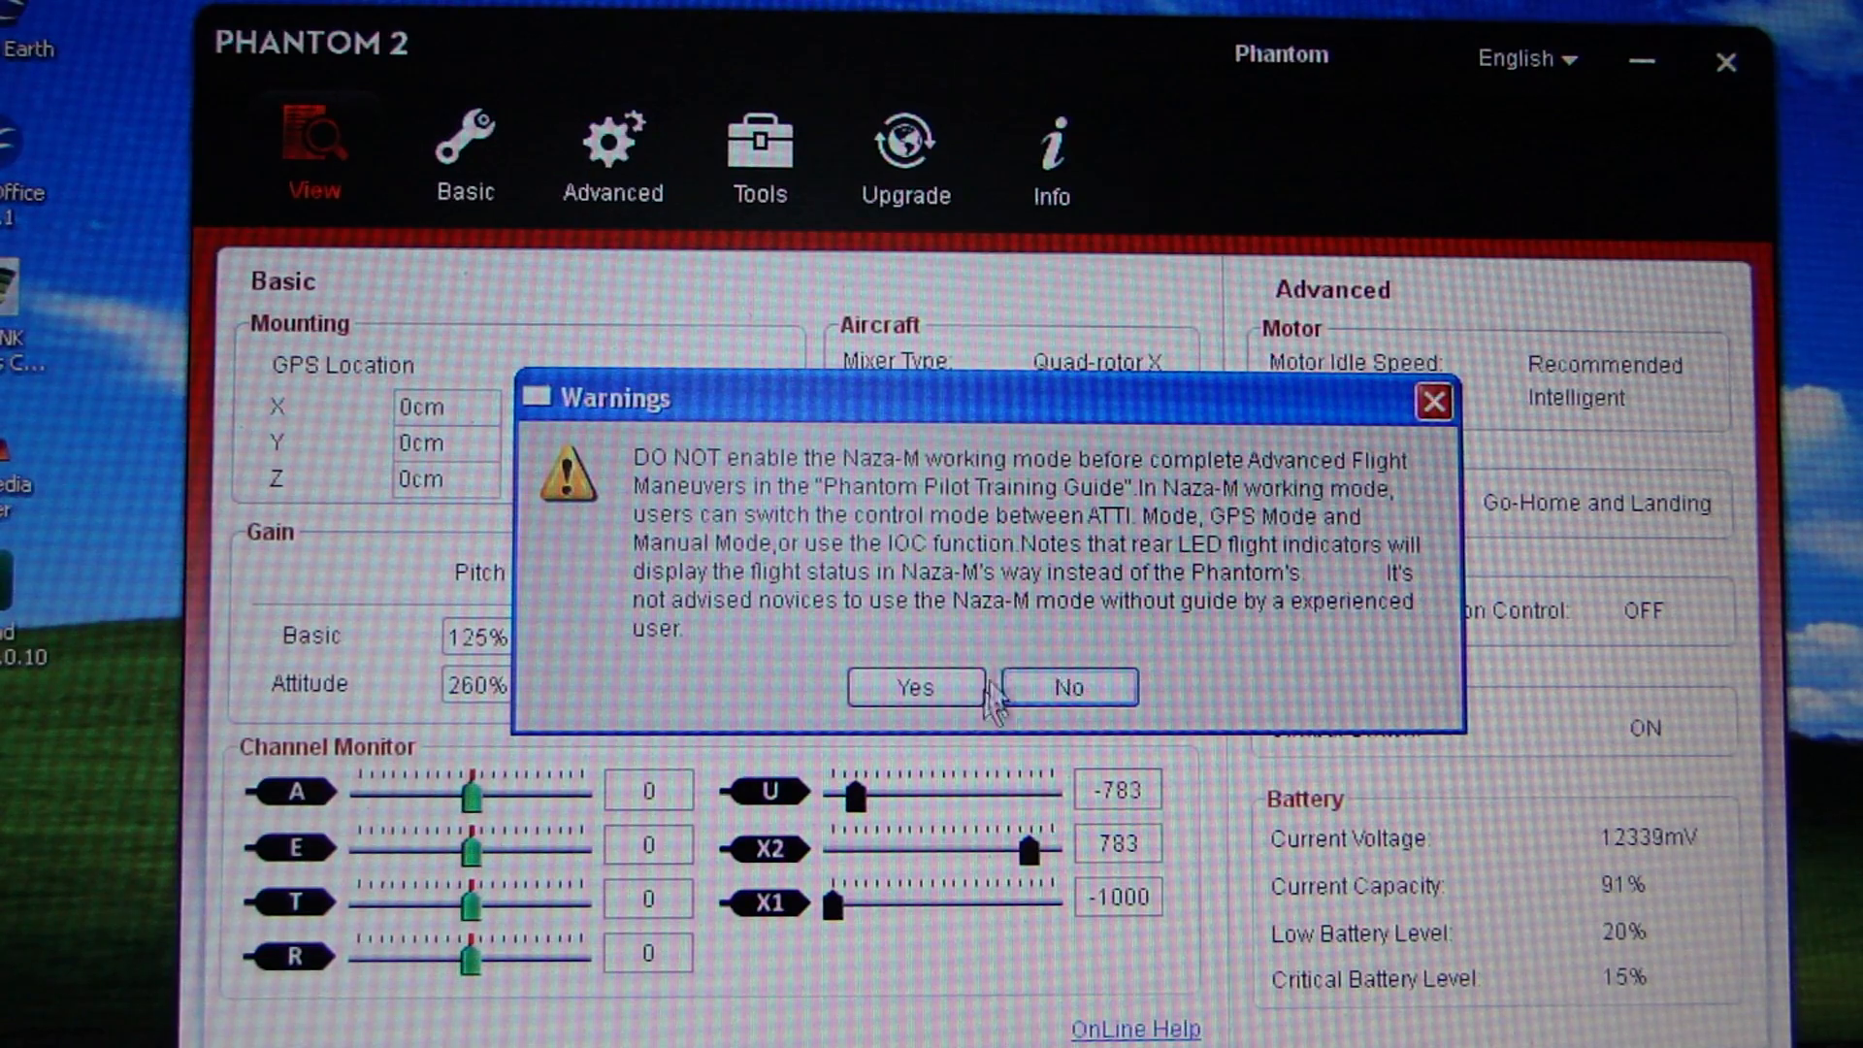
Accept both Naza-M warnings with Yes and dismiss the Info notice with OK.
{"action": "left_click", "coordinate": [912, 687]}
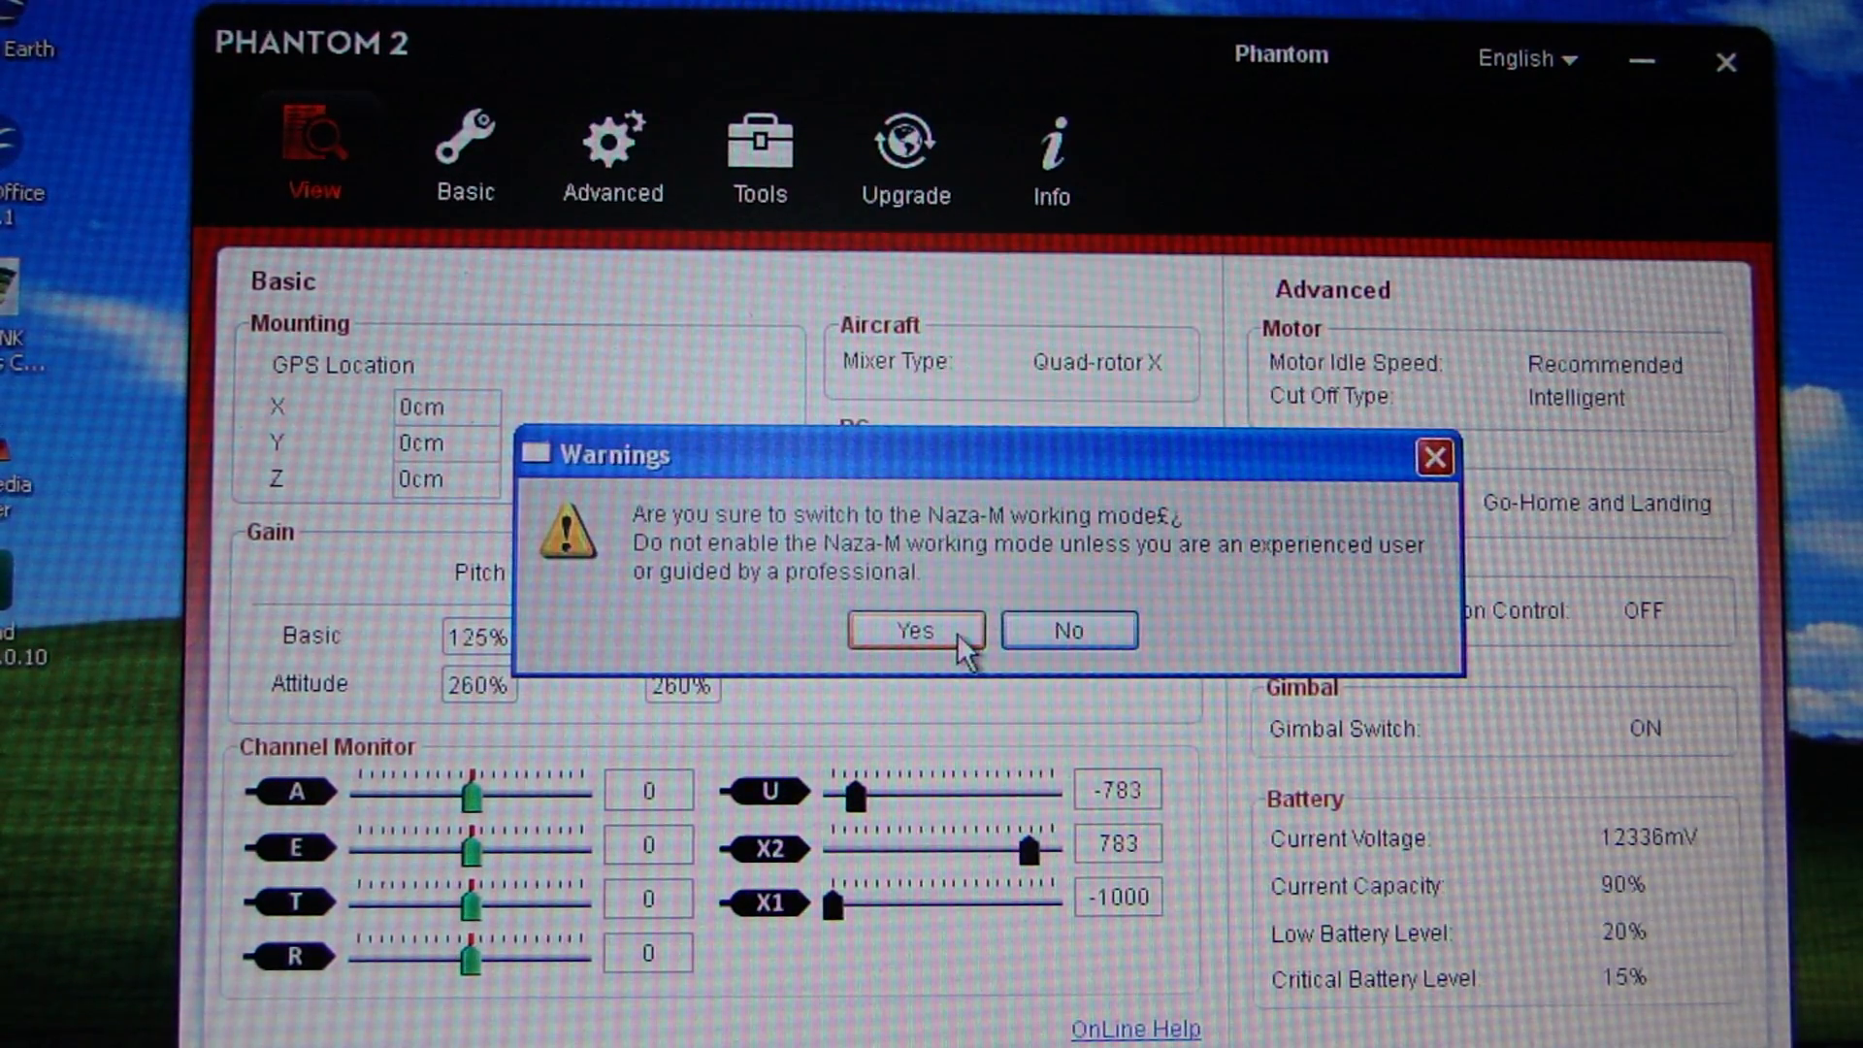
{"action": "left_click", "coordinate": [912, 629]}
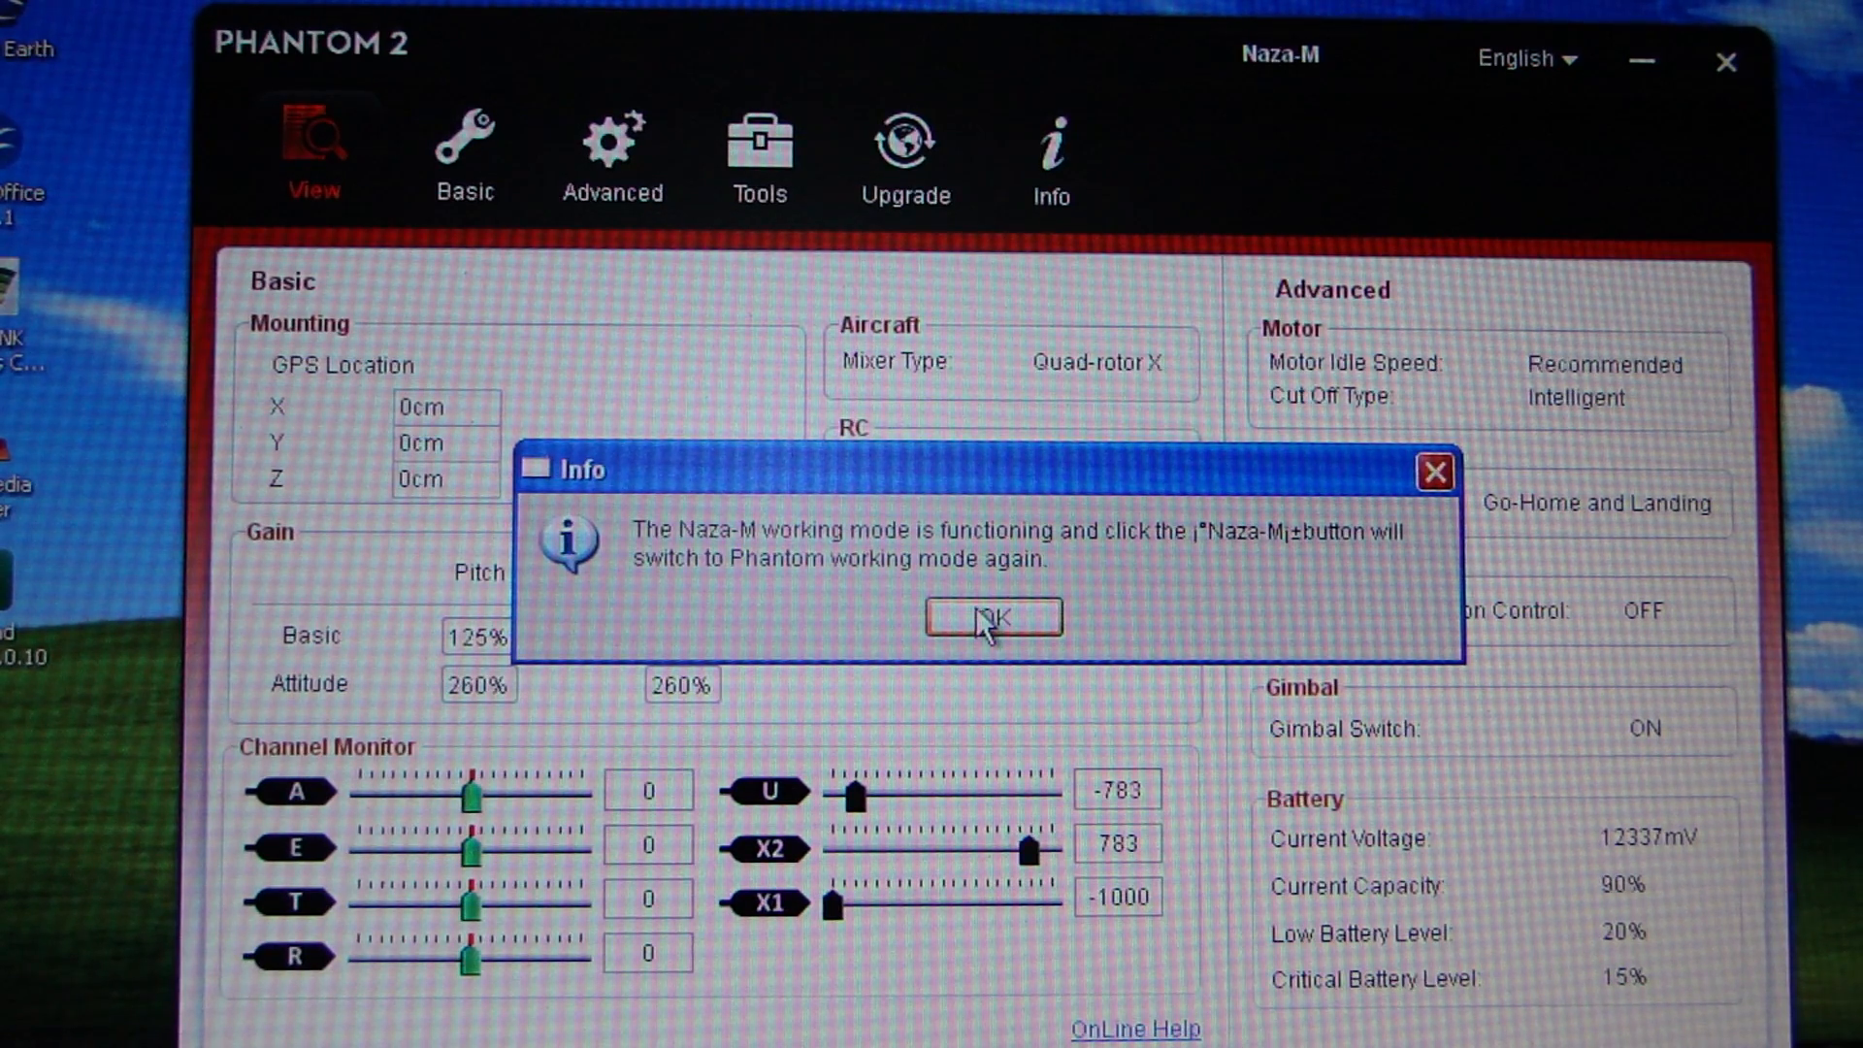
{"action": "left_click", "coordinate": [990, 617]}
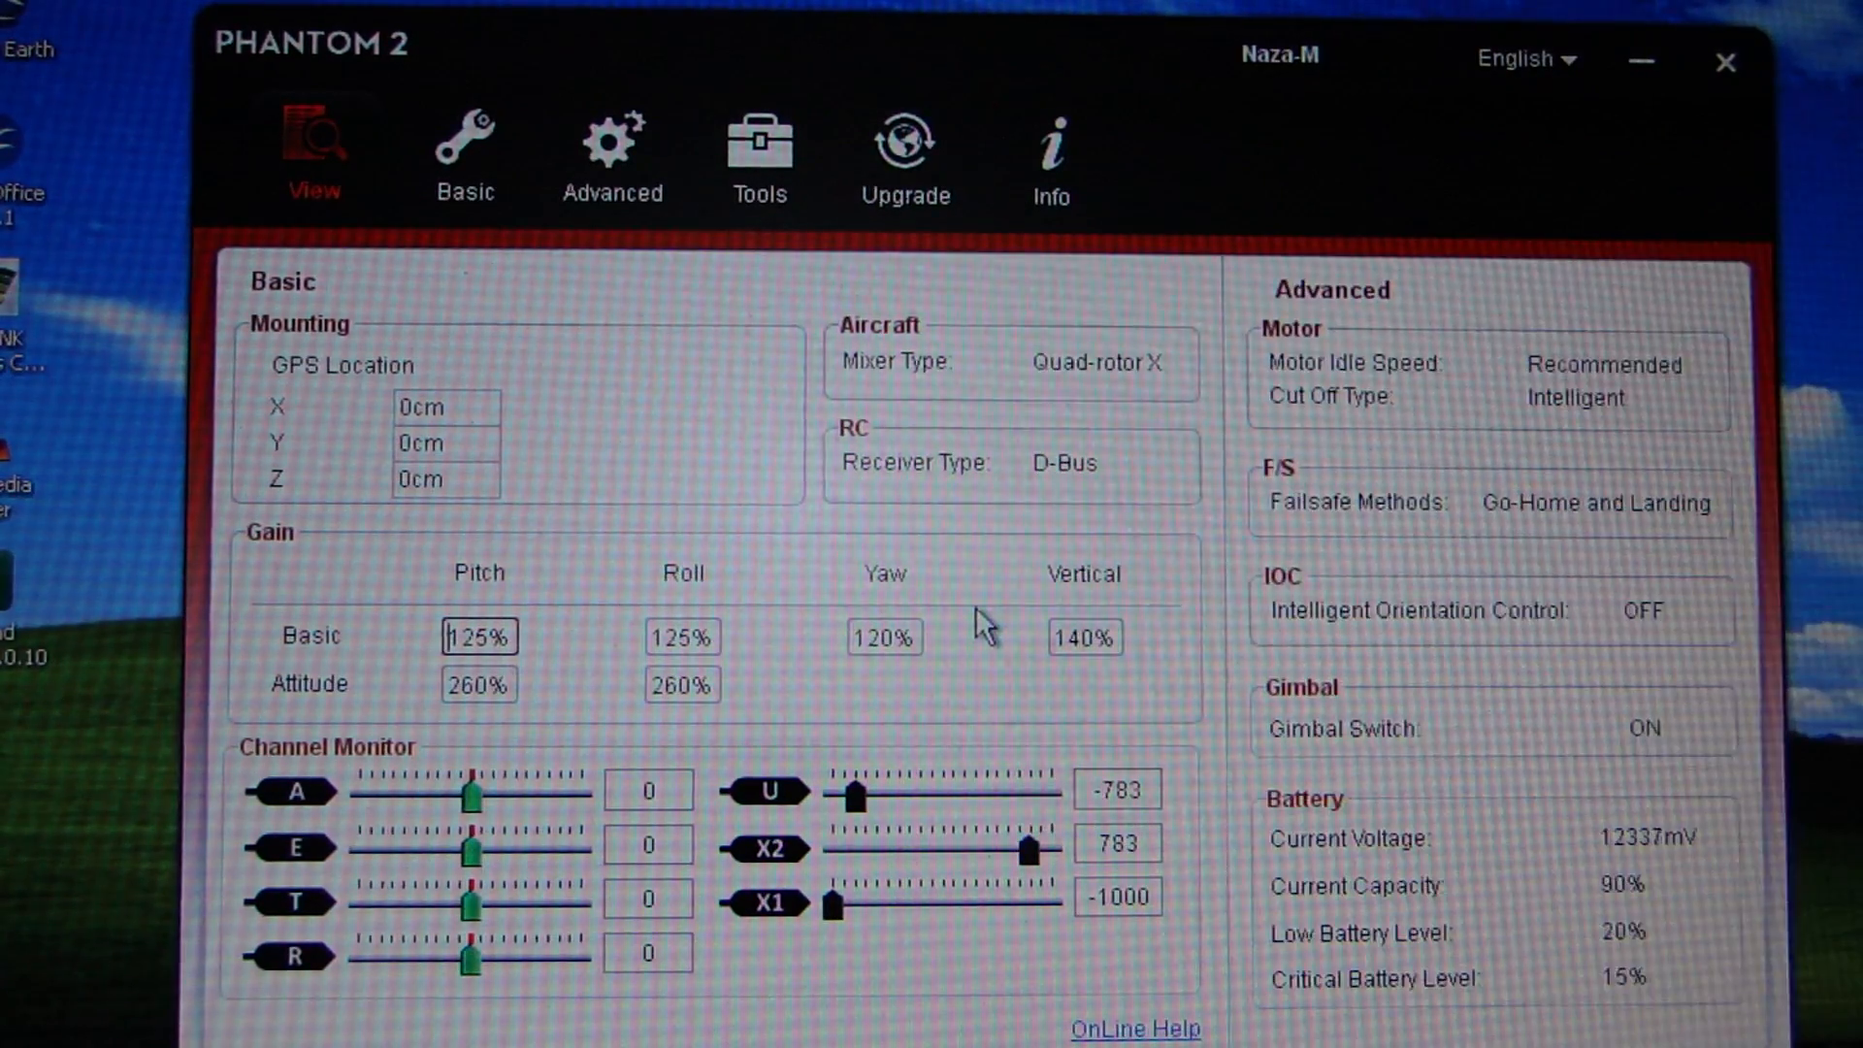
{"action": "mouse_move", "coordinate": [1176, 571]}
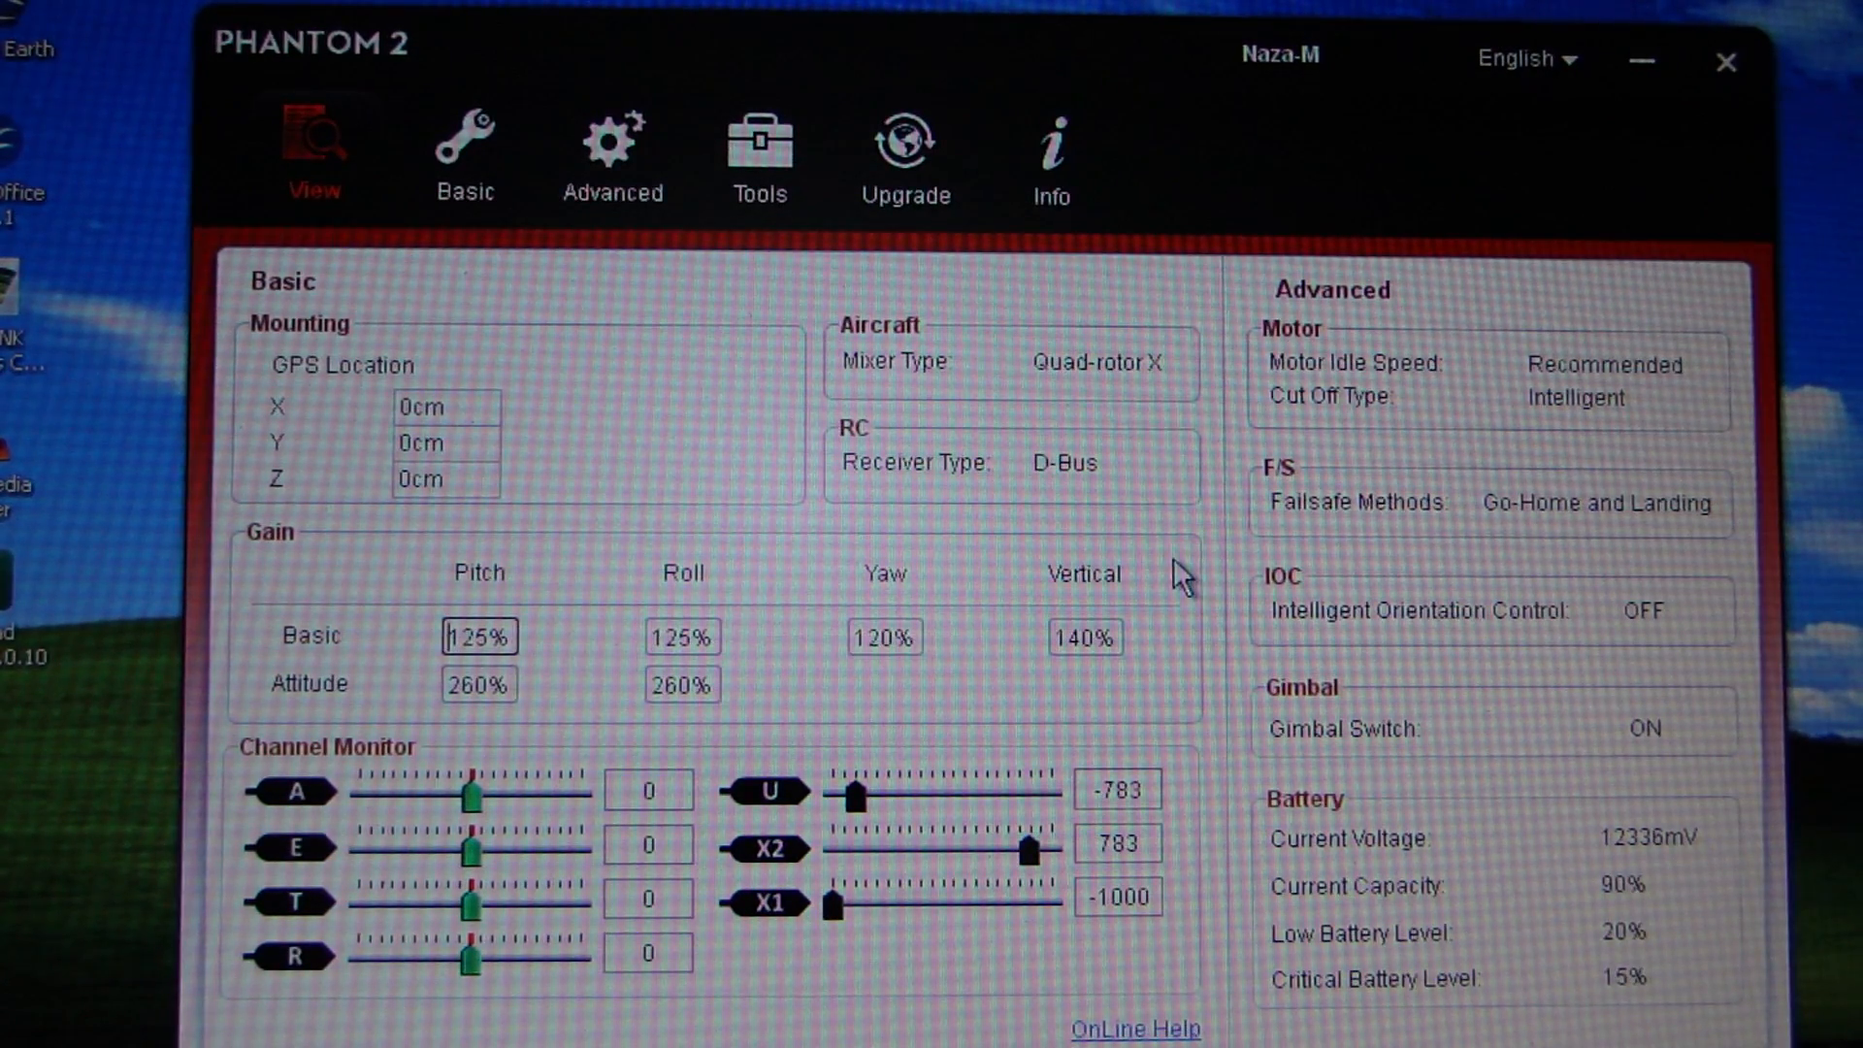
{"action": "mouse_move", "coordinate": [493, 244]}
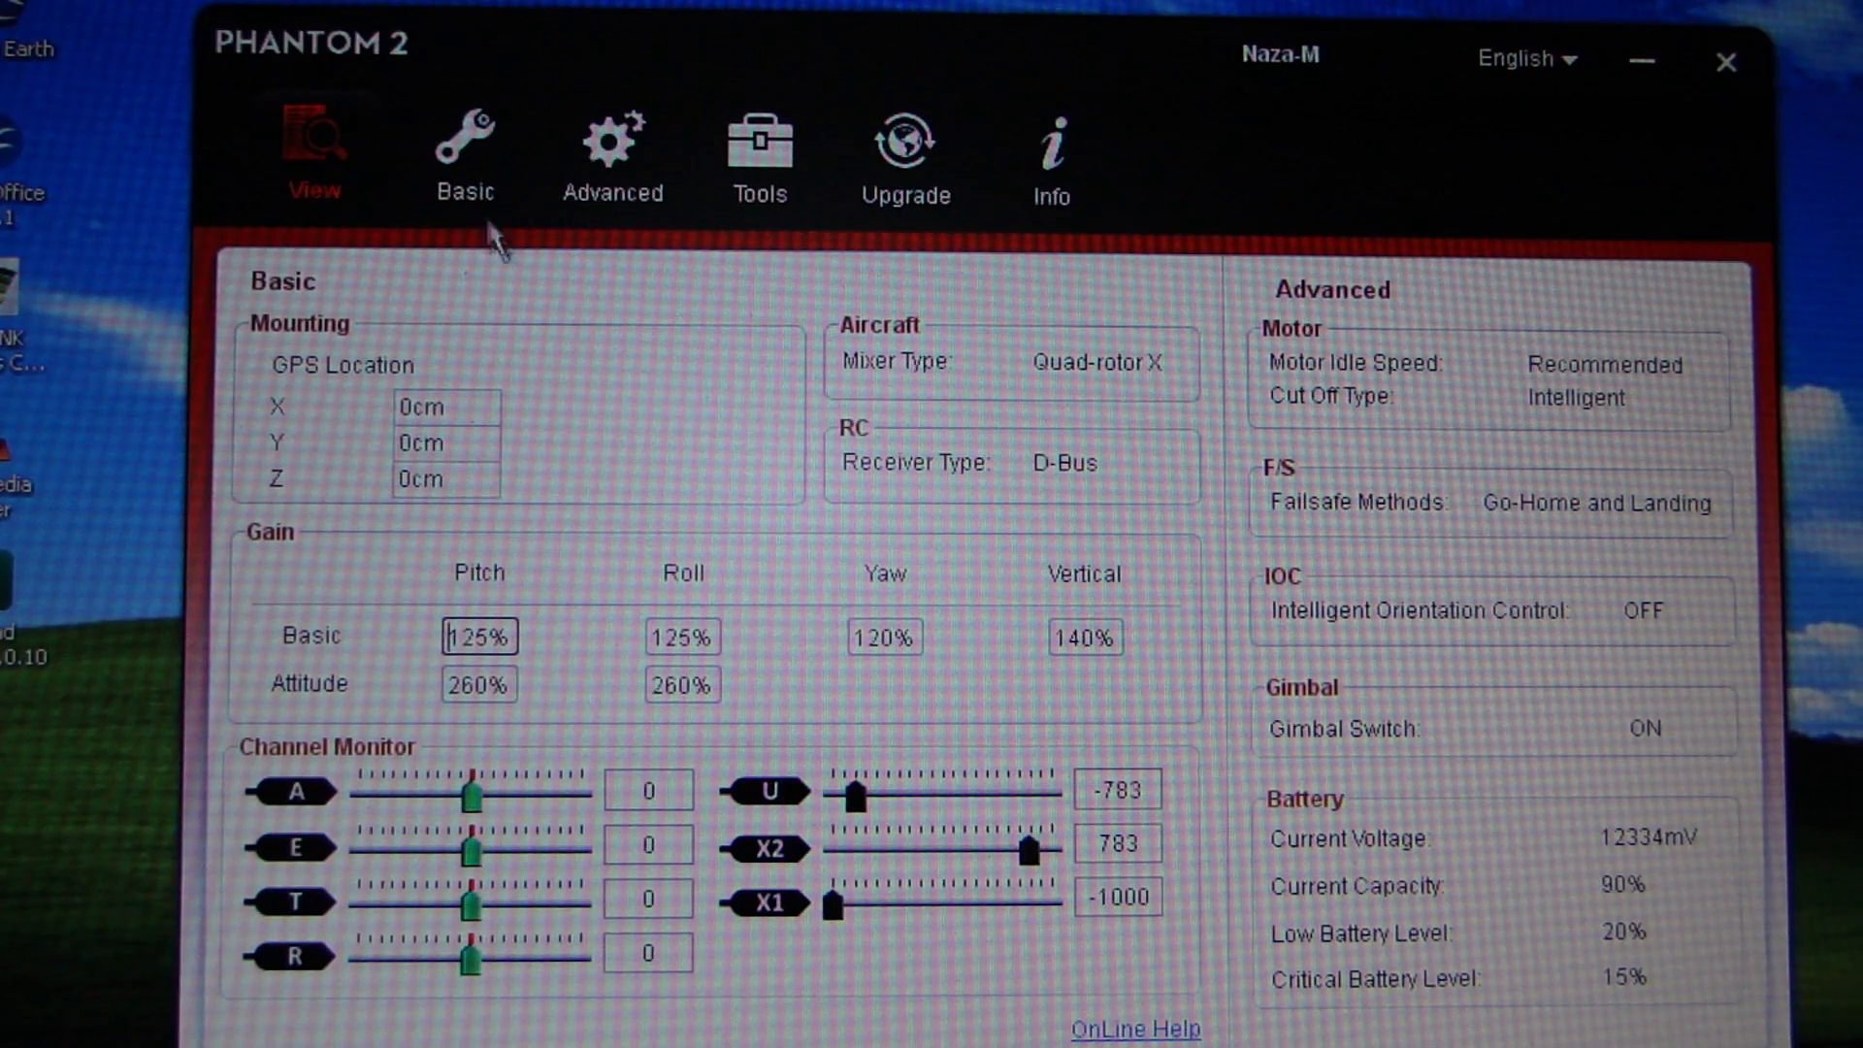
Check the Basic Mounting, RC and Gain pages, then return to the RC page.
{"action": "left_click", "coordinate": [465, 160]}
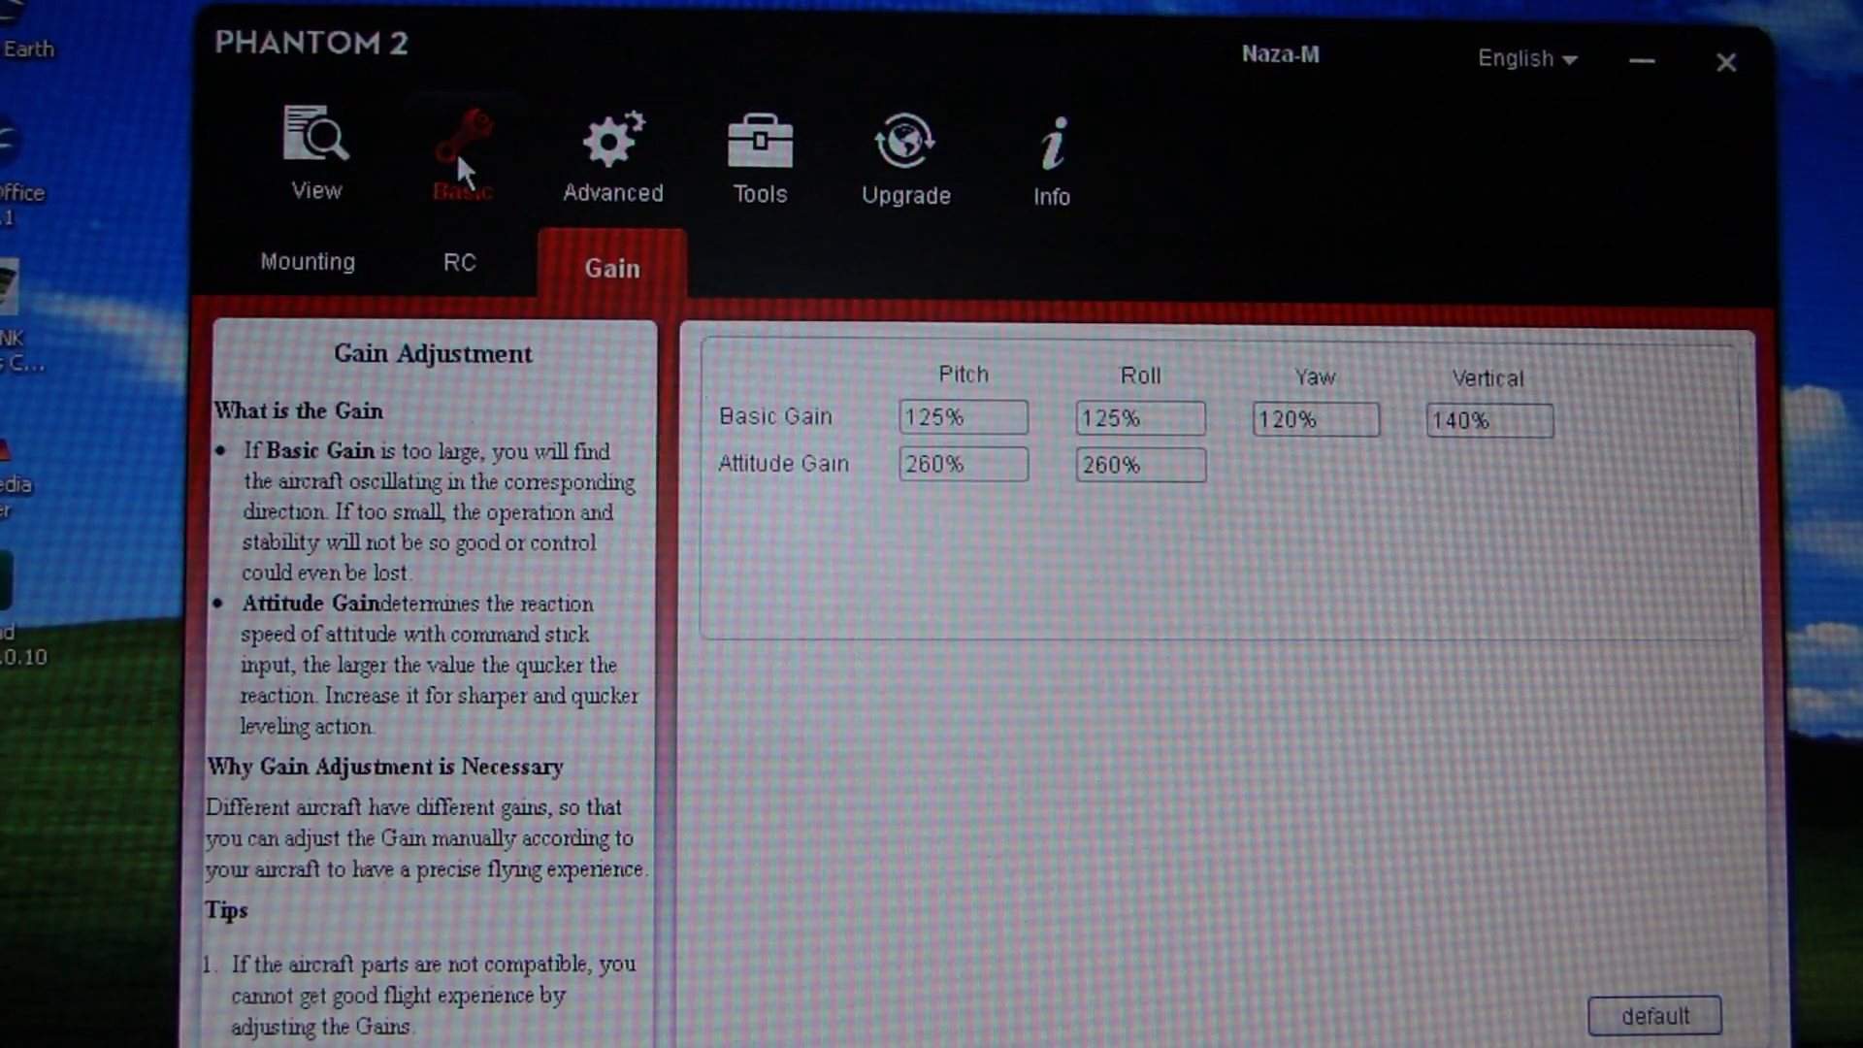
{"action": "left_click", "coordinate": [307, 263]}
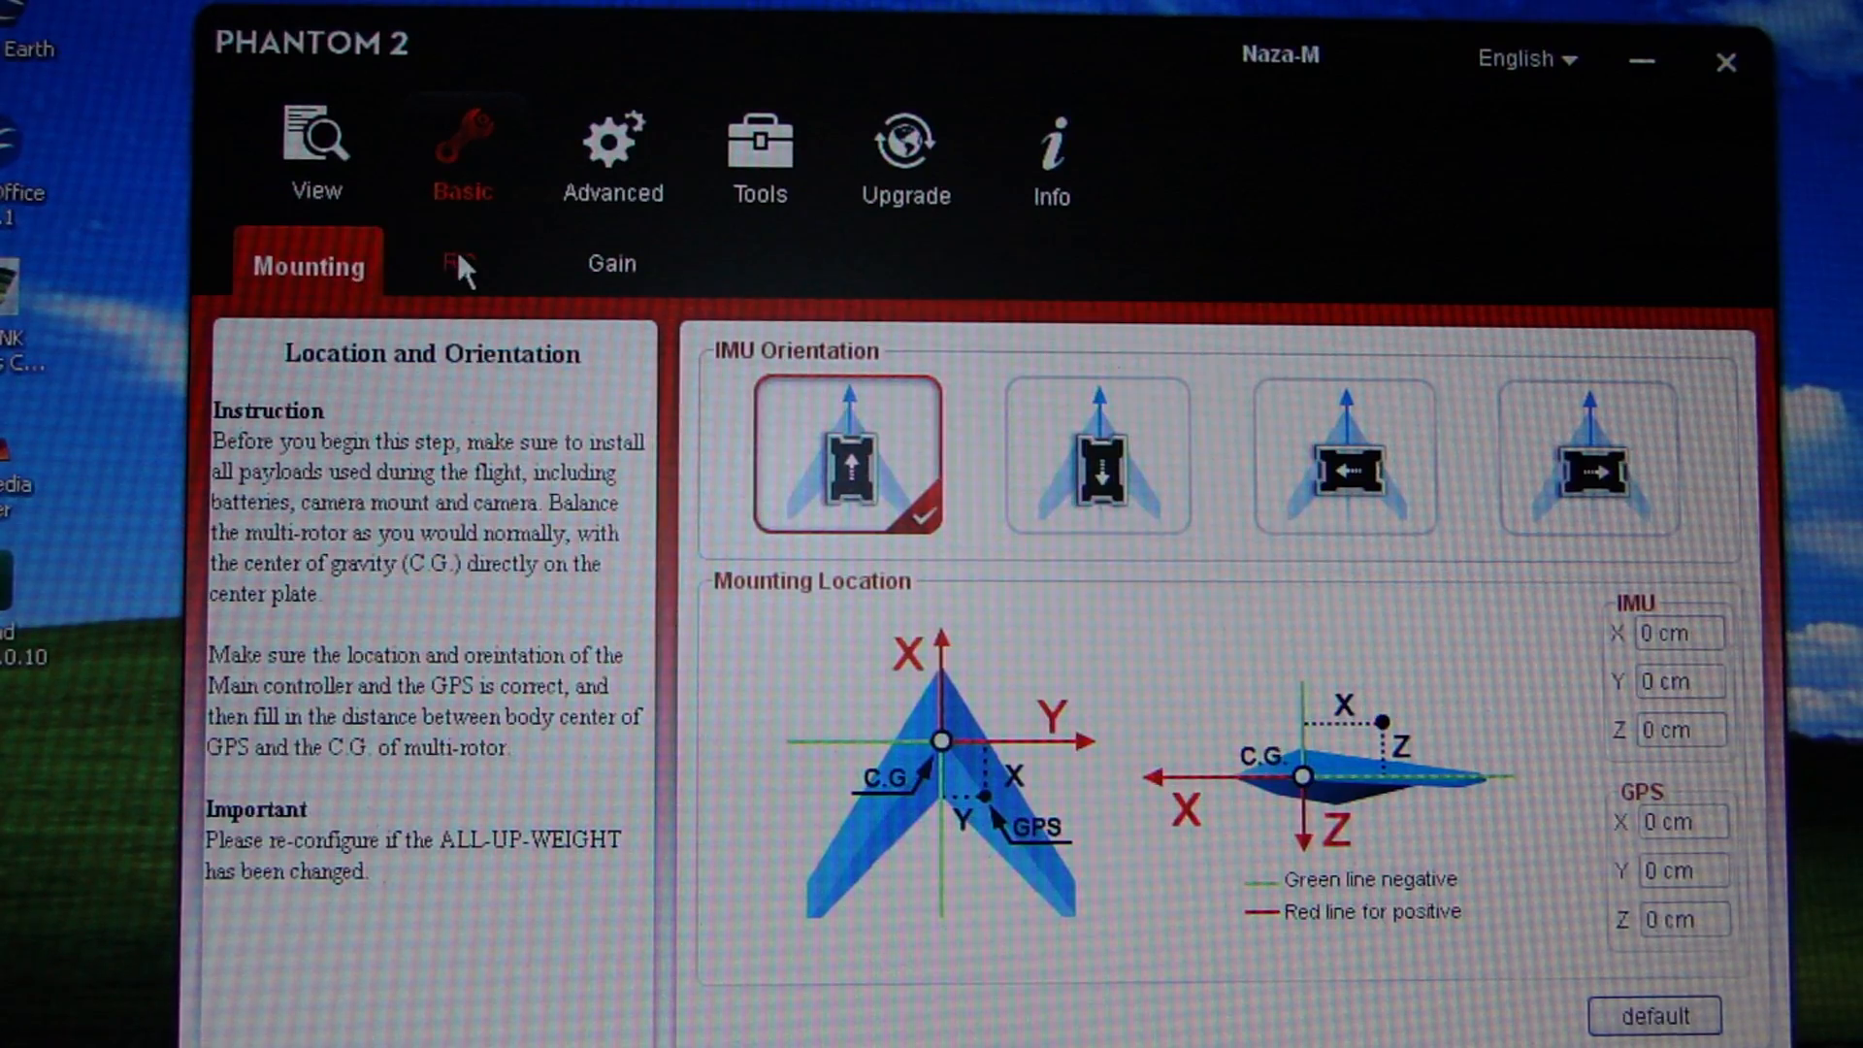
{"action": "left_click", "coordinate": [457, 264]}
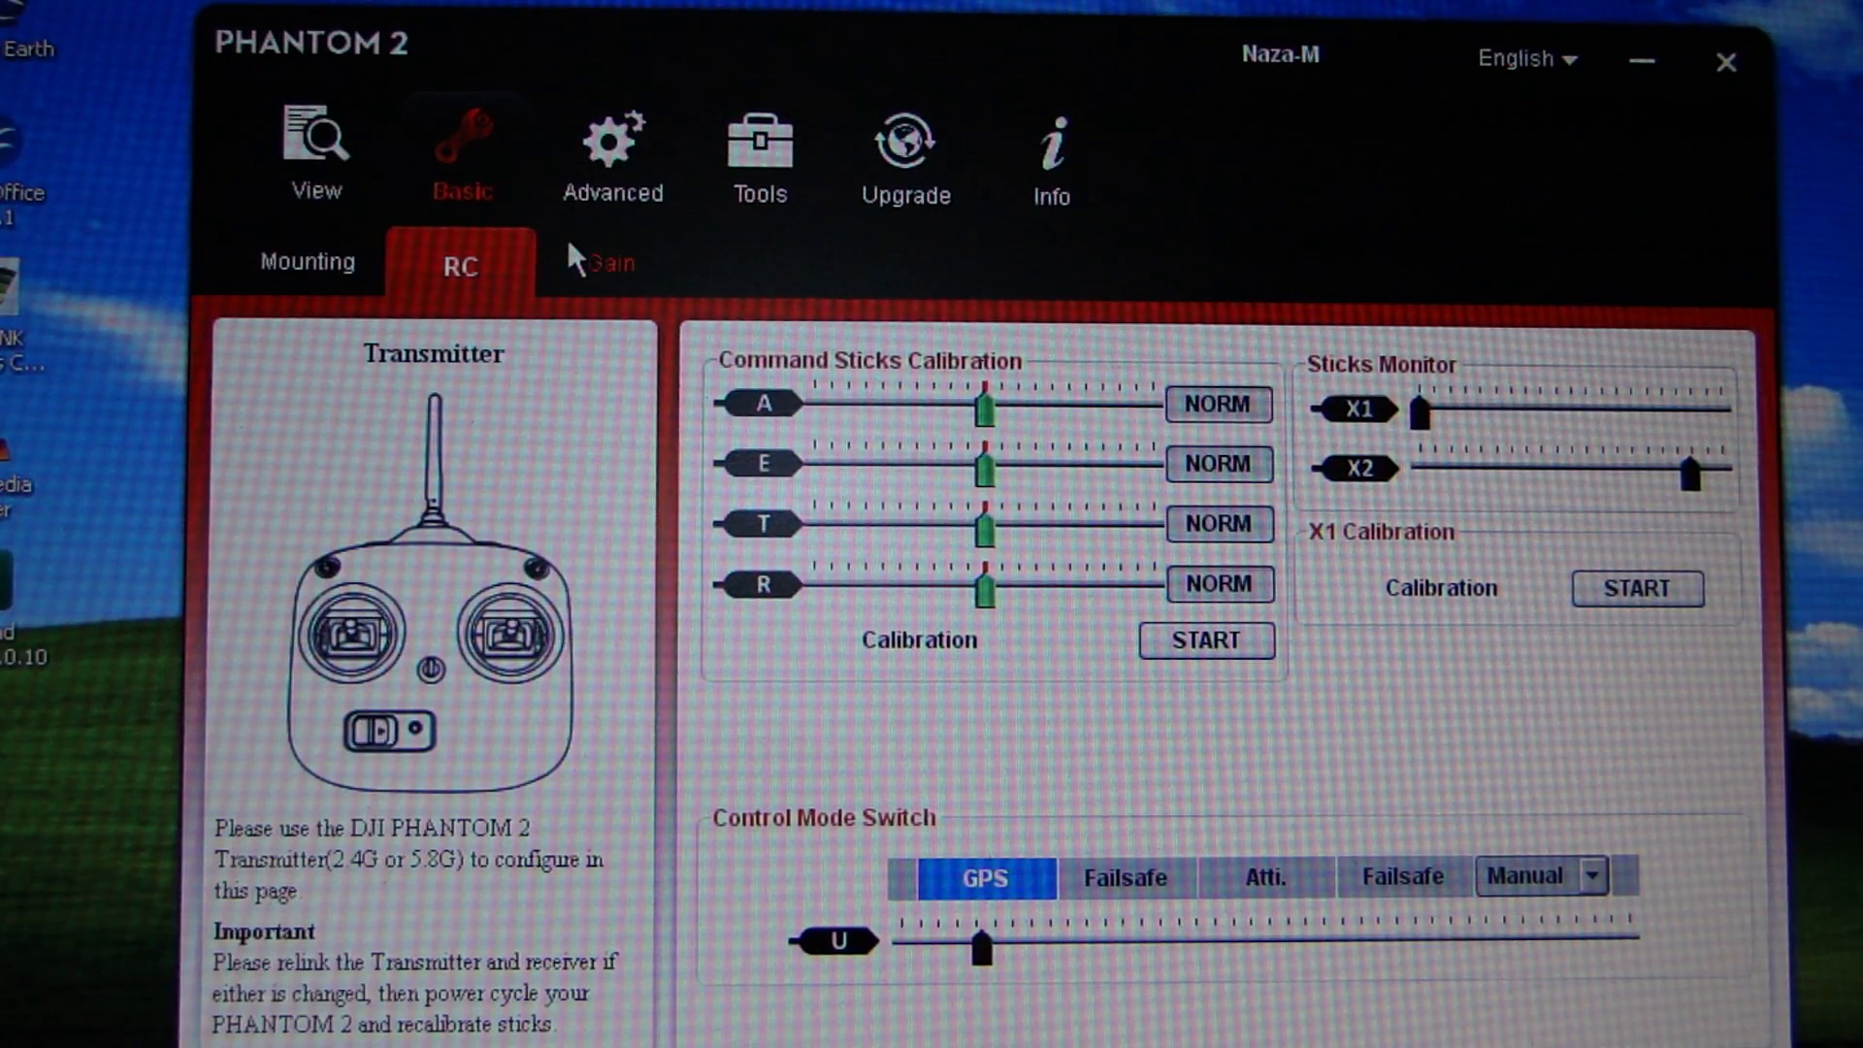
{"action": "left_click", "coordinate": [612, 264]}
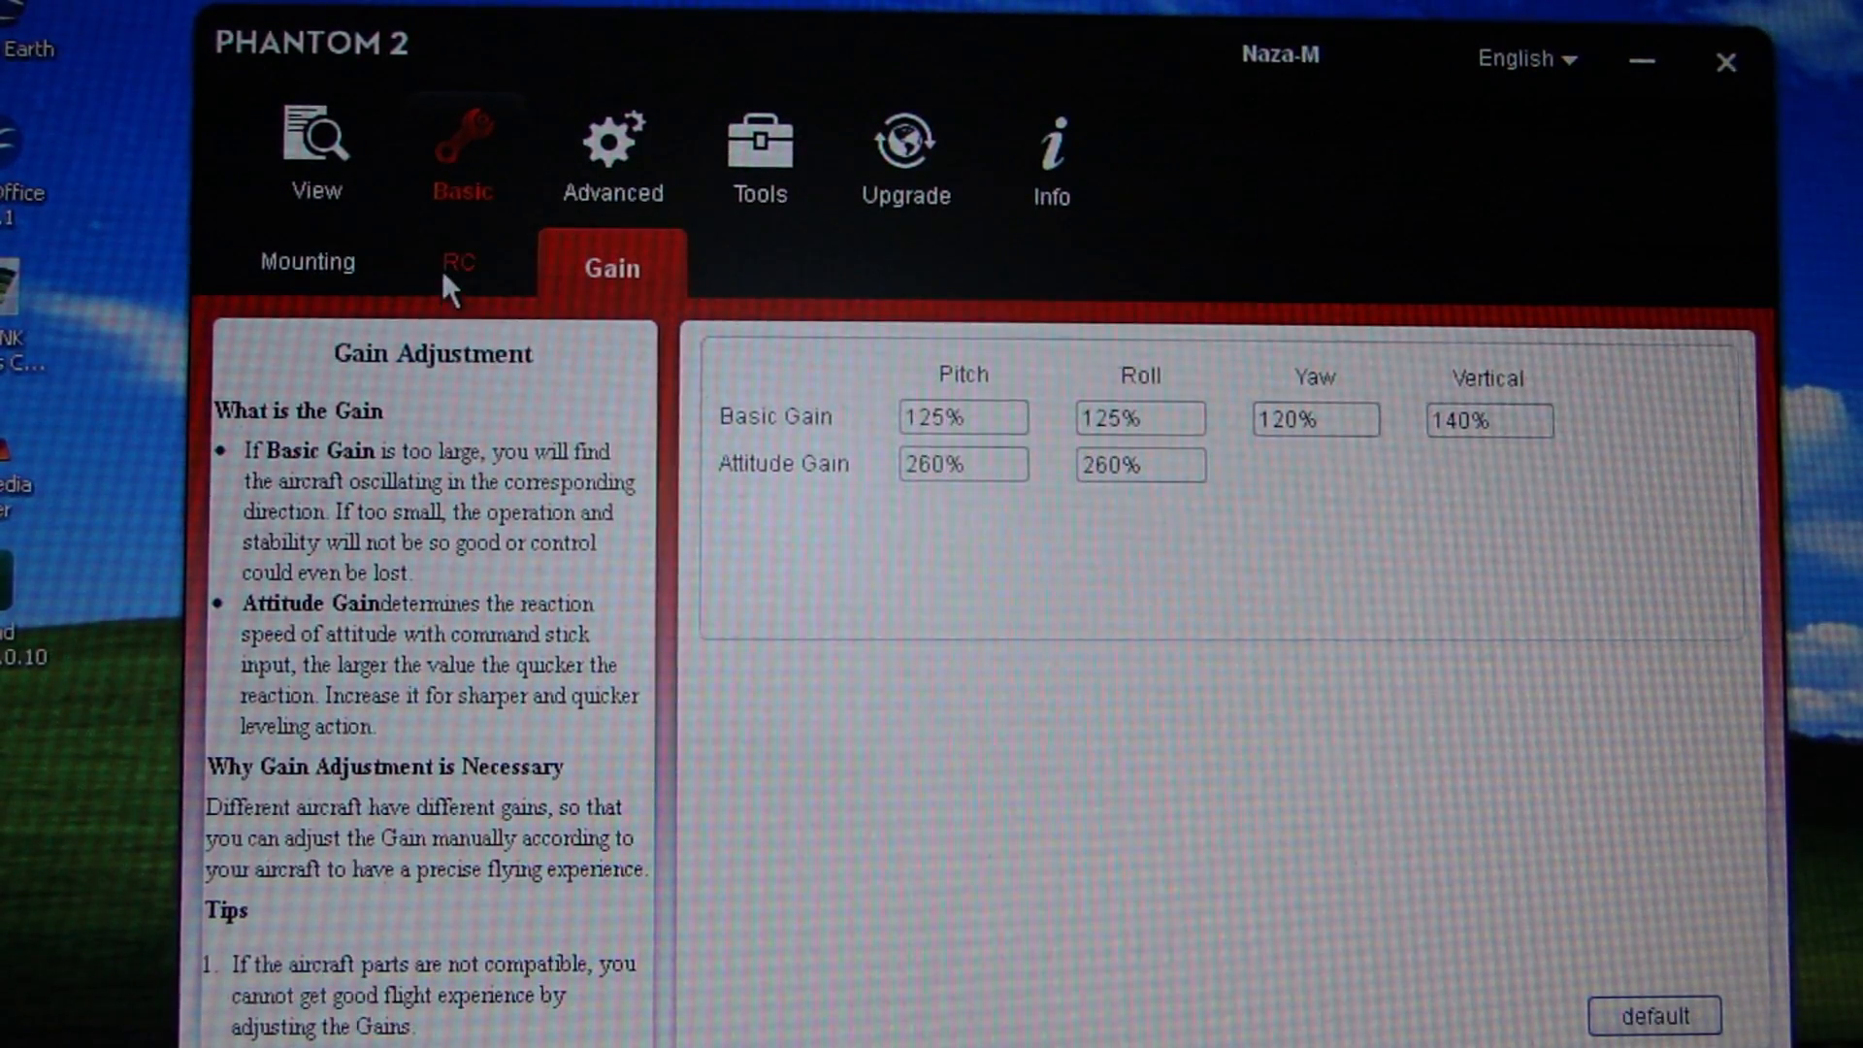
{"action": "left_click", "coordinate": [457, 264]}
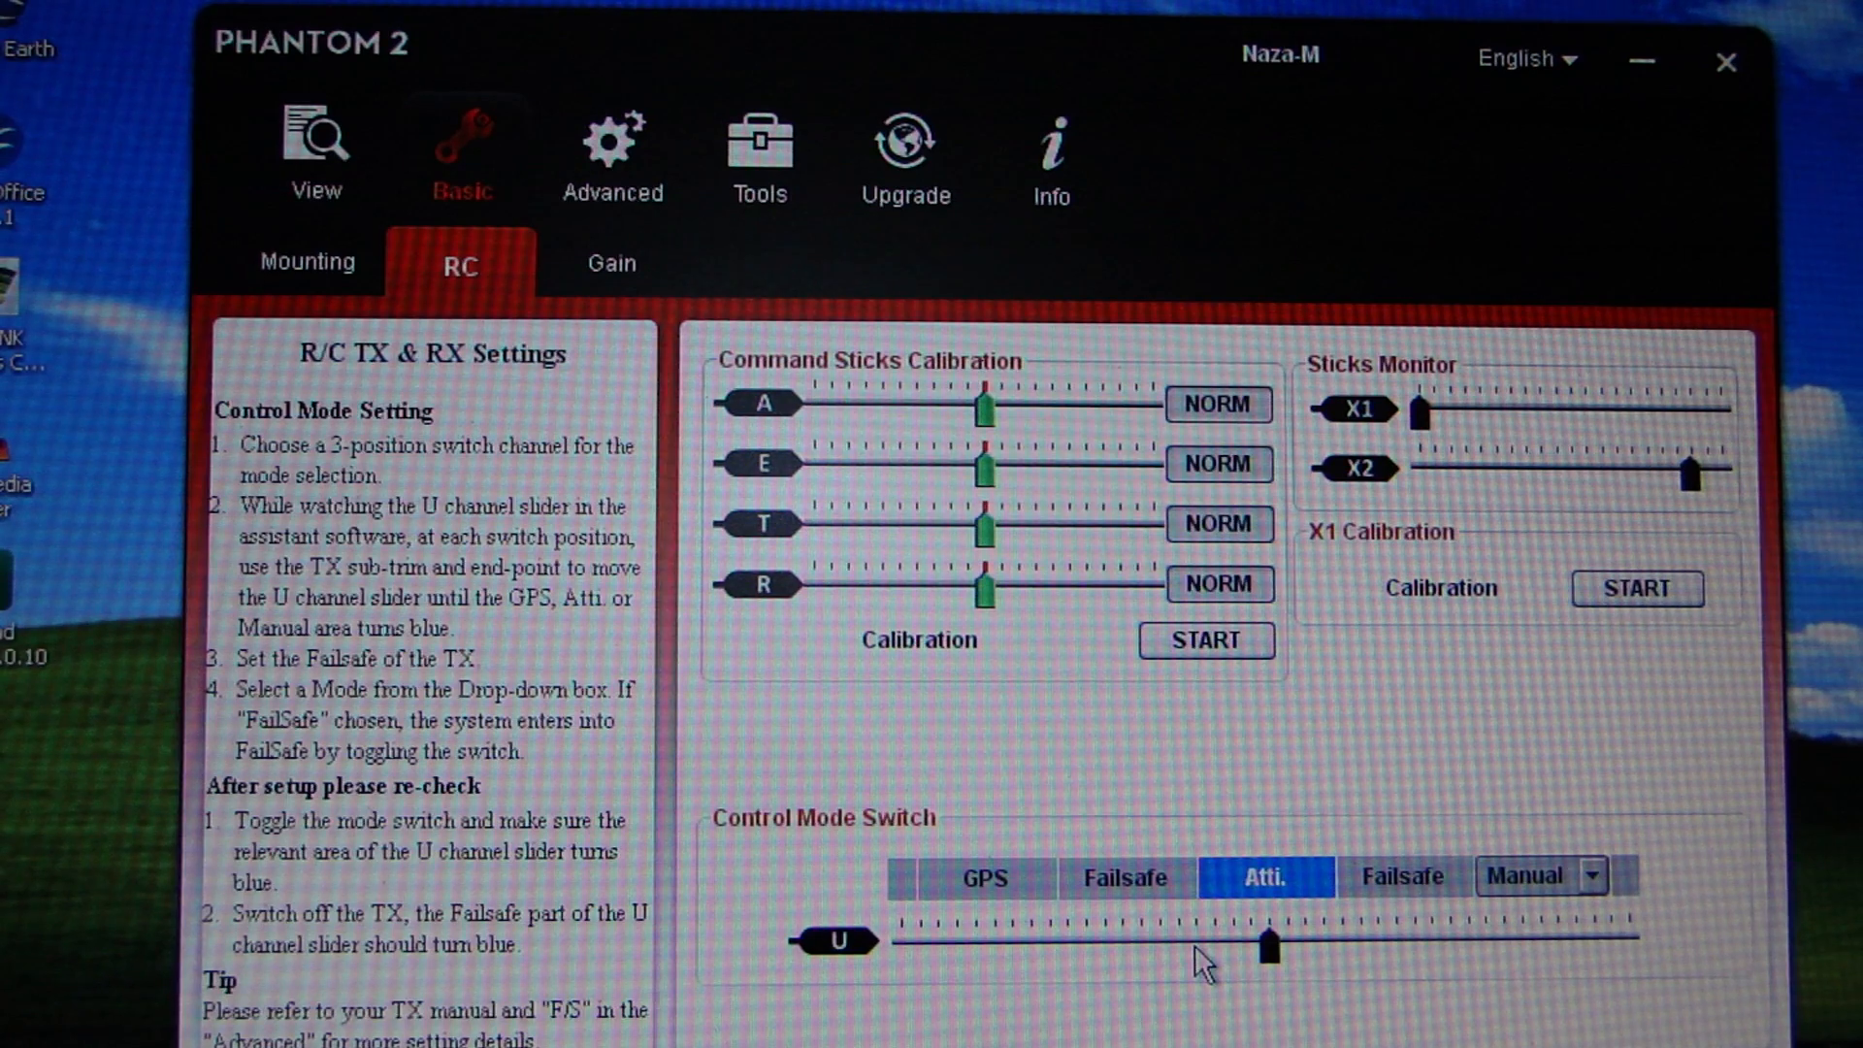
{"action": "mouse_move", "coordinate": [1271, 963]}
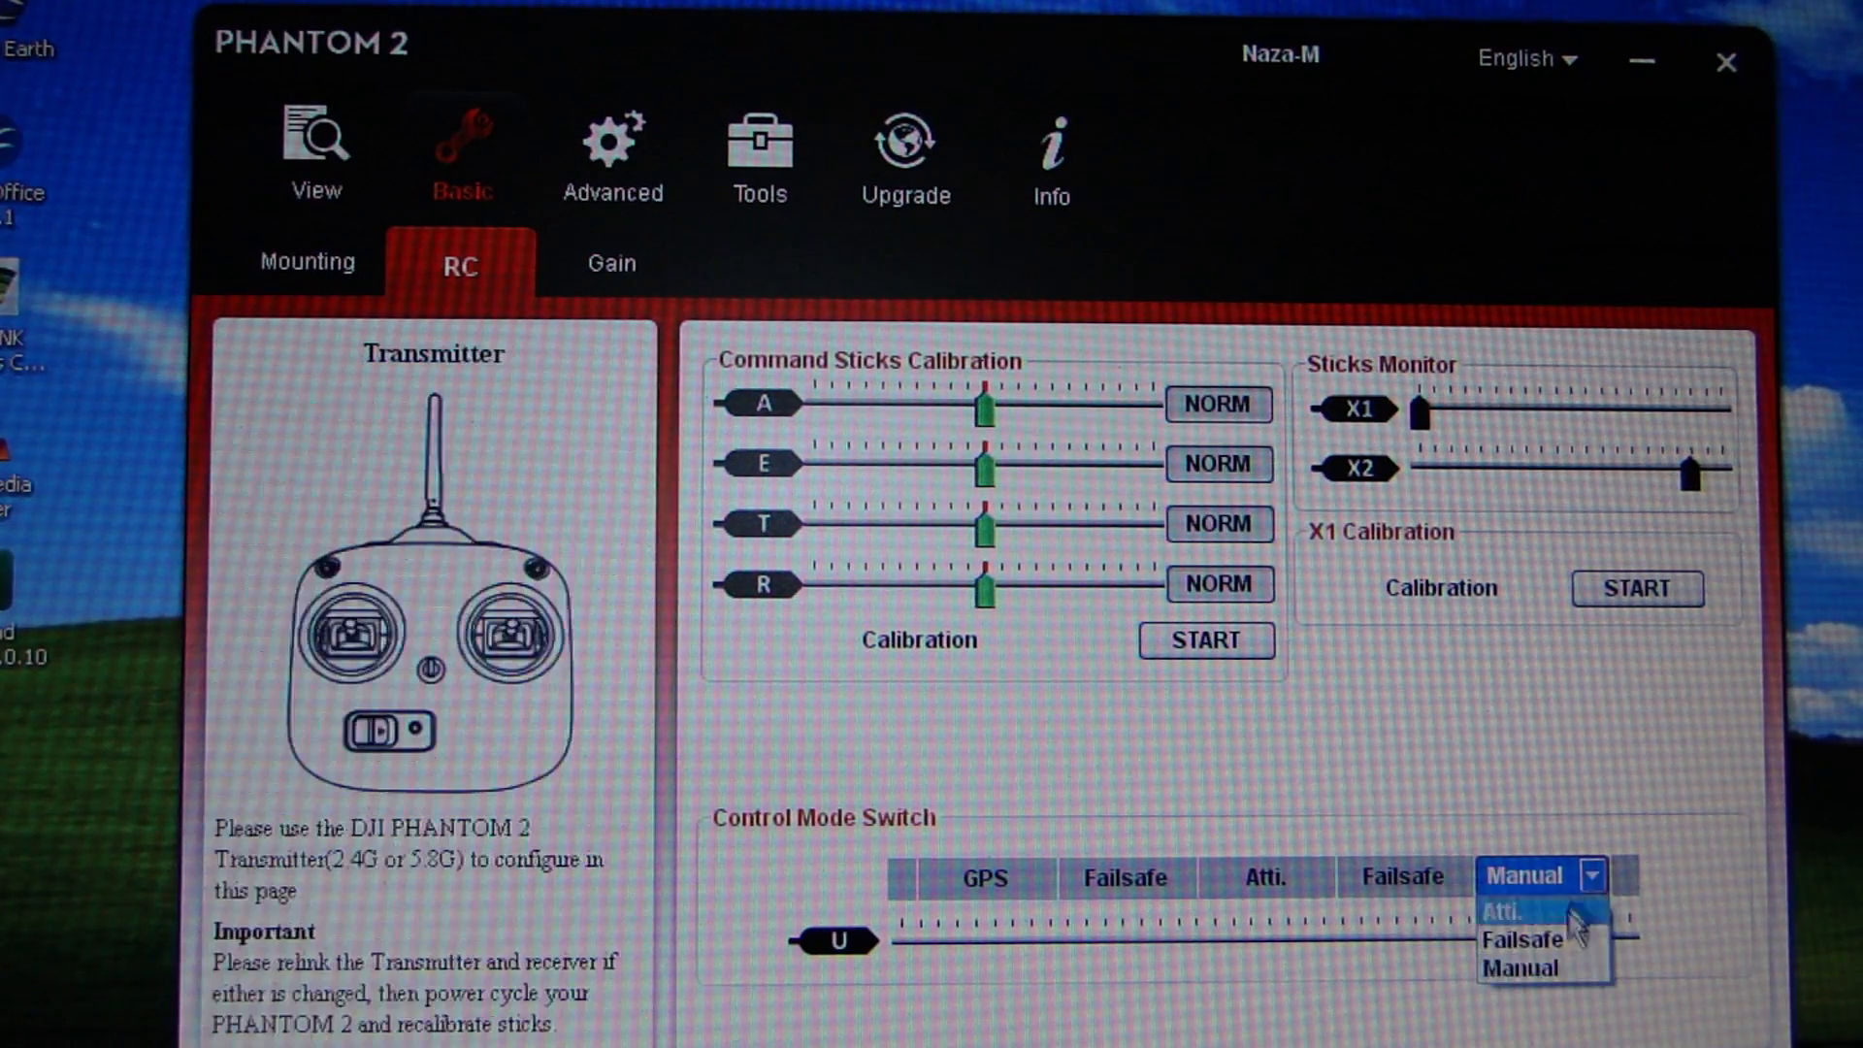
{"action": "mouse_move", "coordinate": [1533, 940]}
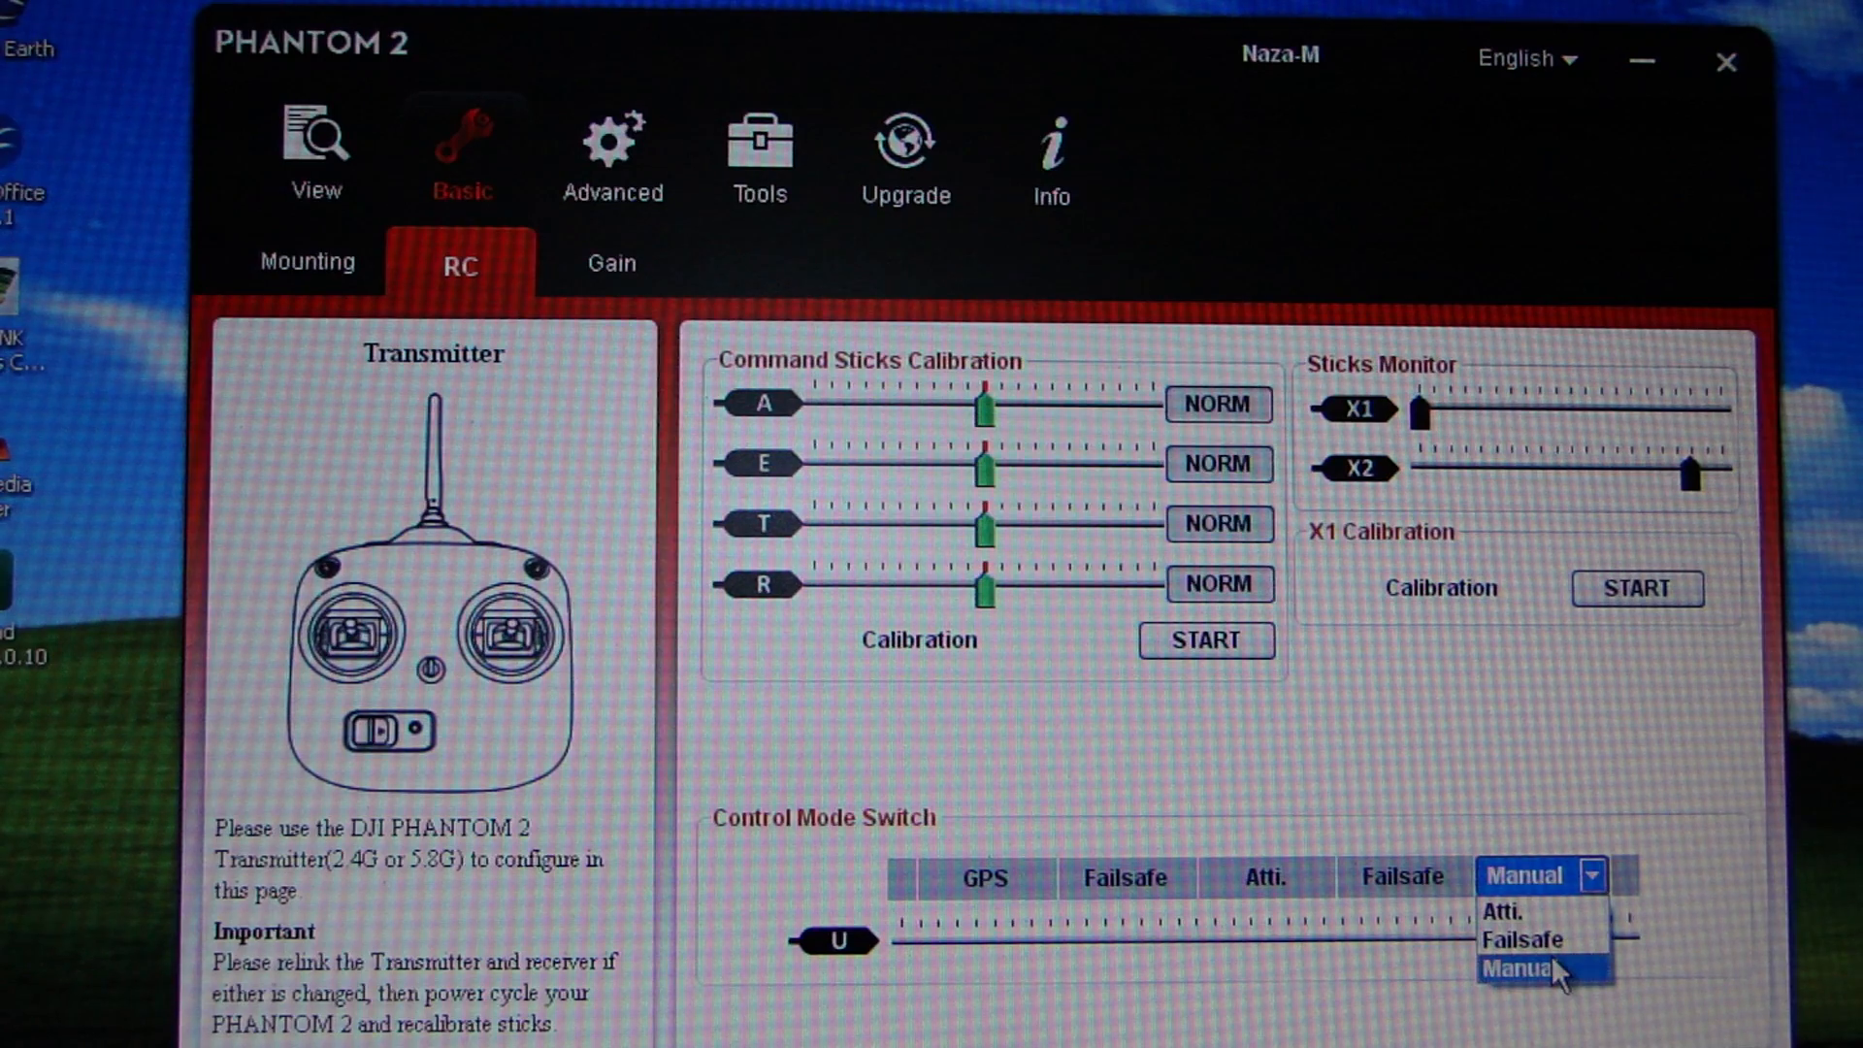
Choose Manual for the third Control Mode Switch position, giving GPS, Atti, Manual.
{"action": "left_click", "coordinate": [1521, 972]}
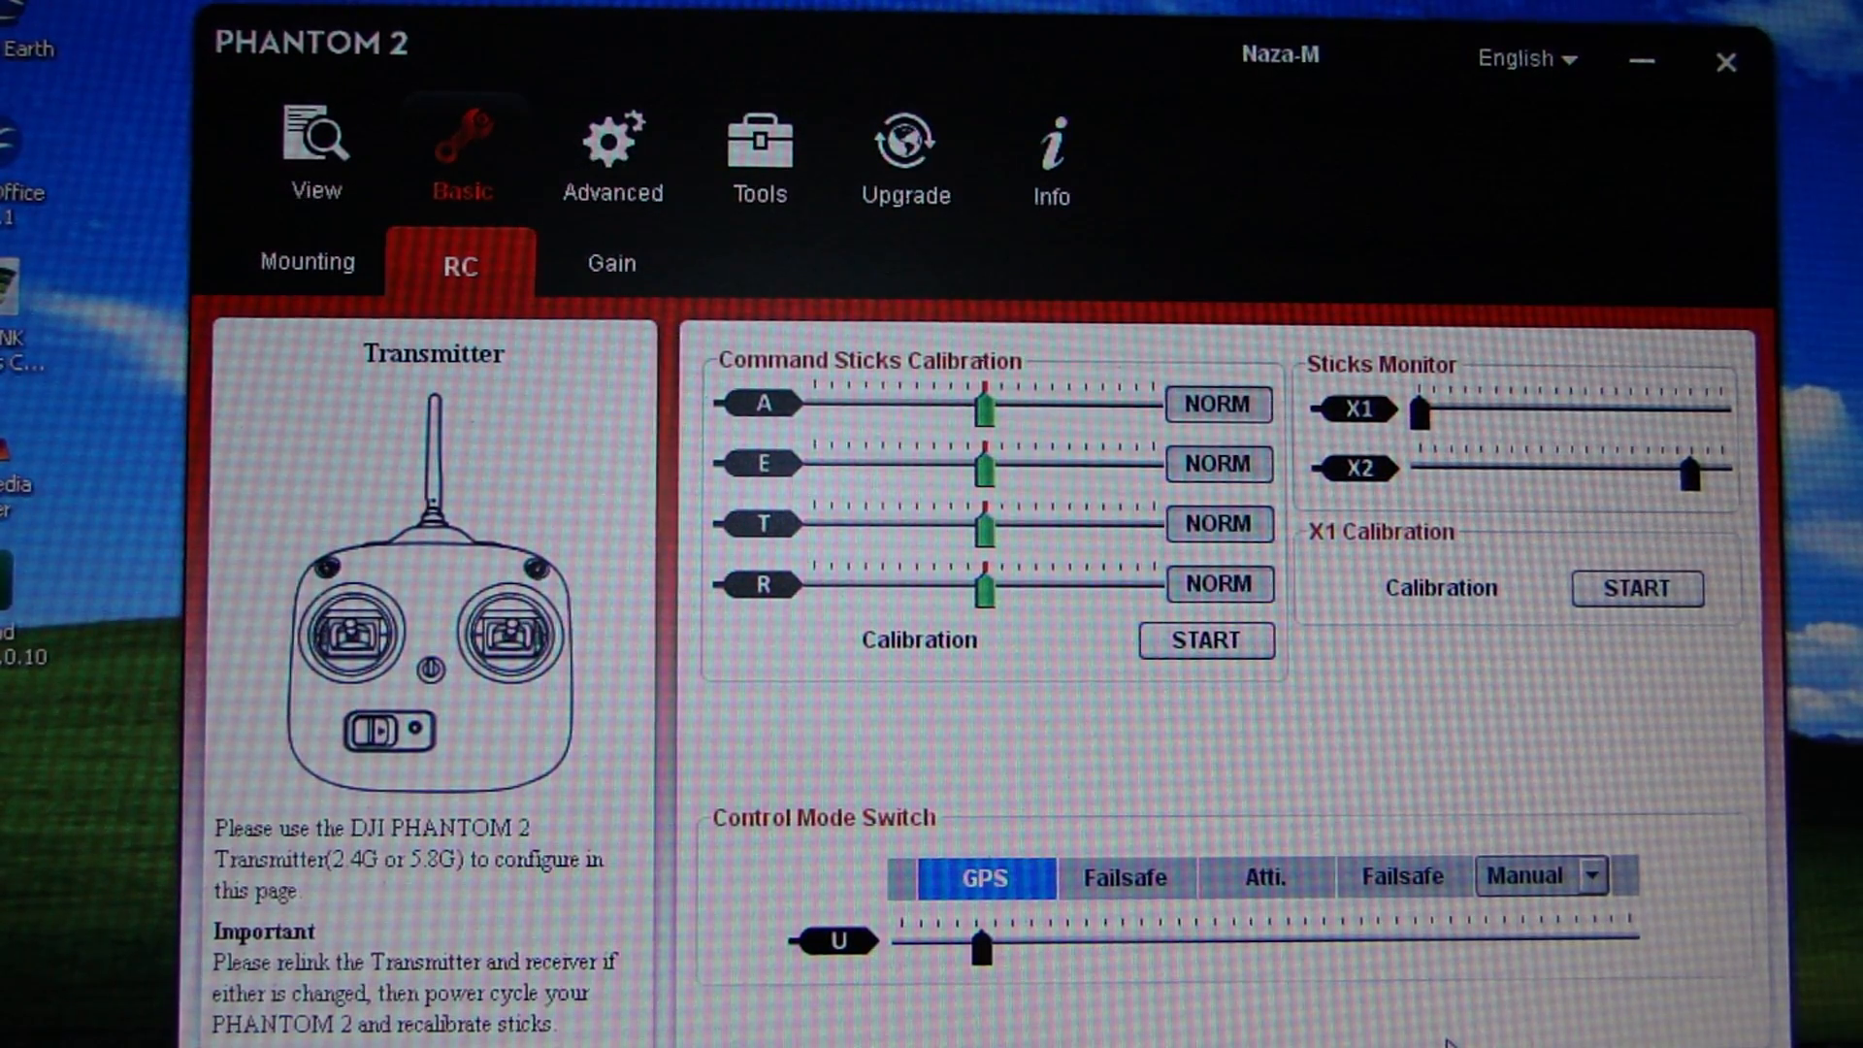
{"action": "mouse_move", "coordinate": [1413, 1022]}
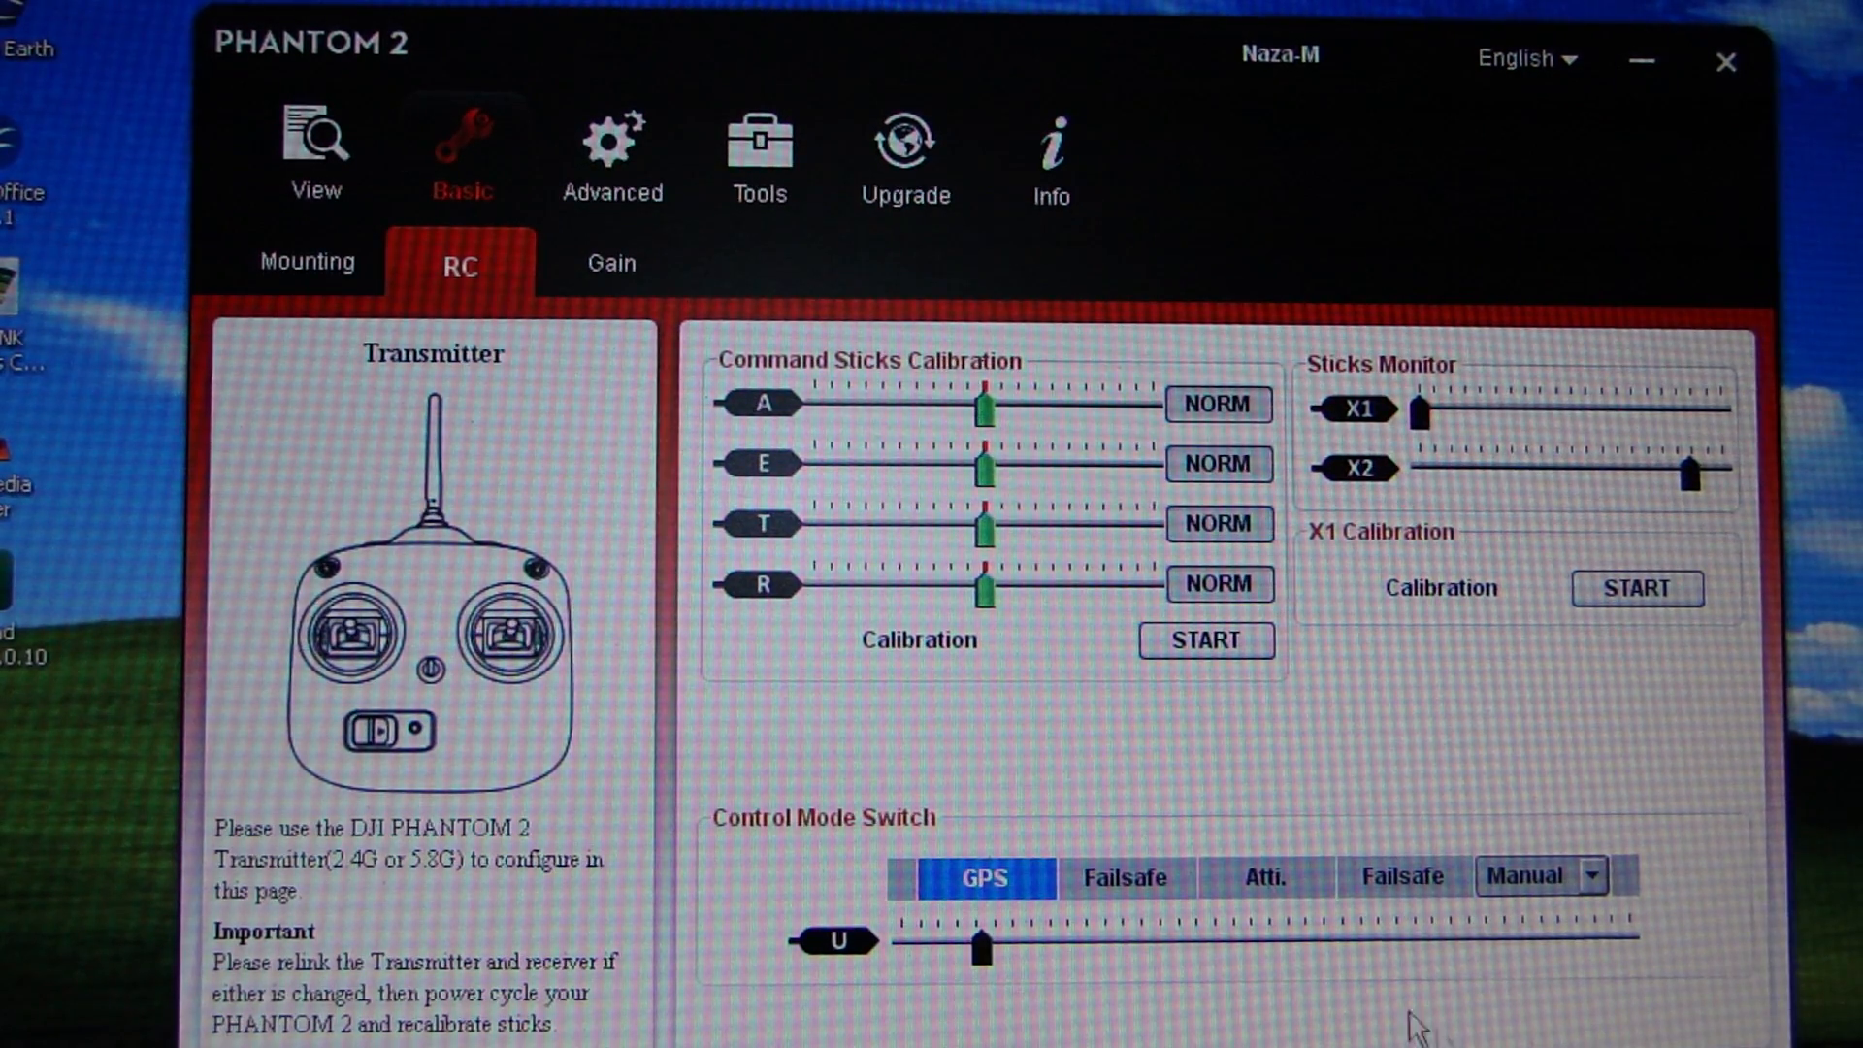
Check the F/S page showing Go-Home and Landing, then view the IOC page.
{"action": "left_click", "coordinate": [612, 155]}
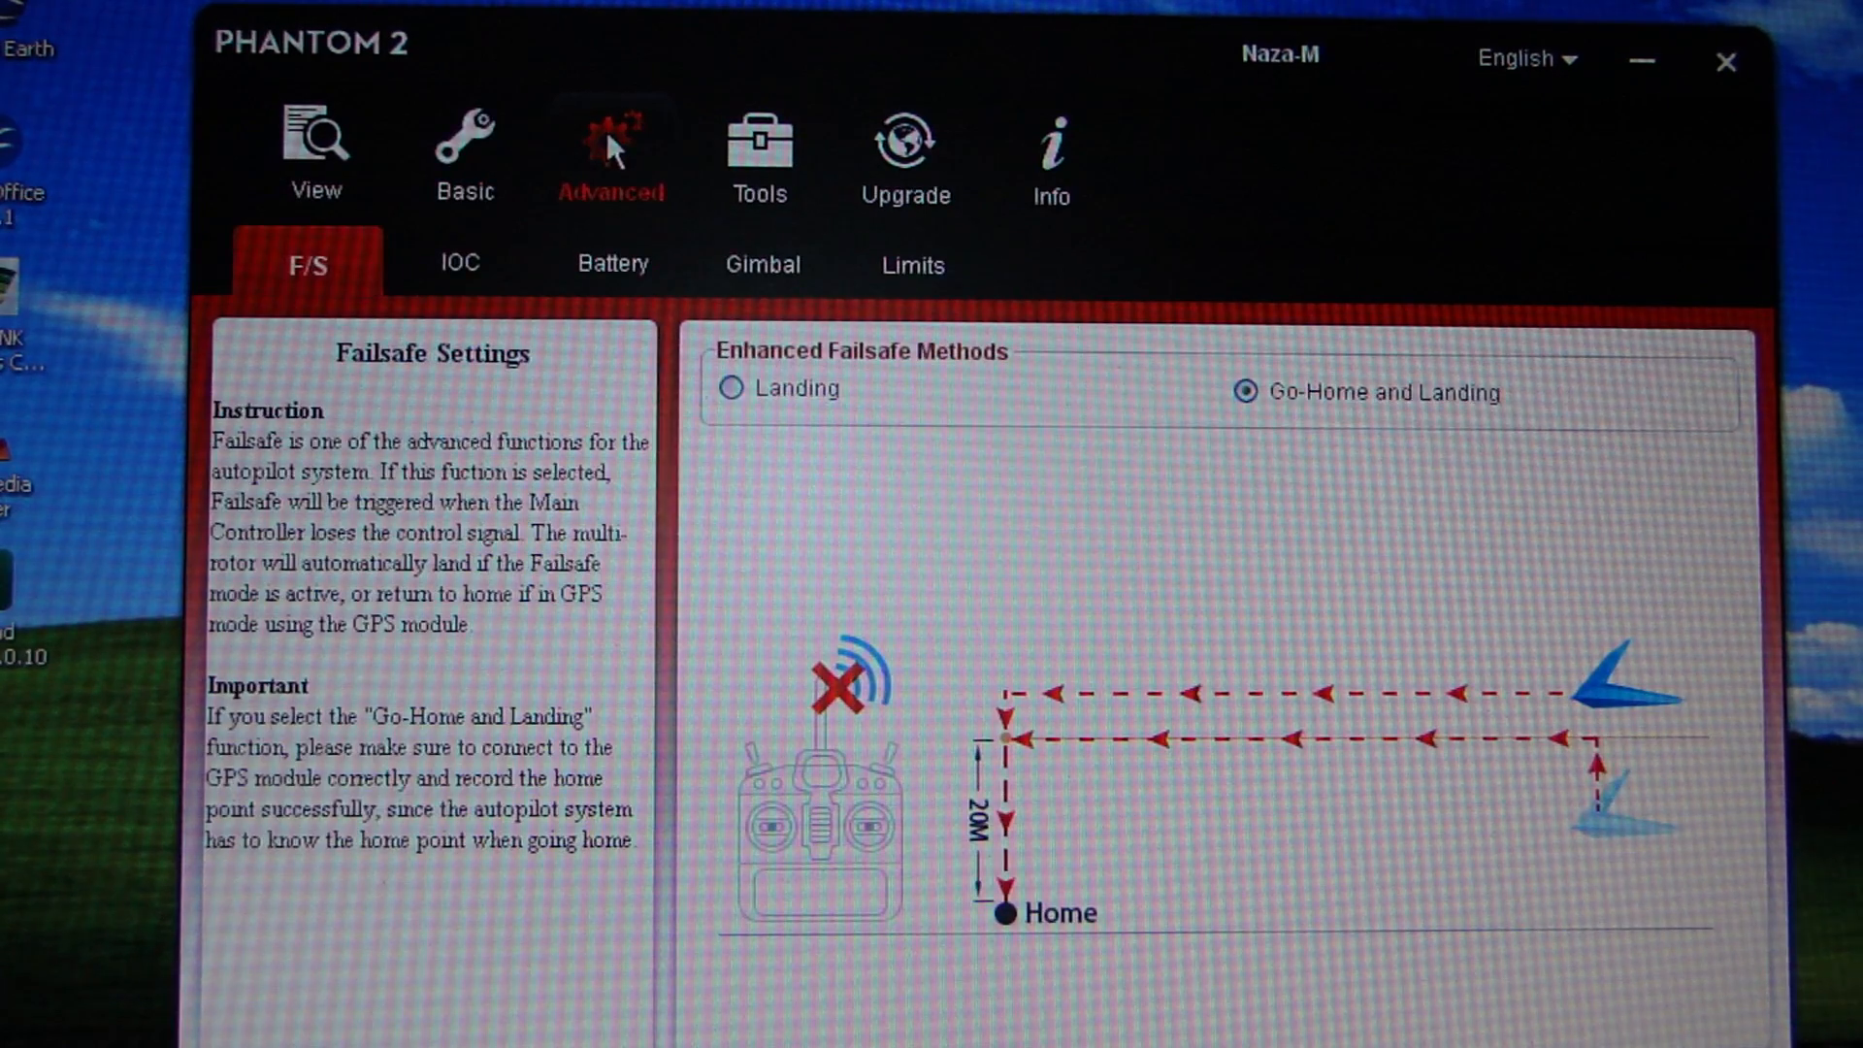
{"action": "mouse_move", "coordinate": [795, 446]}
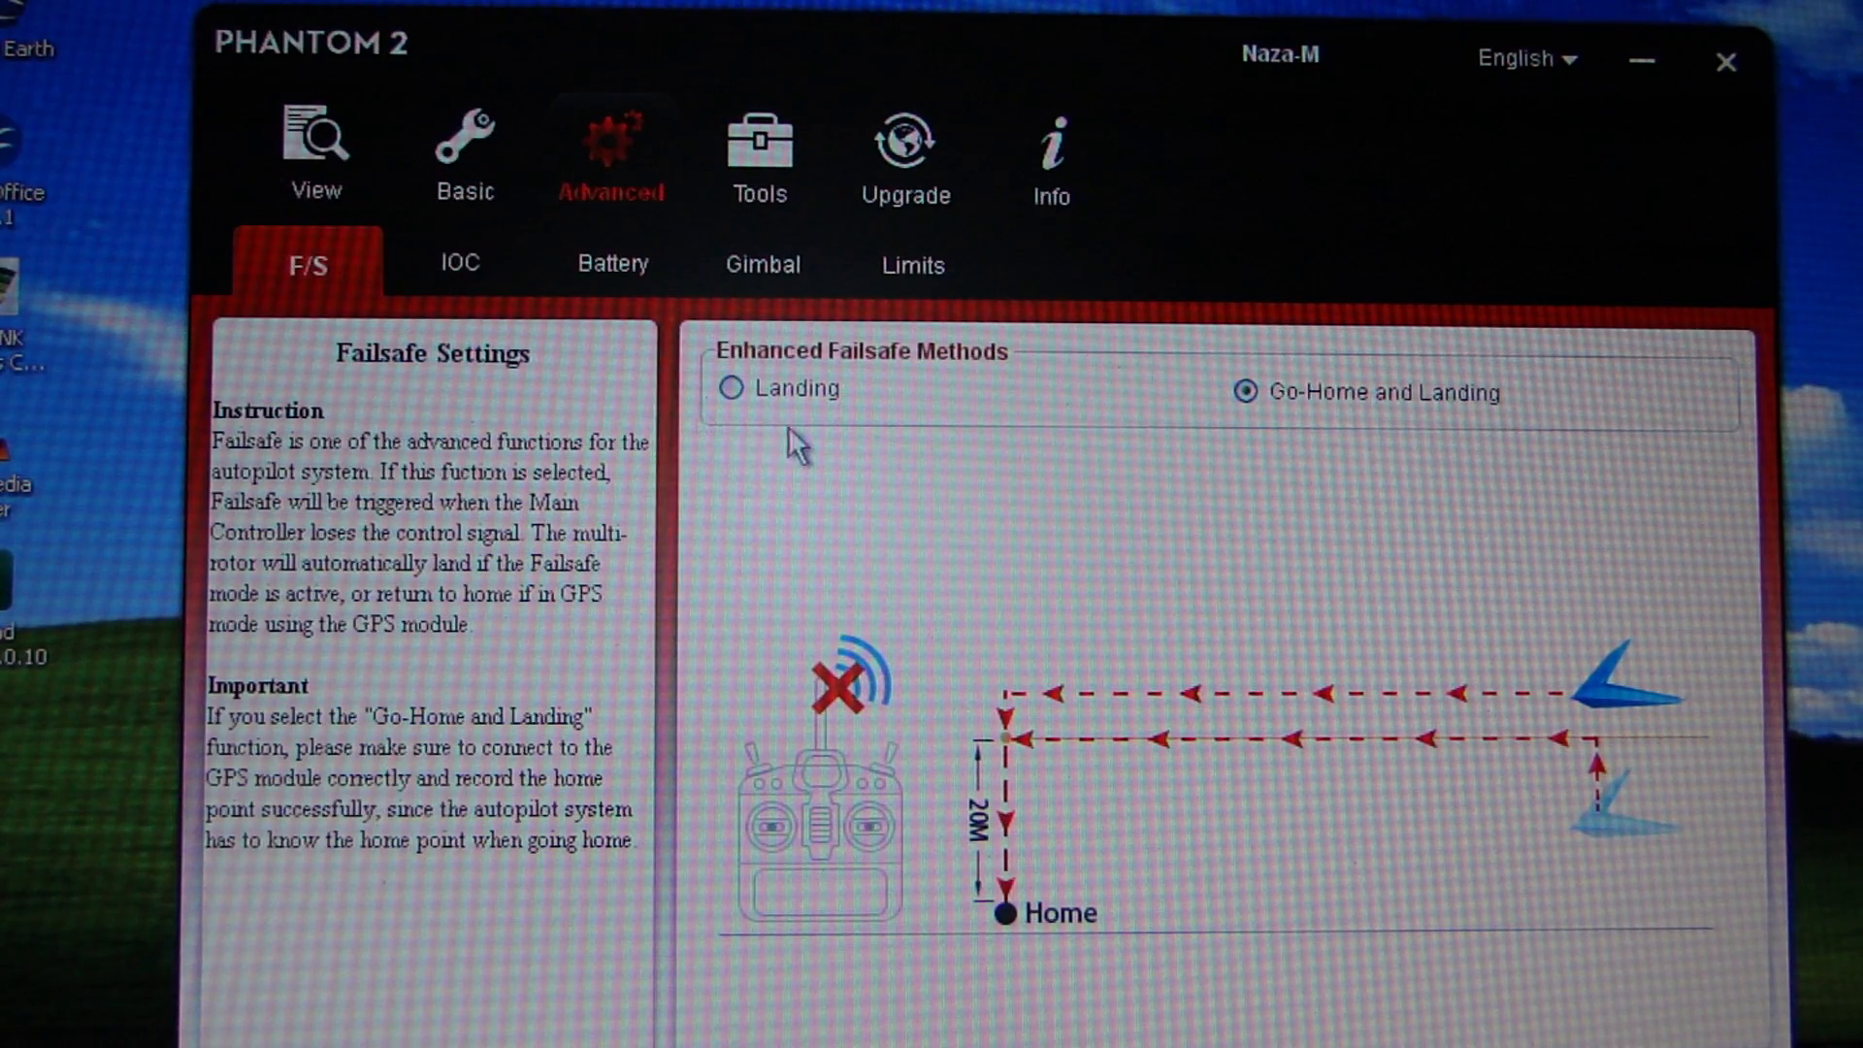
{"action": "mouse_move", "coordinate": [491, 291]}
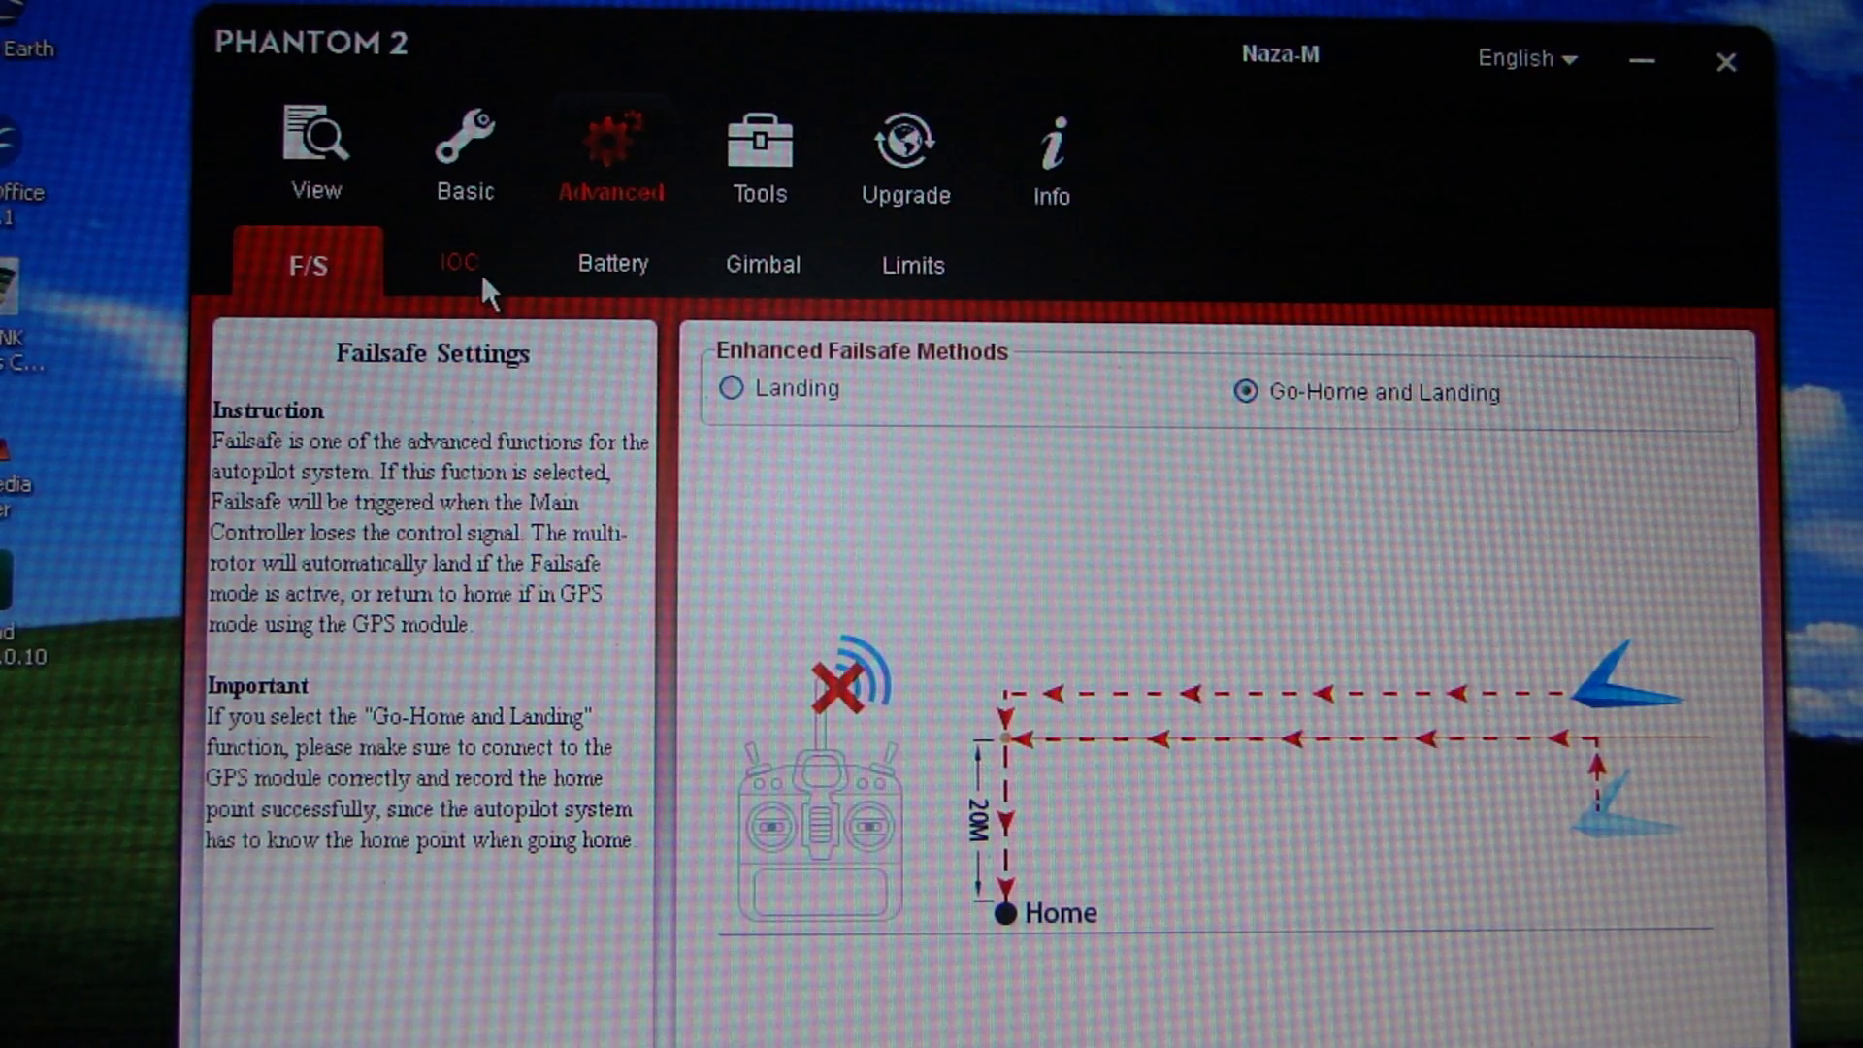
{"action": "left_click", "coordinate": [459, 263]}
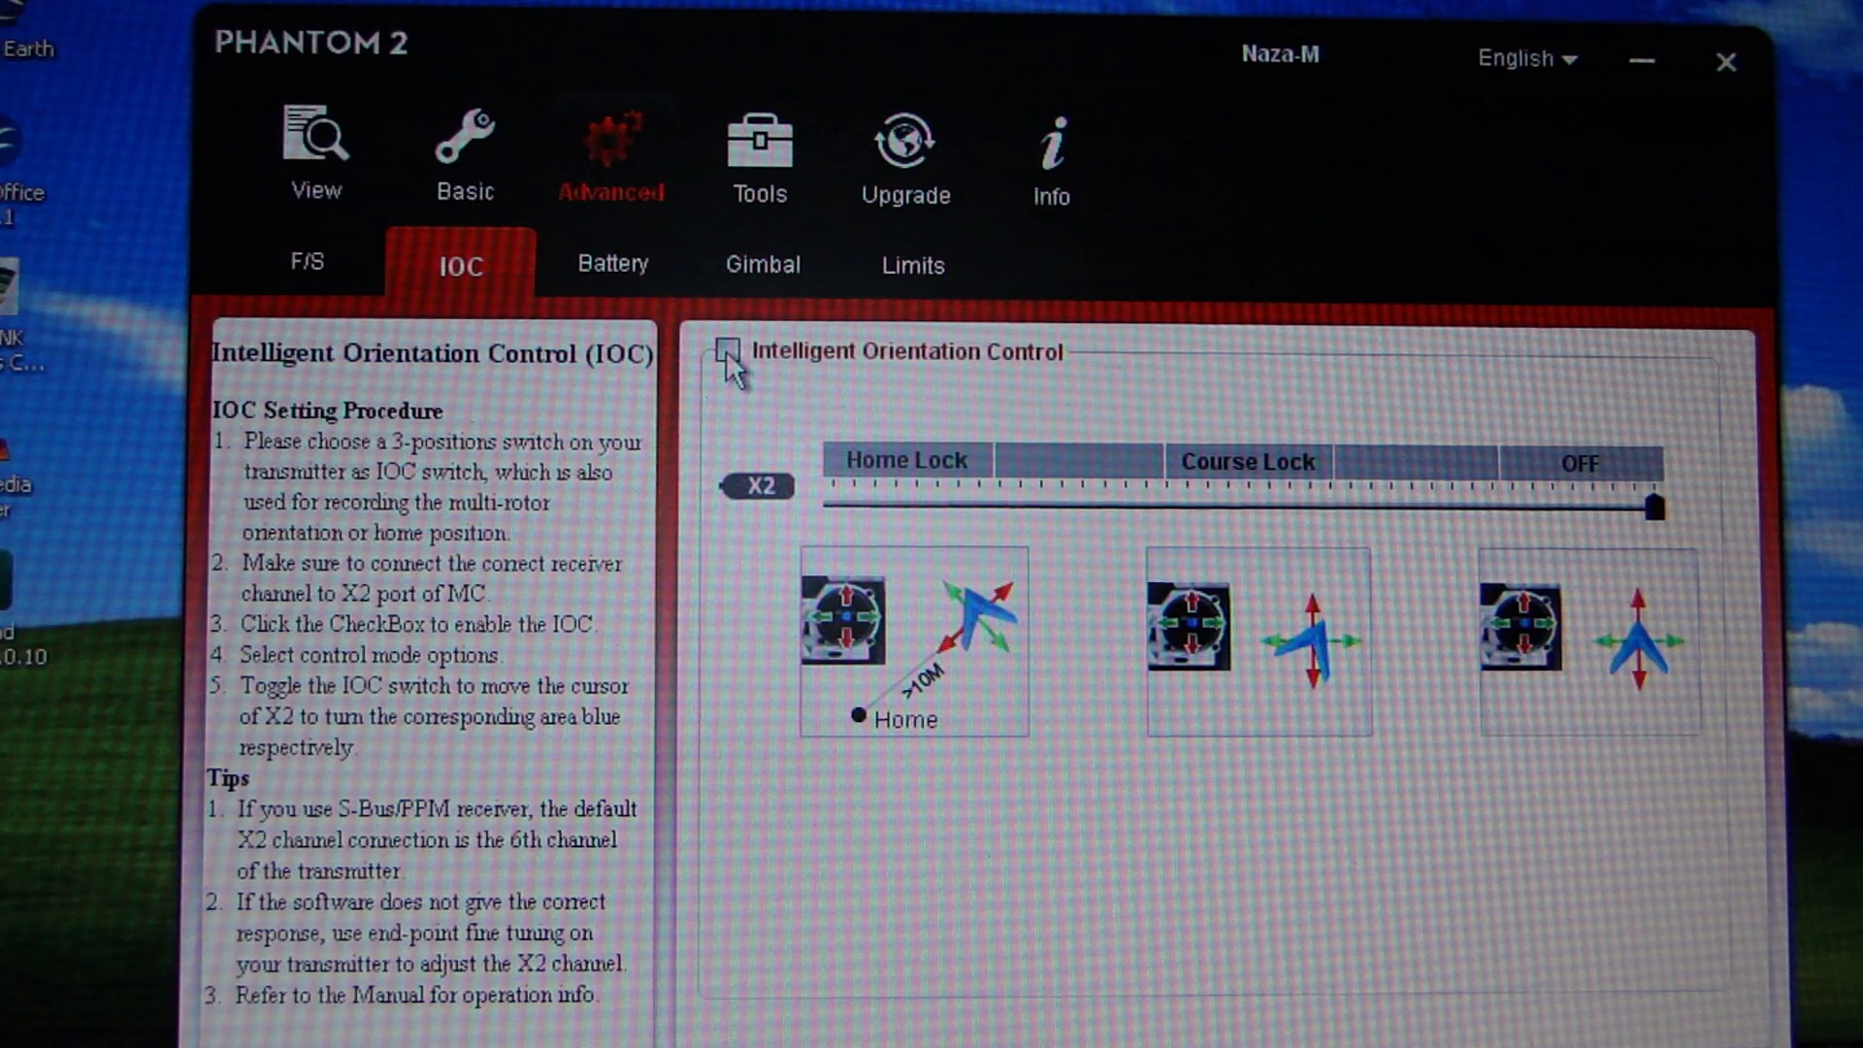
Tick the Intelligent Orientation Control checkbox and view its IOC explanation.
{"action": "left_click", "coordinate": [726, 350]}
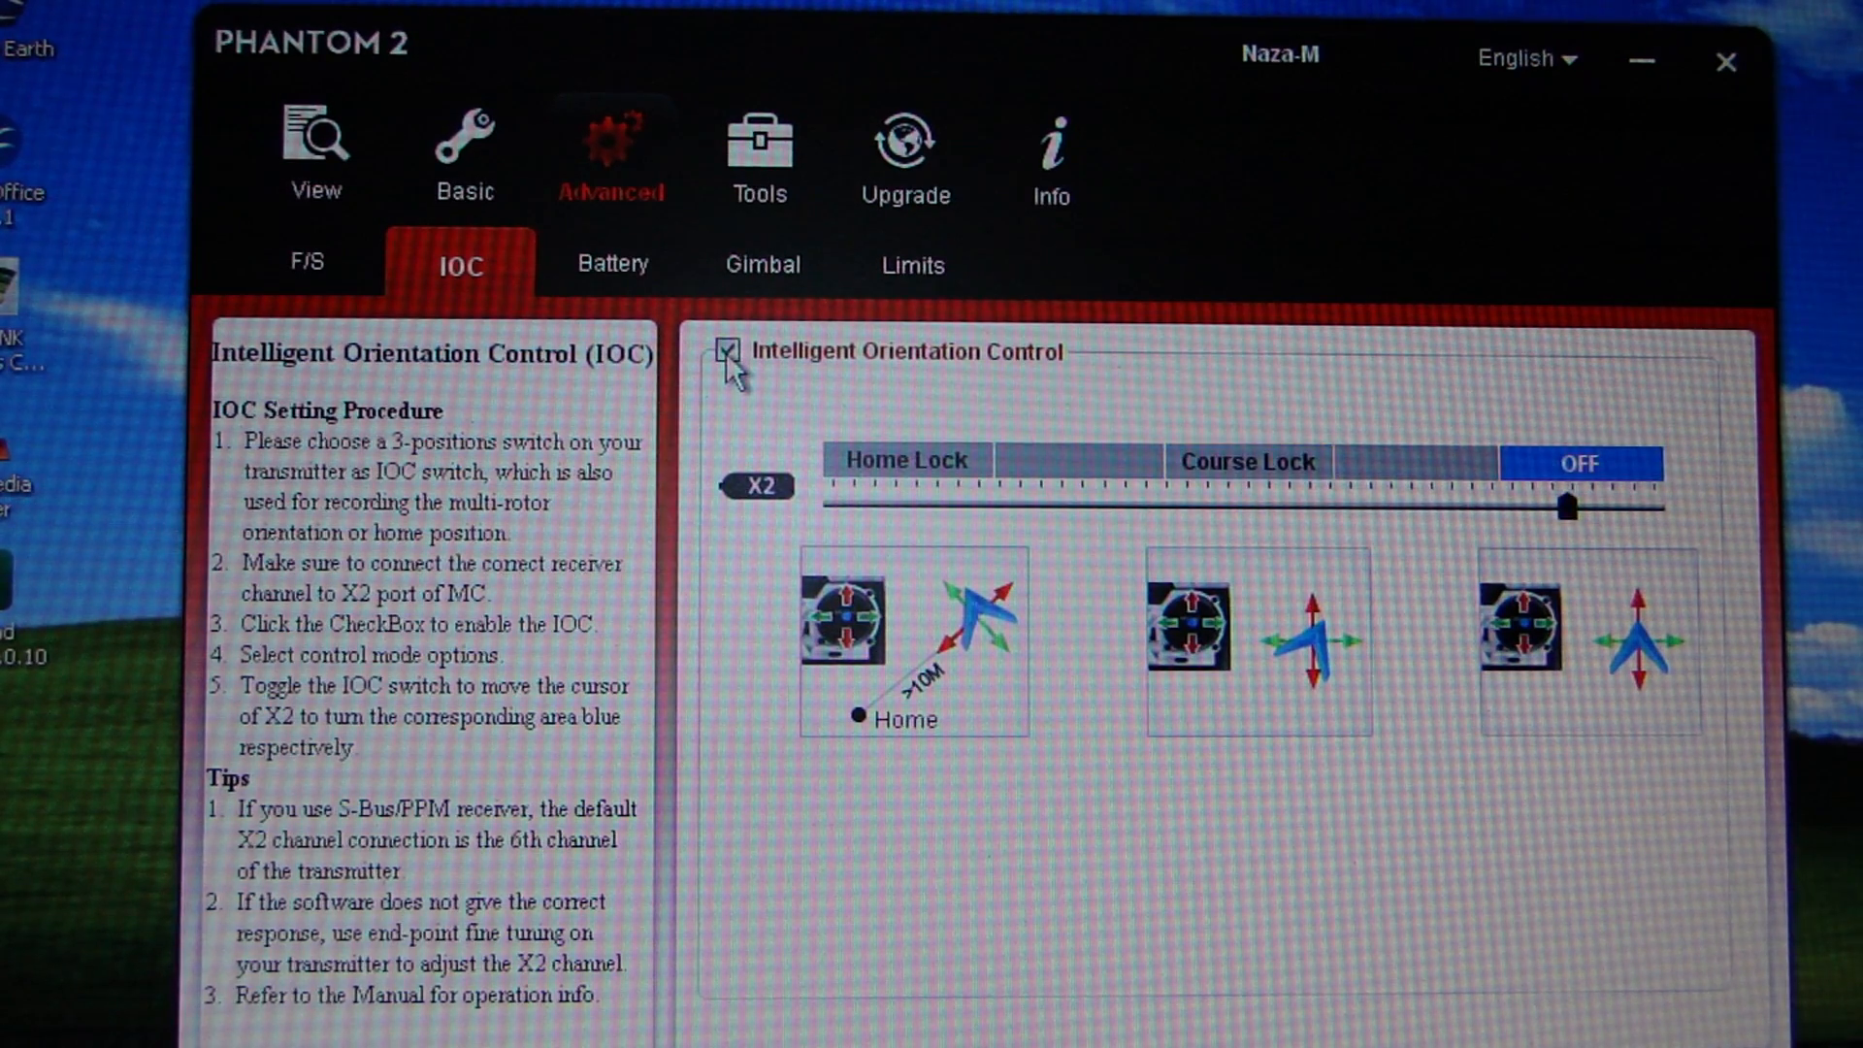
{"action": "left_click", "coordinate": [726, 350]}
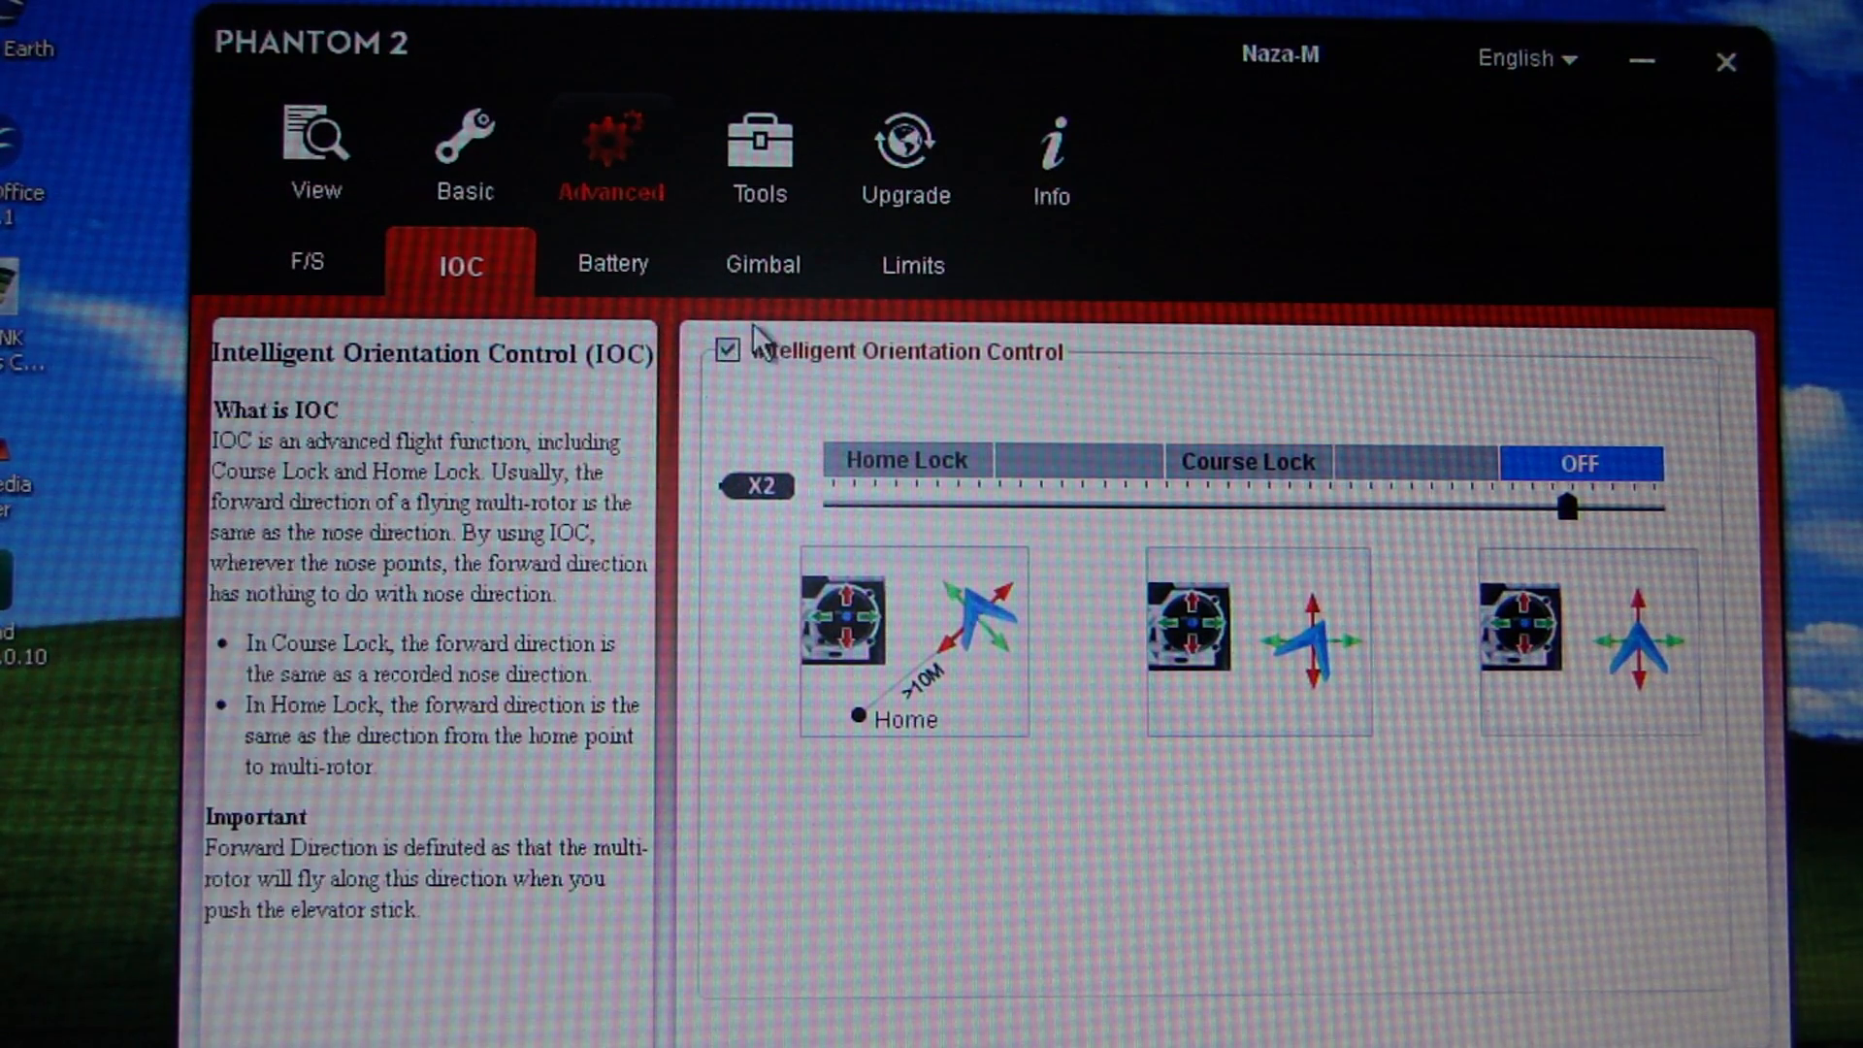
Review the Battery, Gimbal, Limits and Tools pages, then return to the View summary.
{"action": "left_click", "coordinate": [614, 263]}
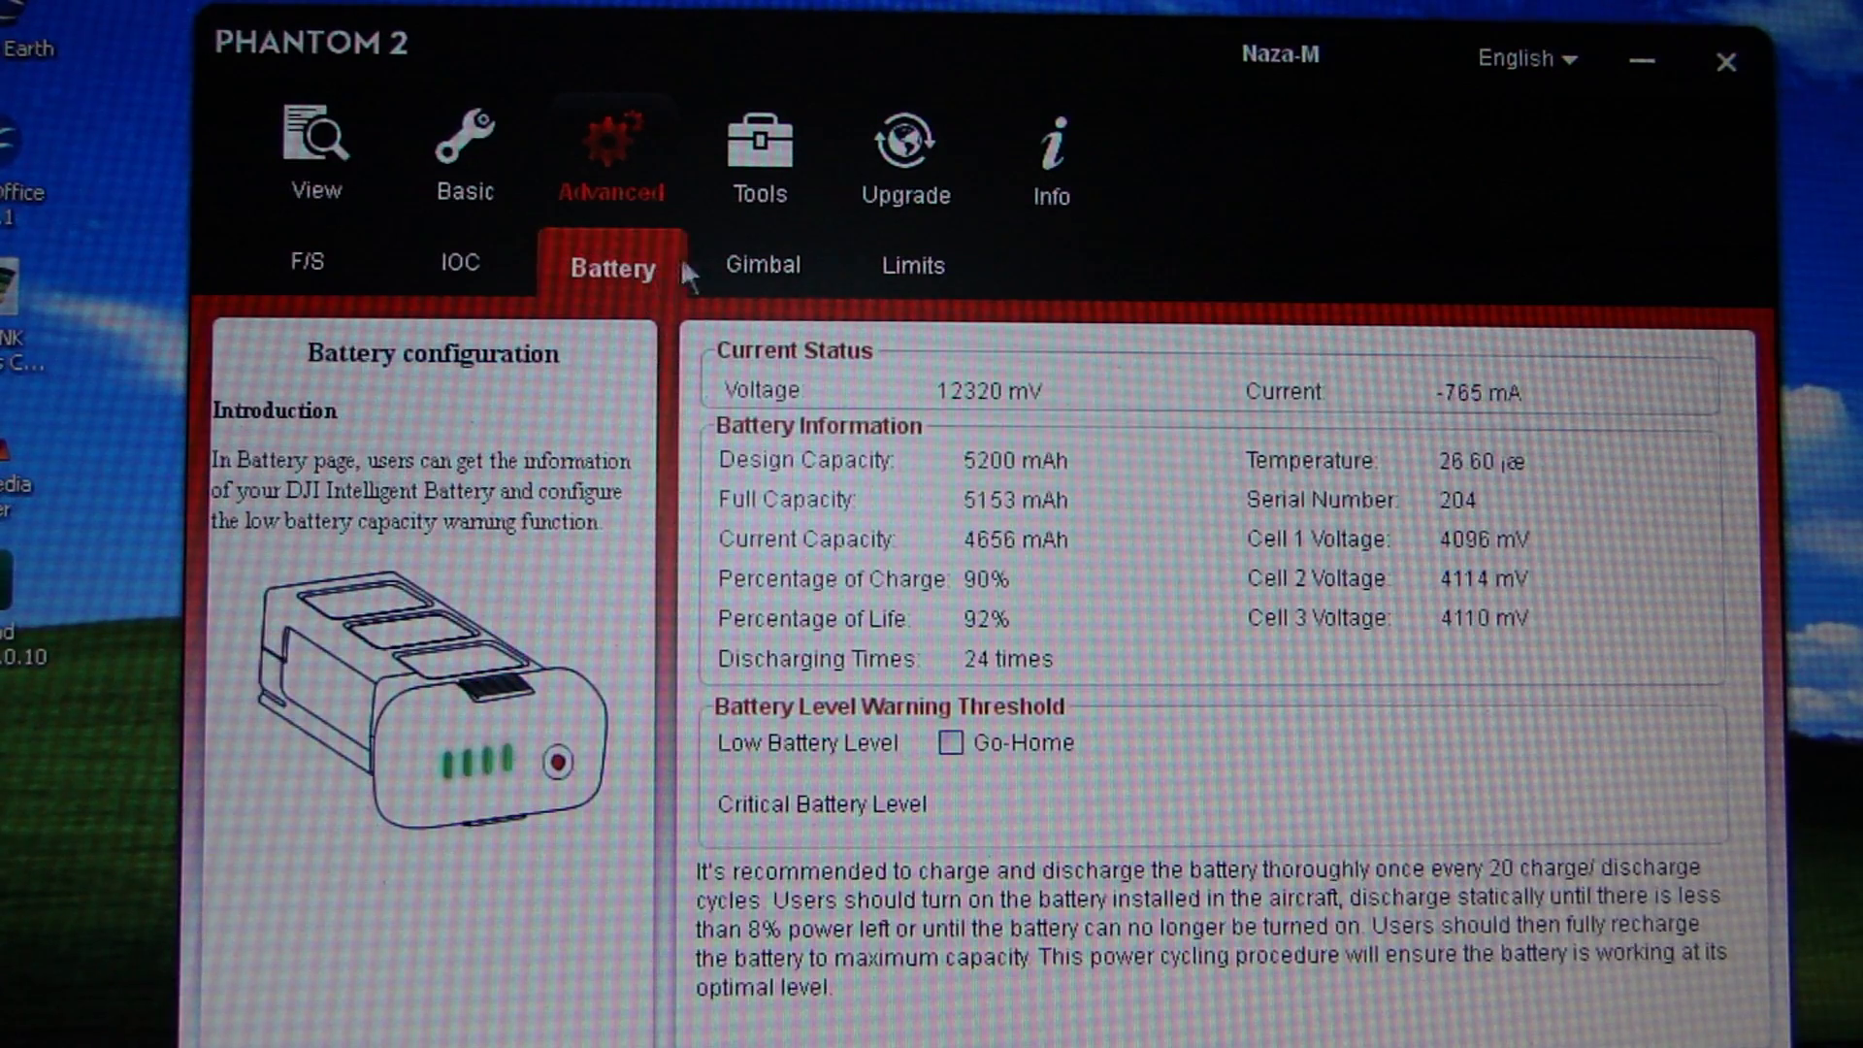
{"action": "left_click", "coordinate": [762, 264]}
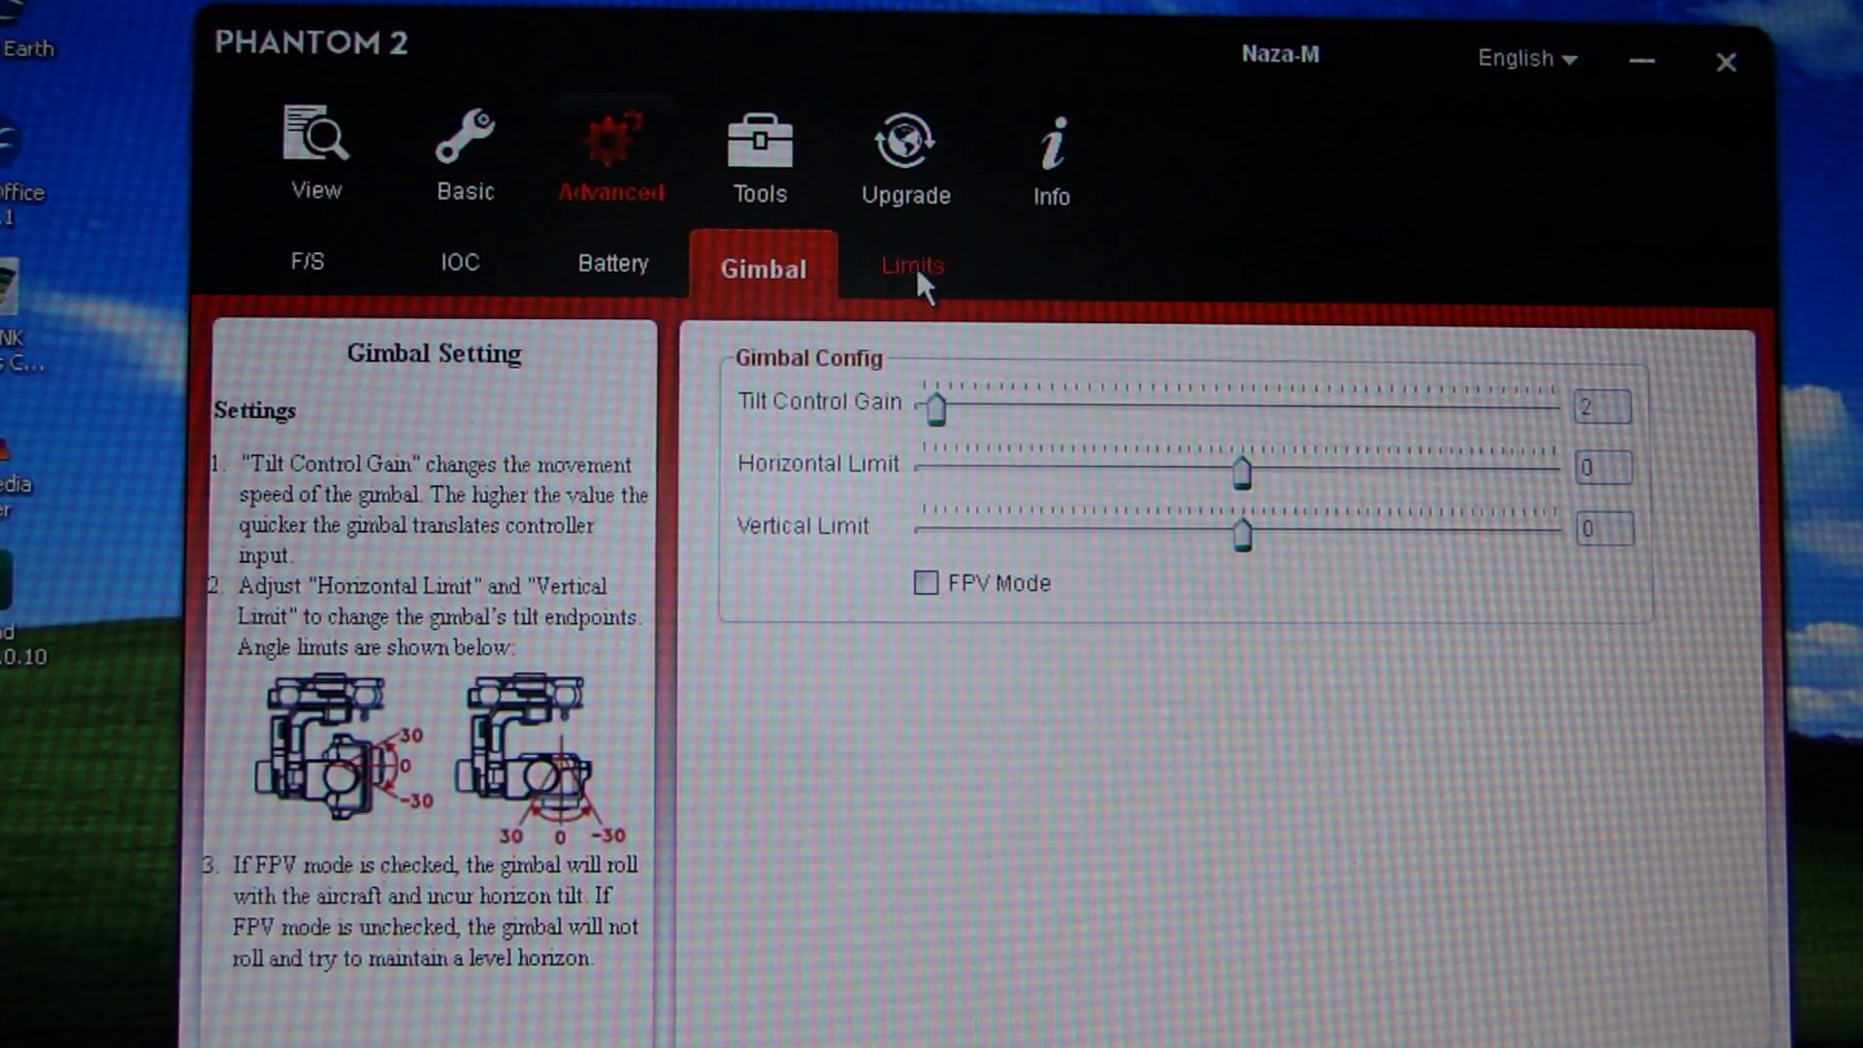
{"action": "left_click", "coordinate": [912, 265]}
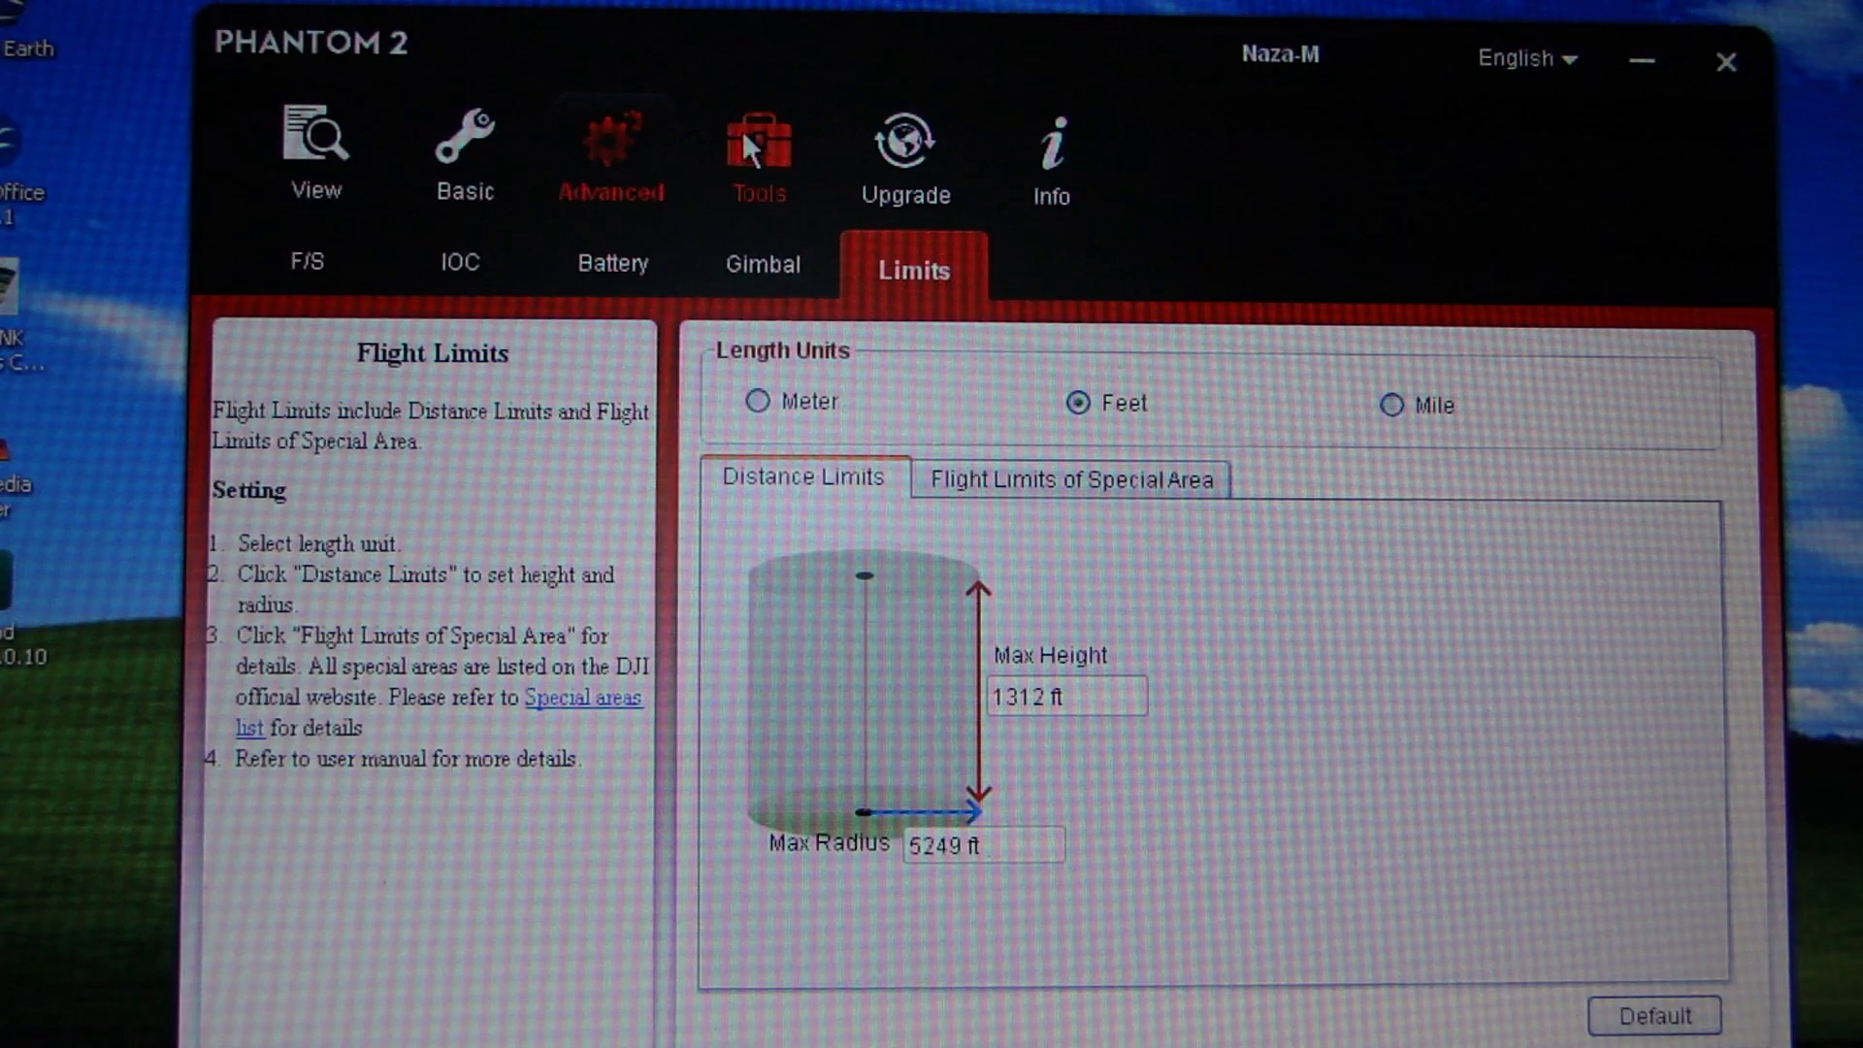
{"action": "left_click", "coordinate": [757, 152]}
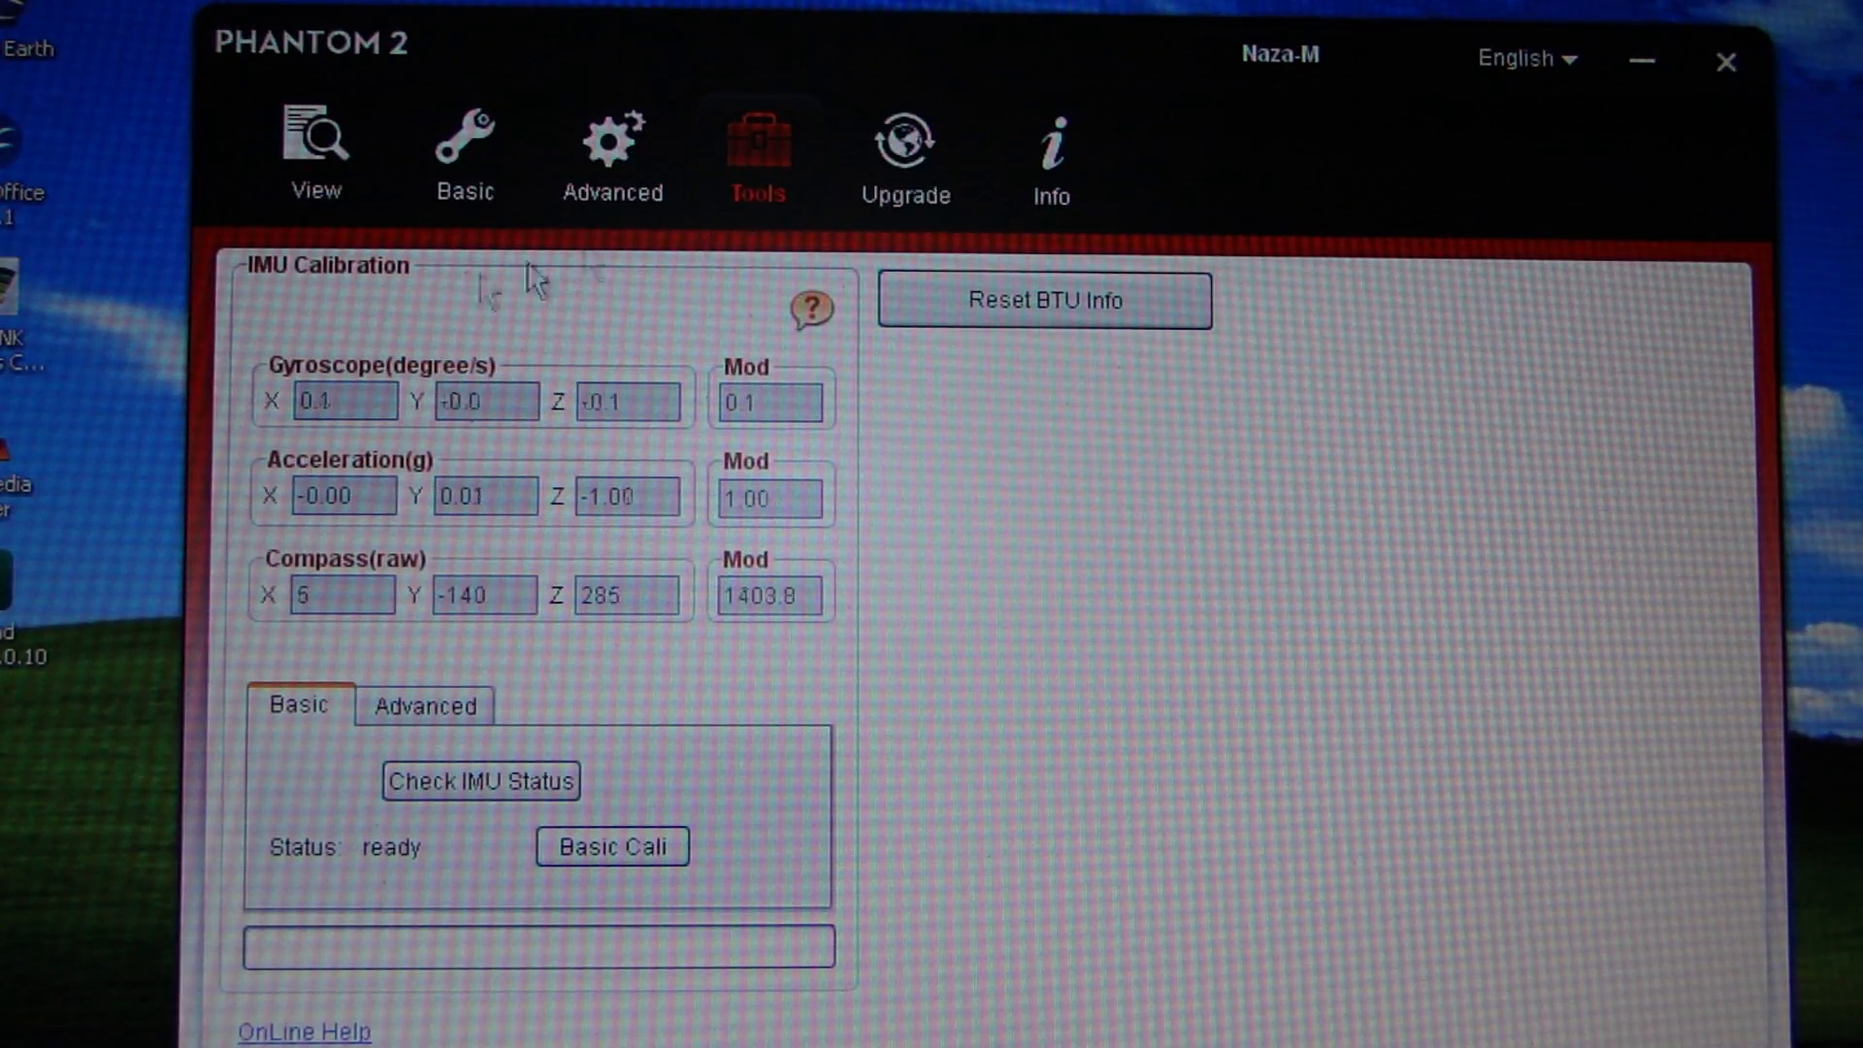
{"action": "left_click", "coordinate": [314, 155]}
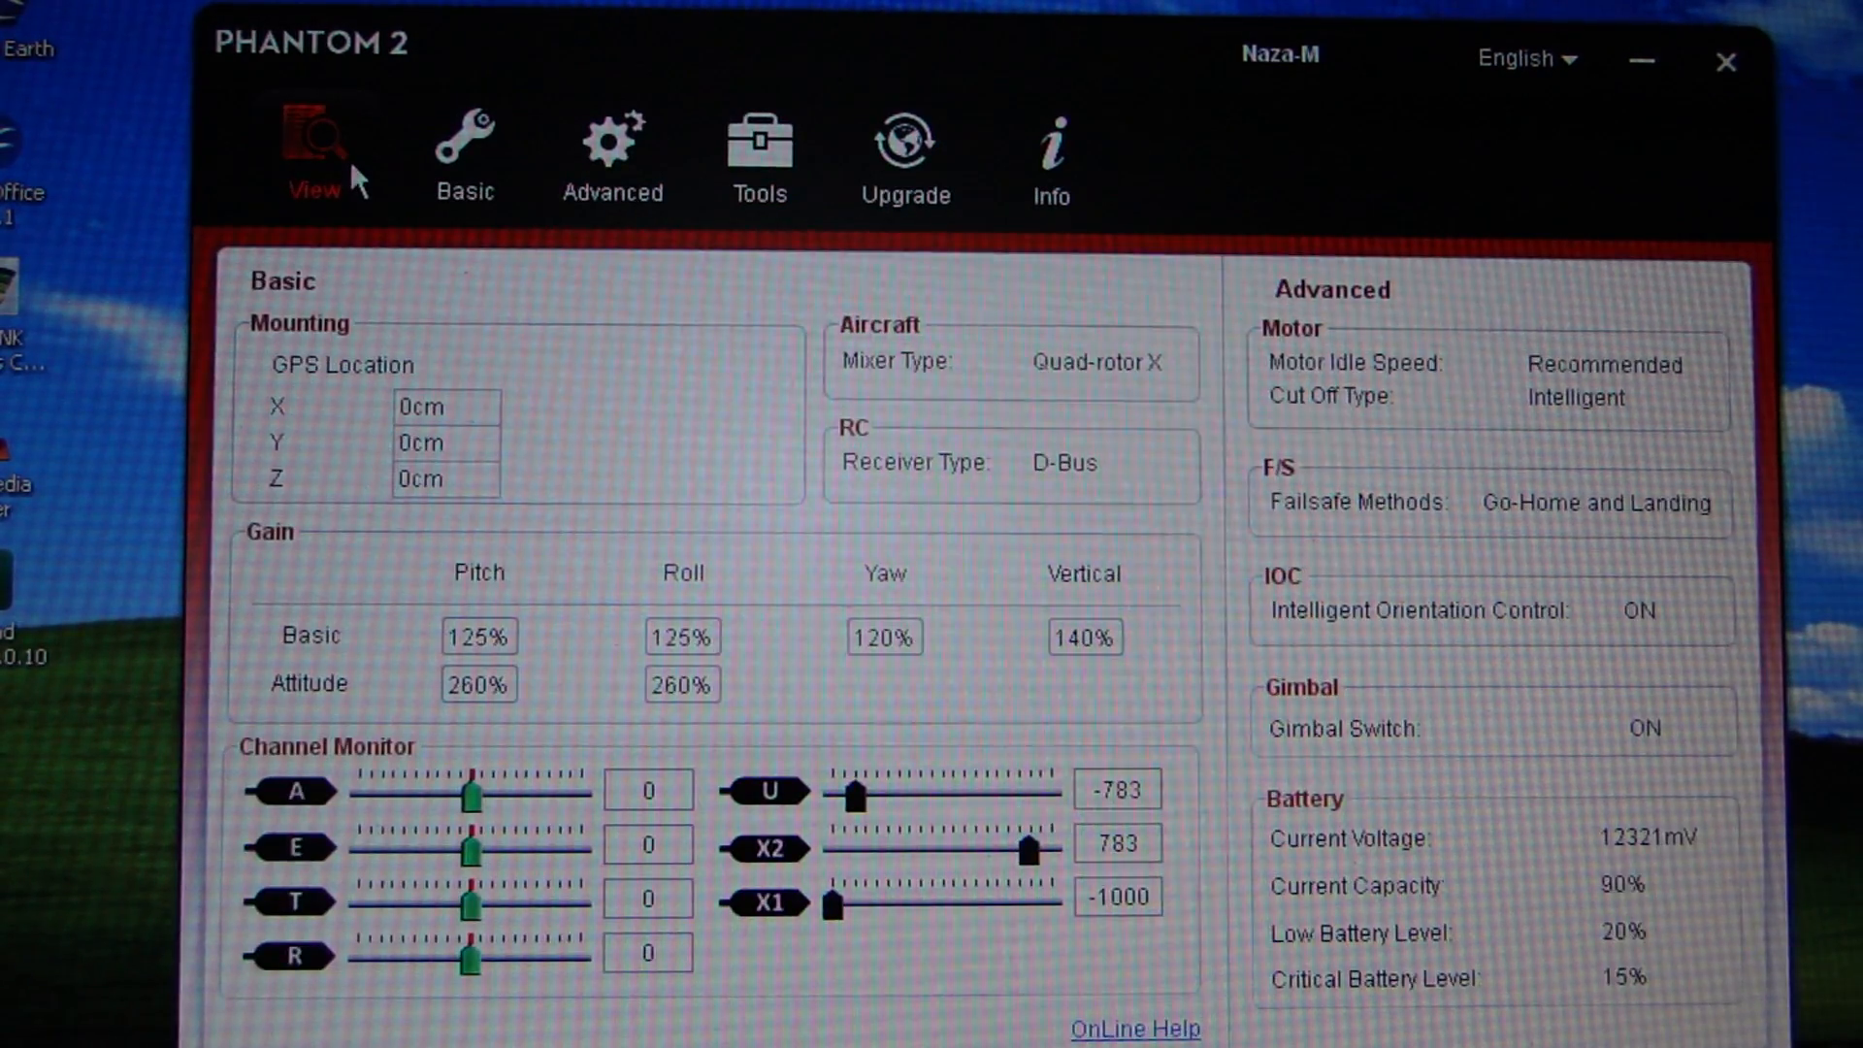
{"action": "mouse_move", "coordinate": [655, 445]}
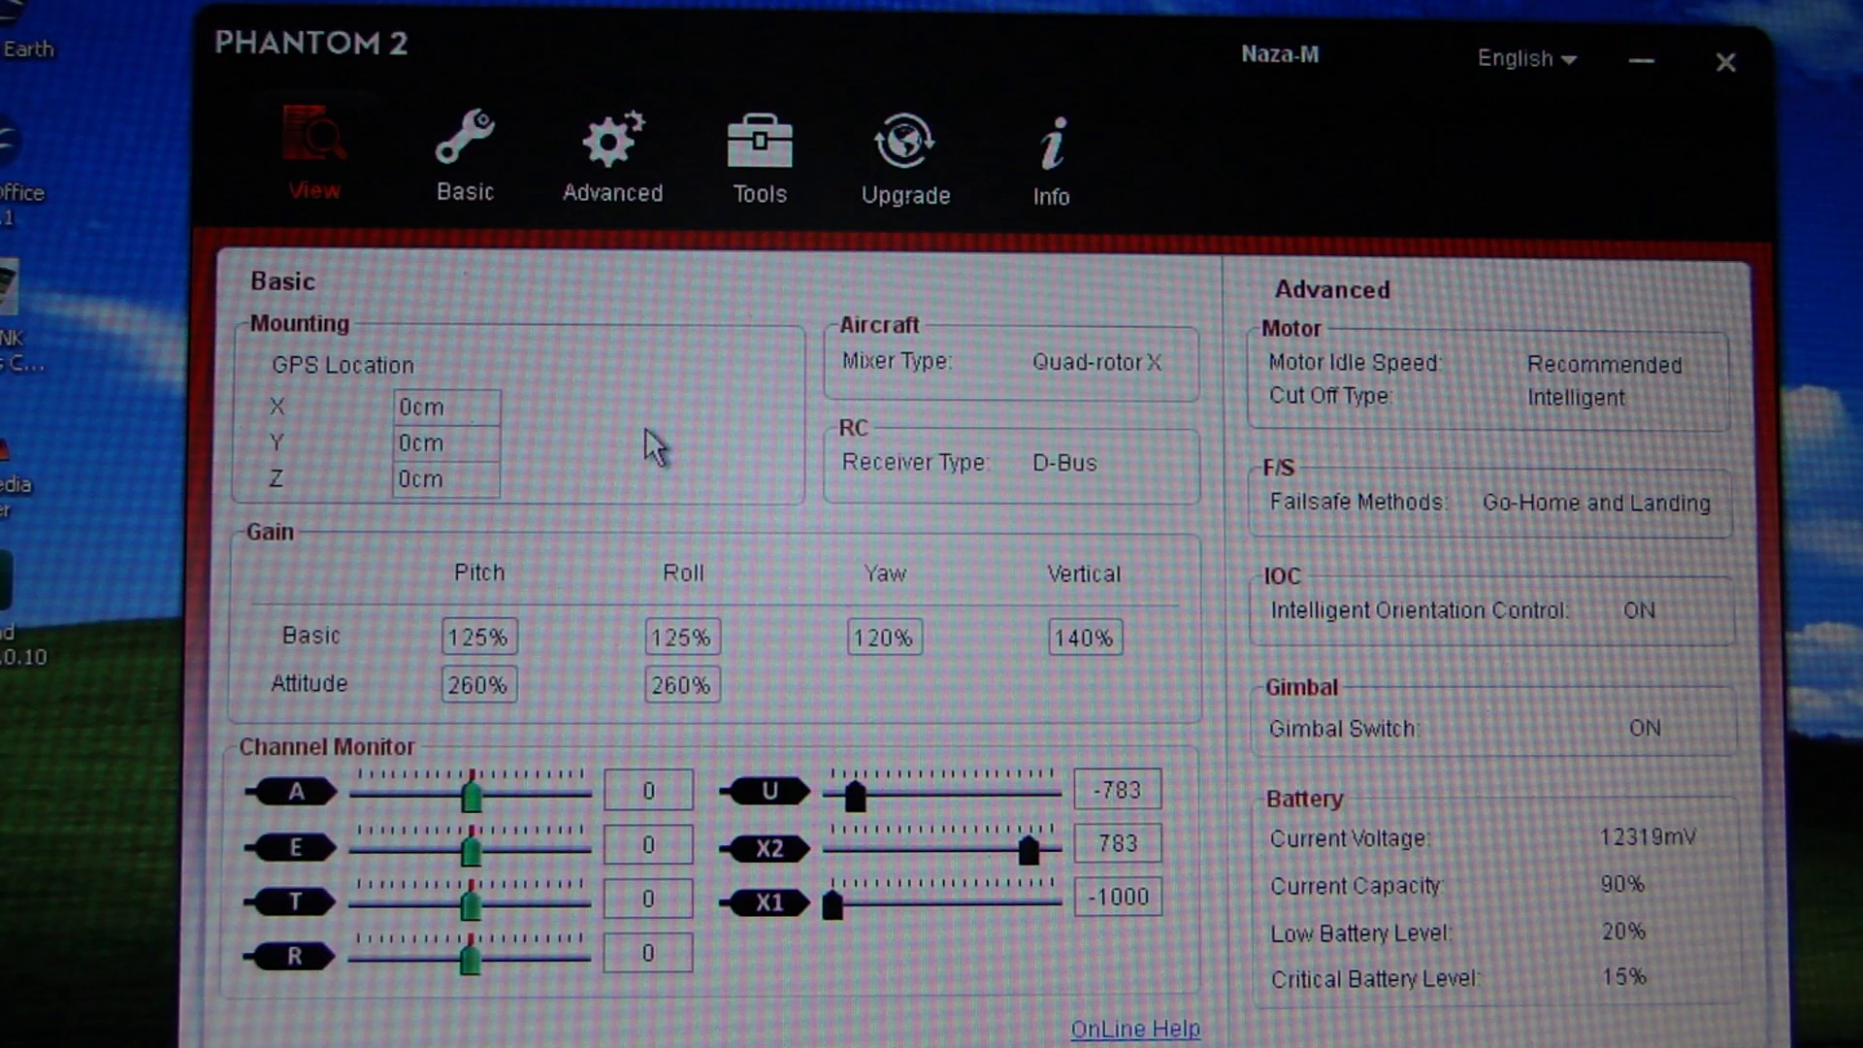
{"action": "mouse_move", "coordinate": [651, 449]}
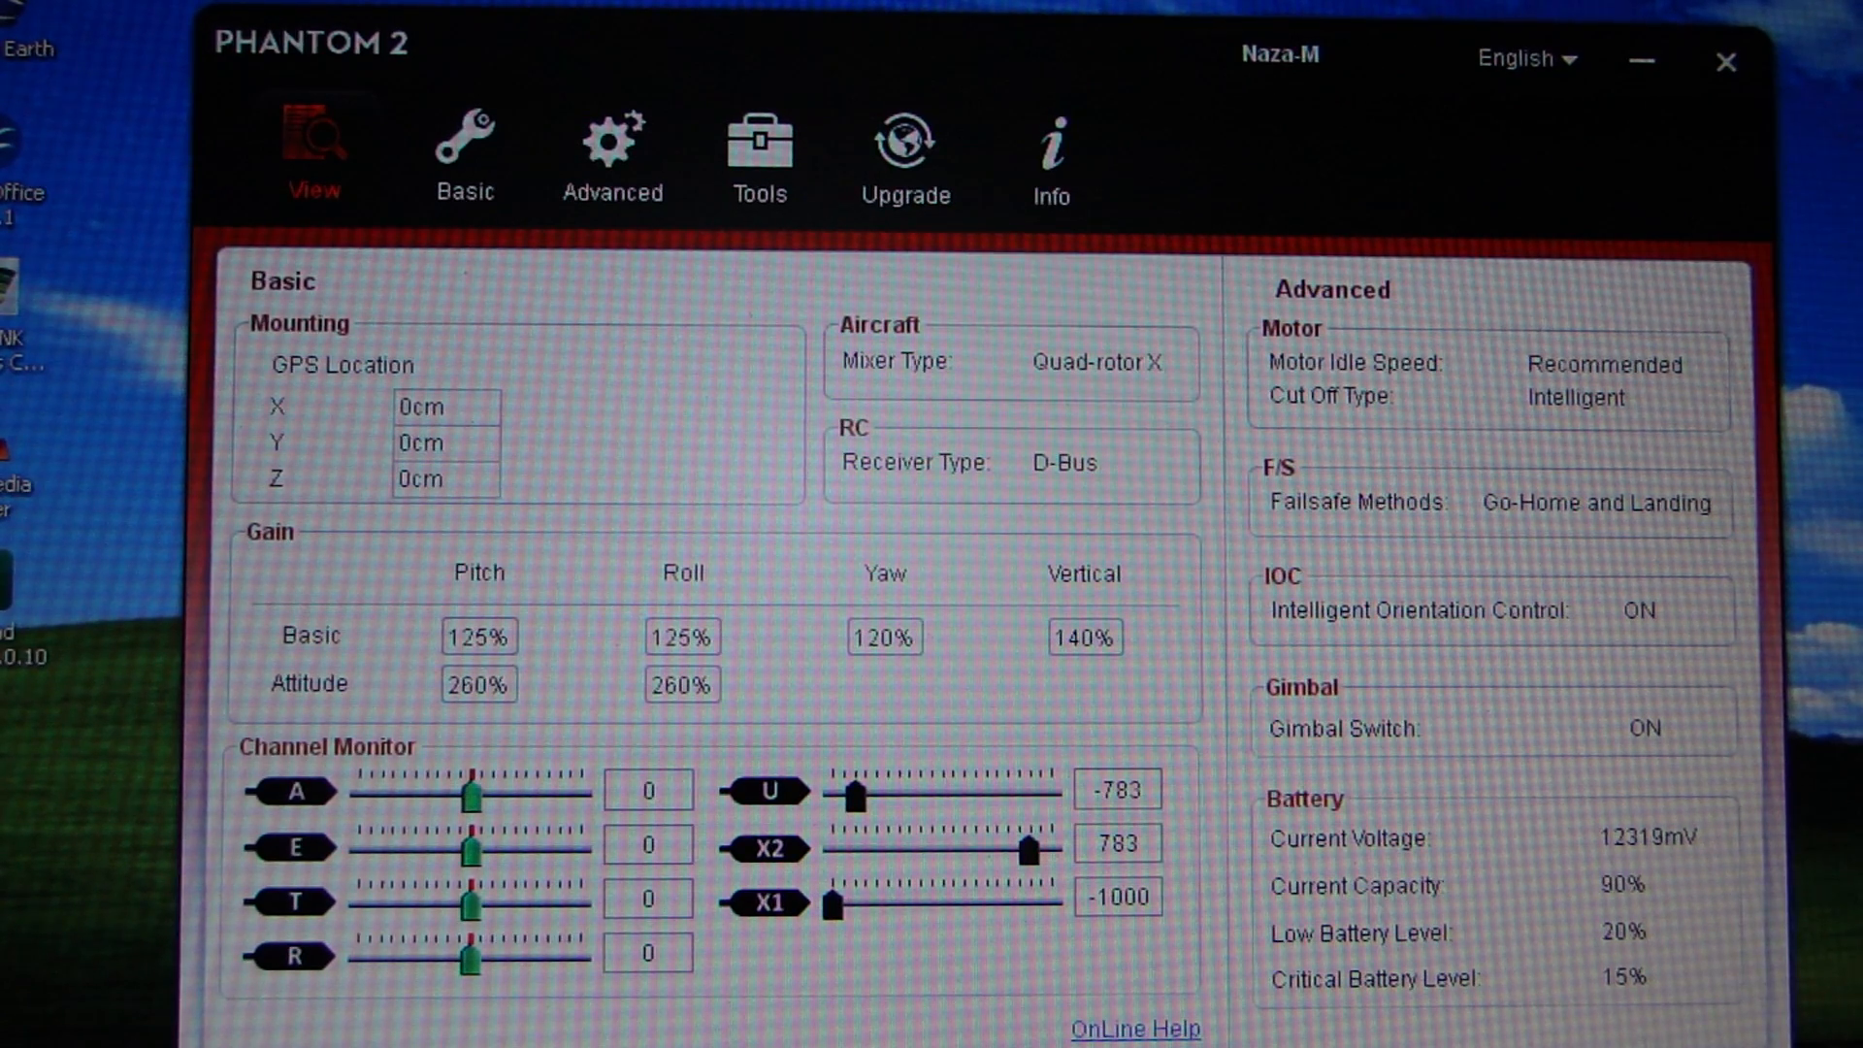